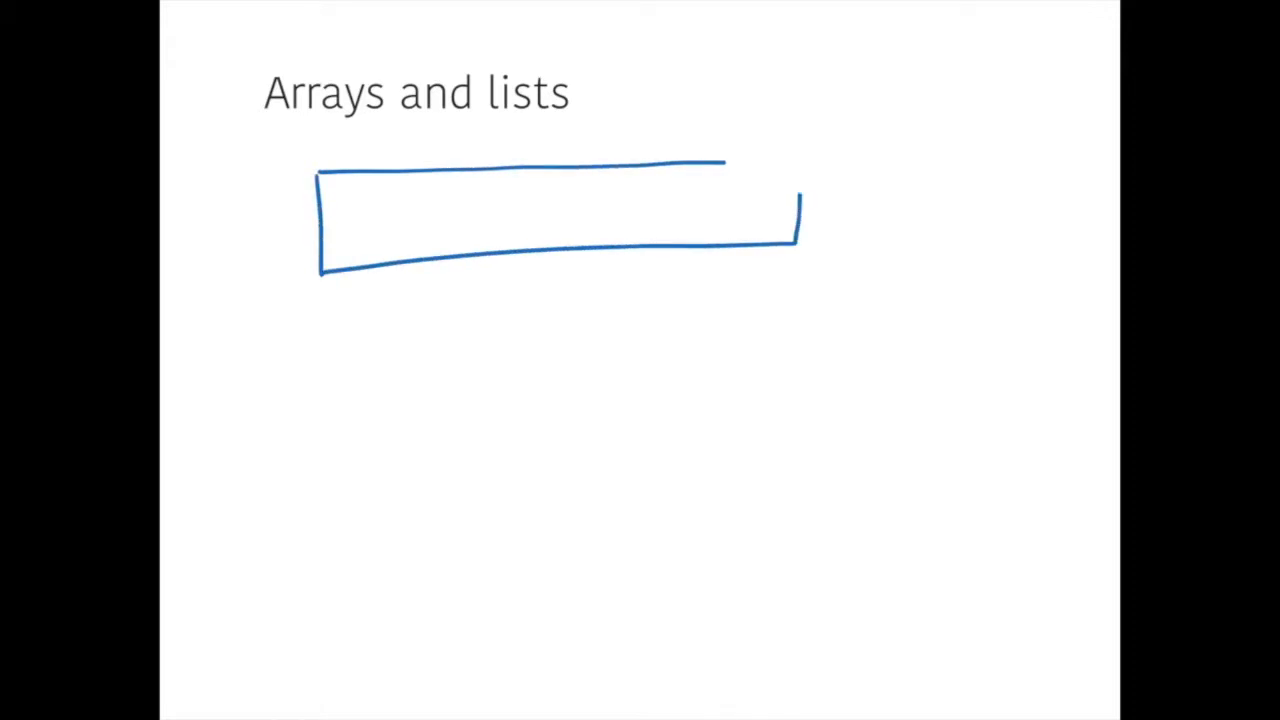
# - Sketch an array box divided into cells with a brace beneath labelled '5 elements'
pyautogui.moveTo(724, 160); pyautogui.dragTo(800, 180)
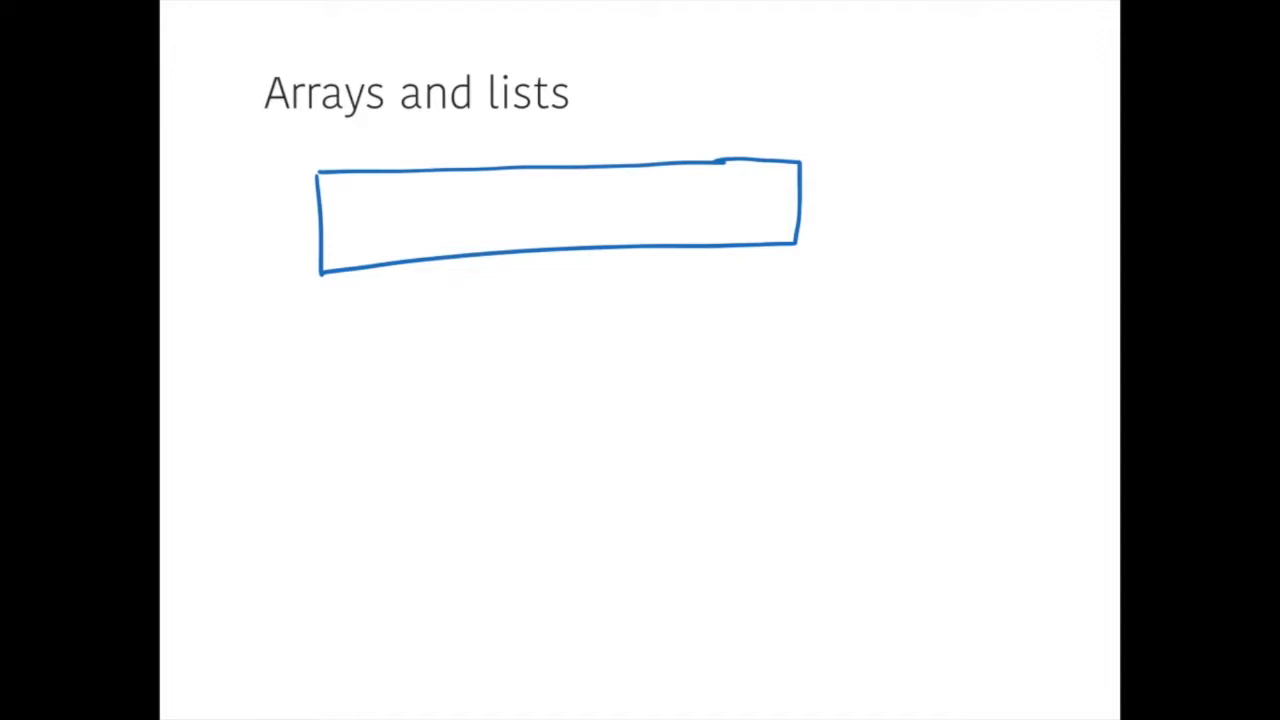
pyautogui.moveTo(404, 176); pyautogui.dragTo(404, 256)
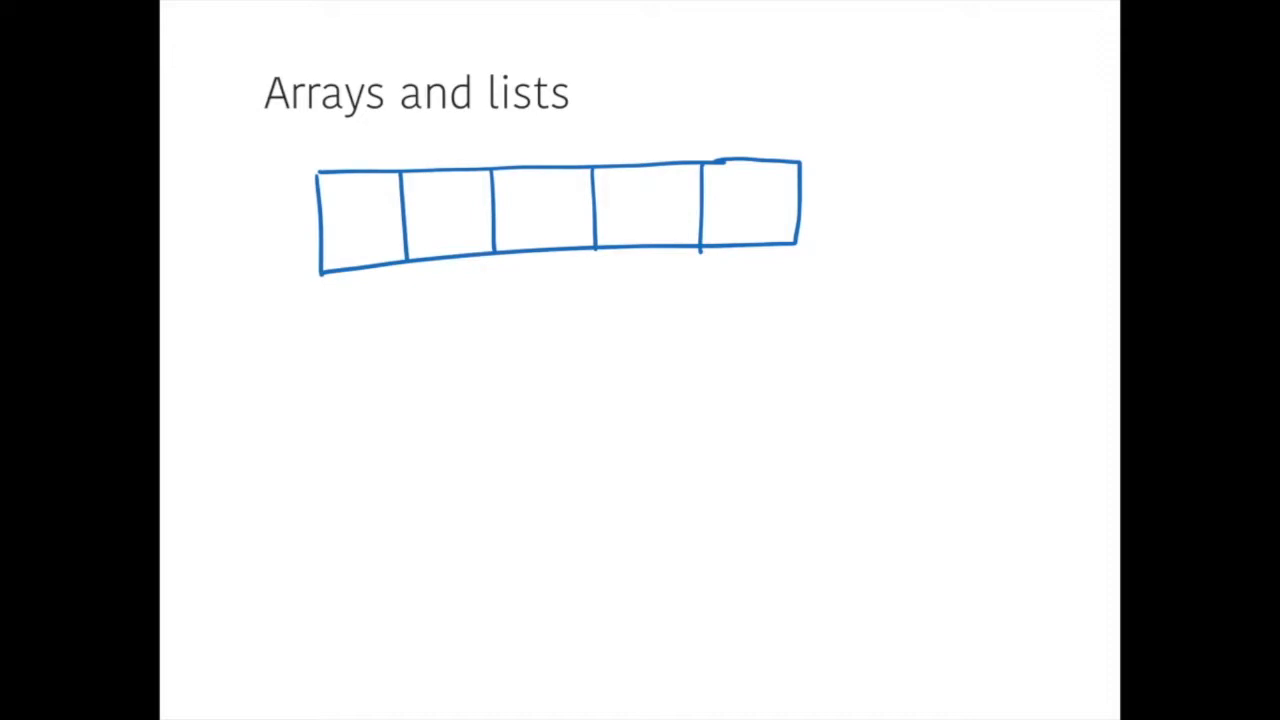
pyautogui.moveTo(324, 304); pyautogui.dragTo(756, 280)
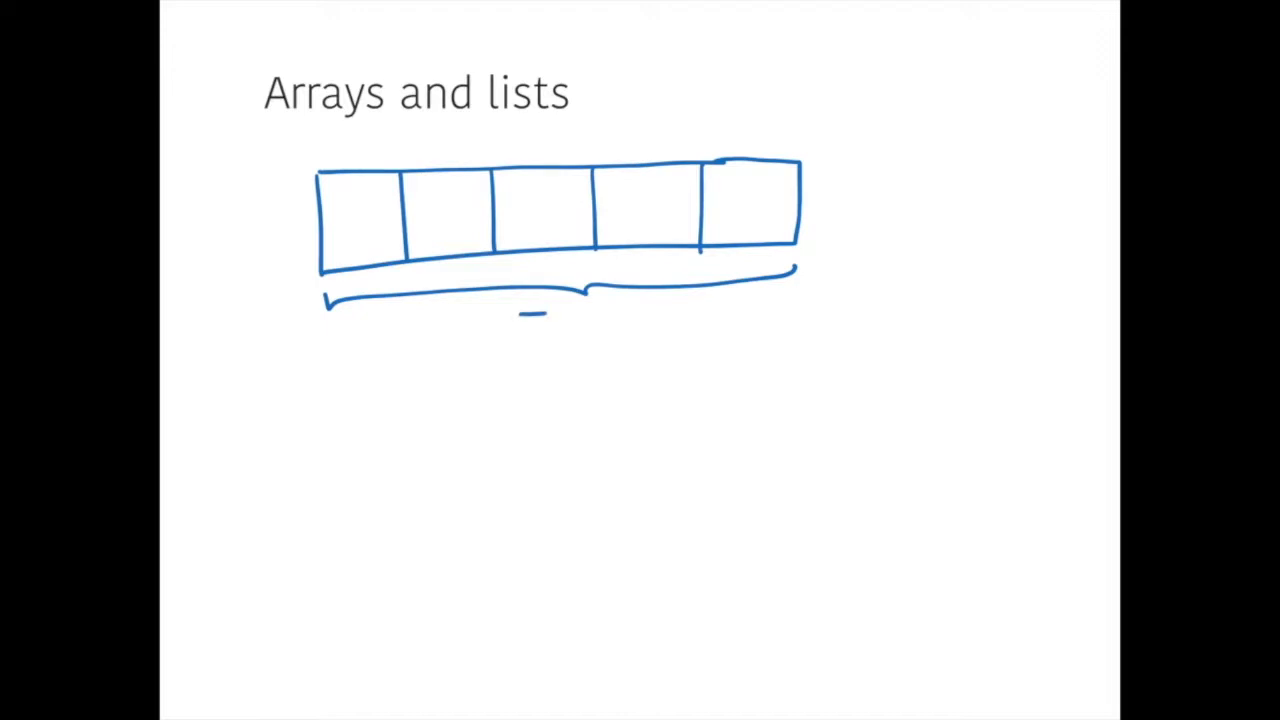
pyautogui.write('5 elements')
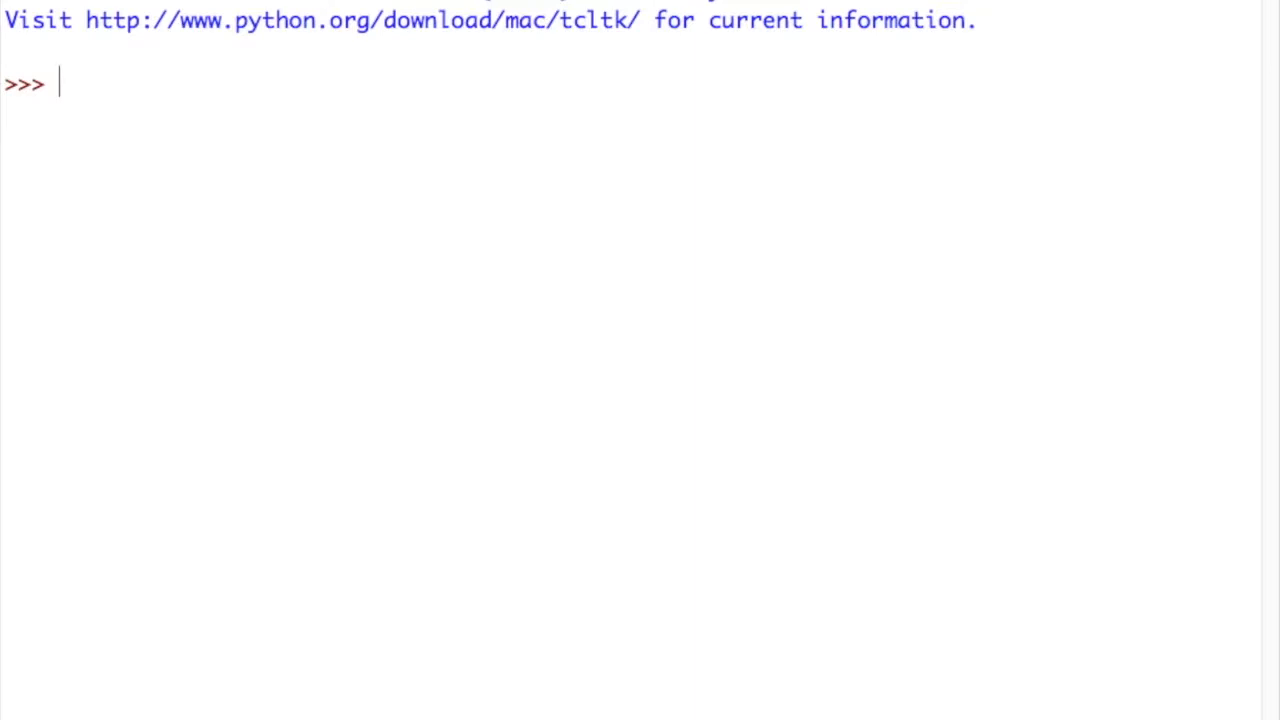
# - Enter friends = ['John','Bob','Claire','Jessica'] at the shell prompt
pyautogui.write('friends =')
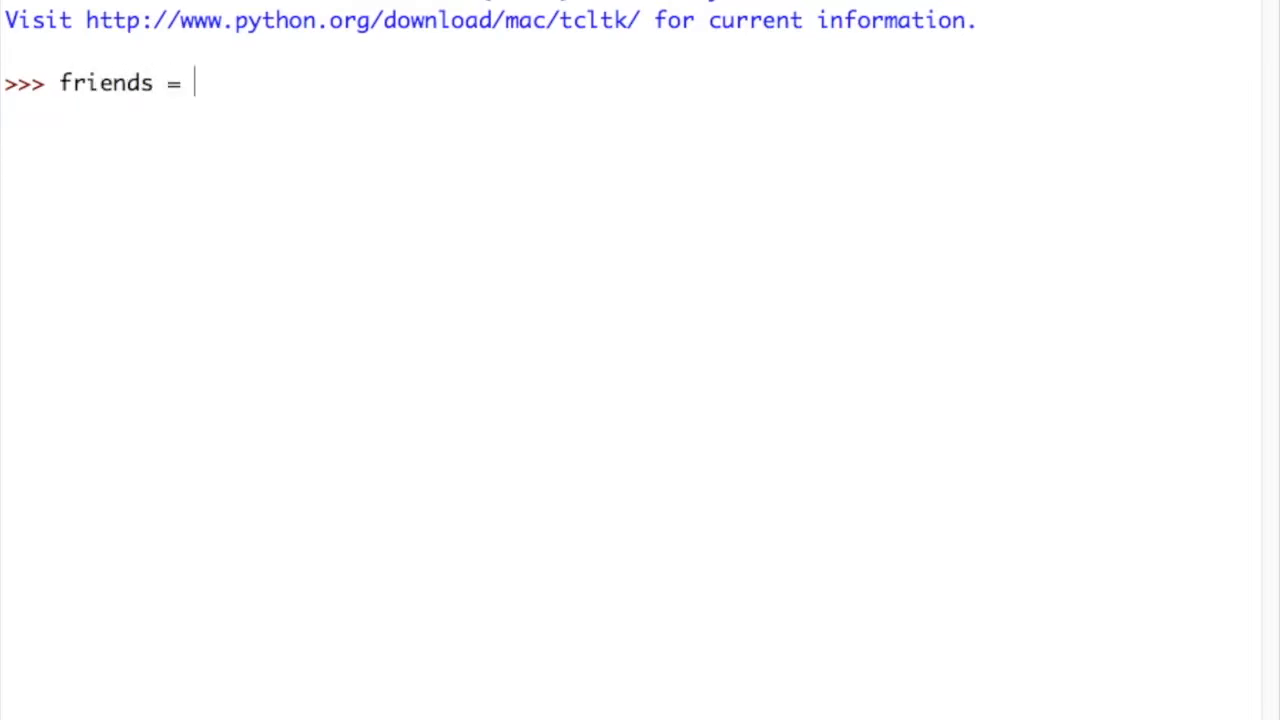
pyautogui.write('[')
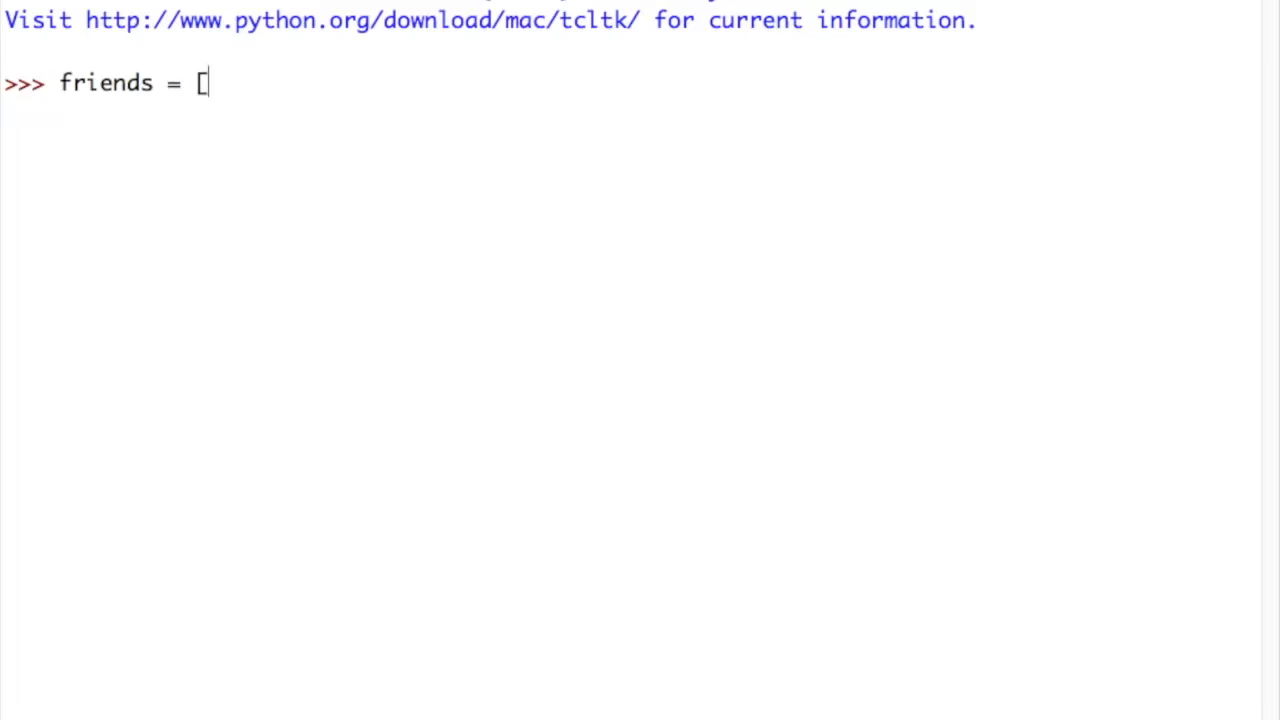
pyautogui.write(']')
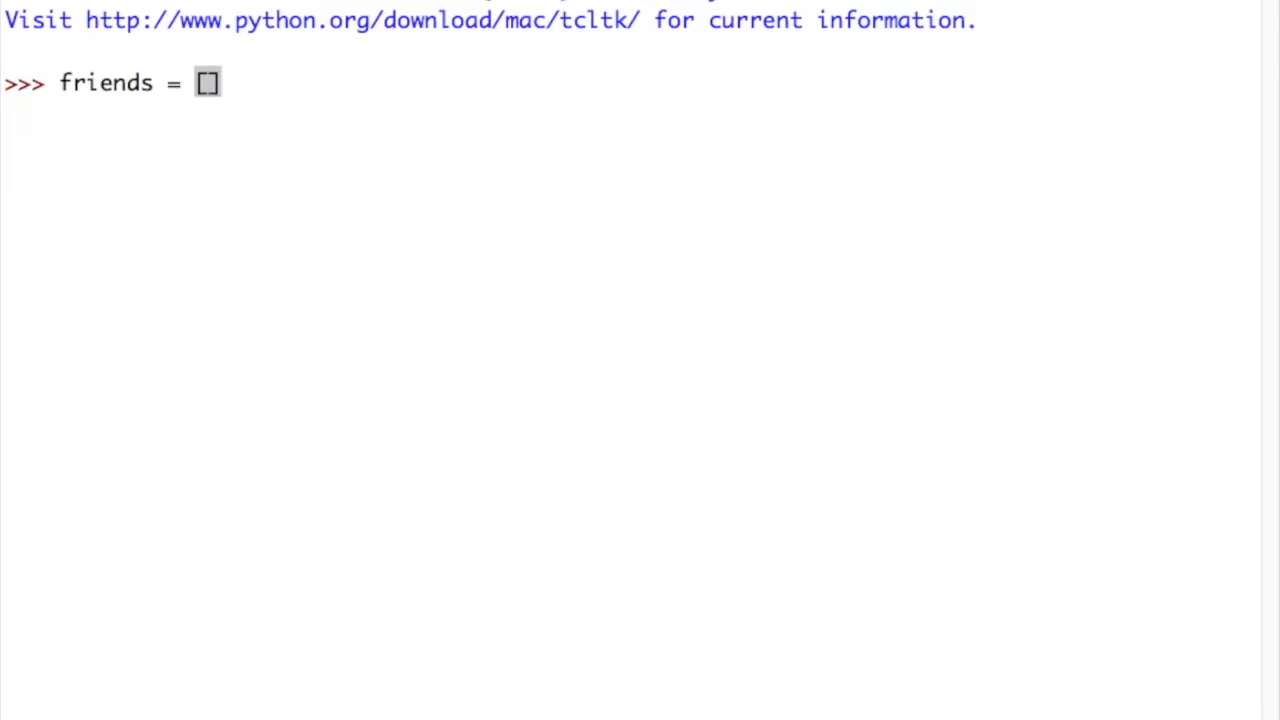
pyautogui.write('[')
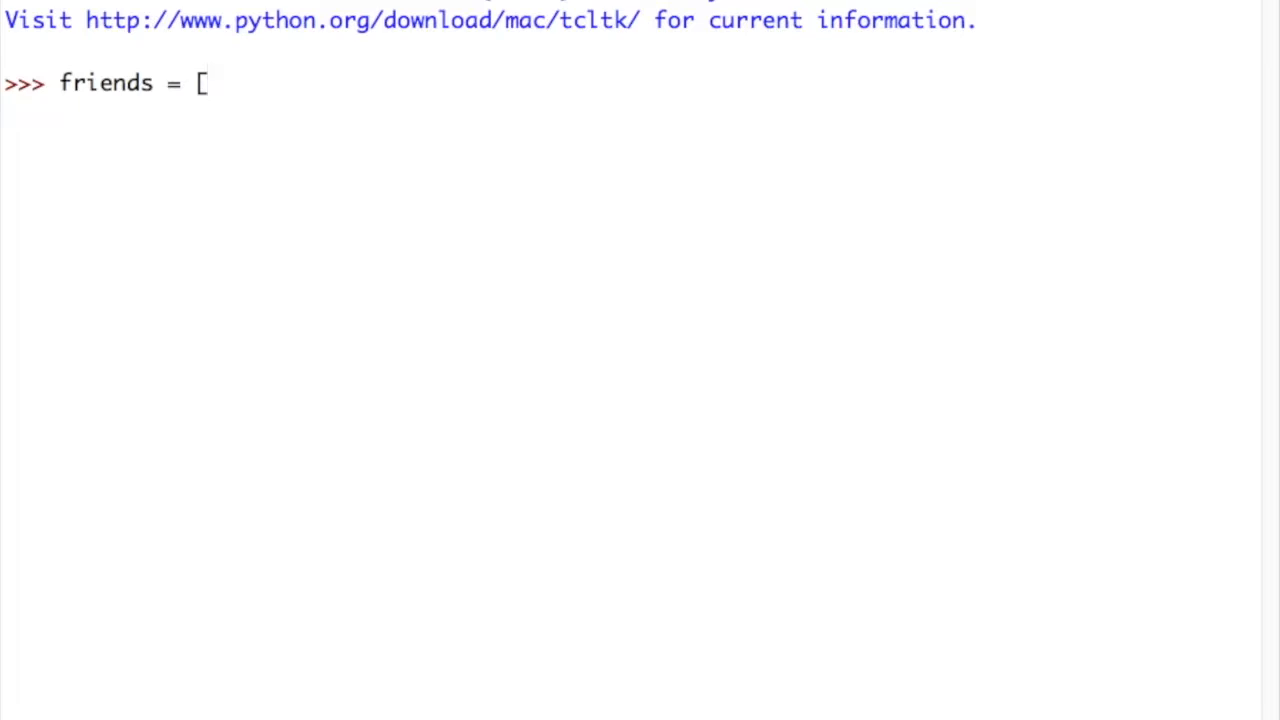
pyautogui.write("'")
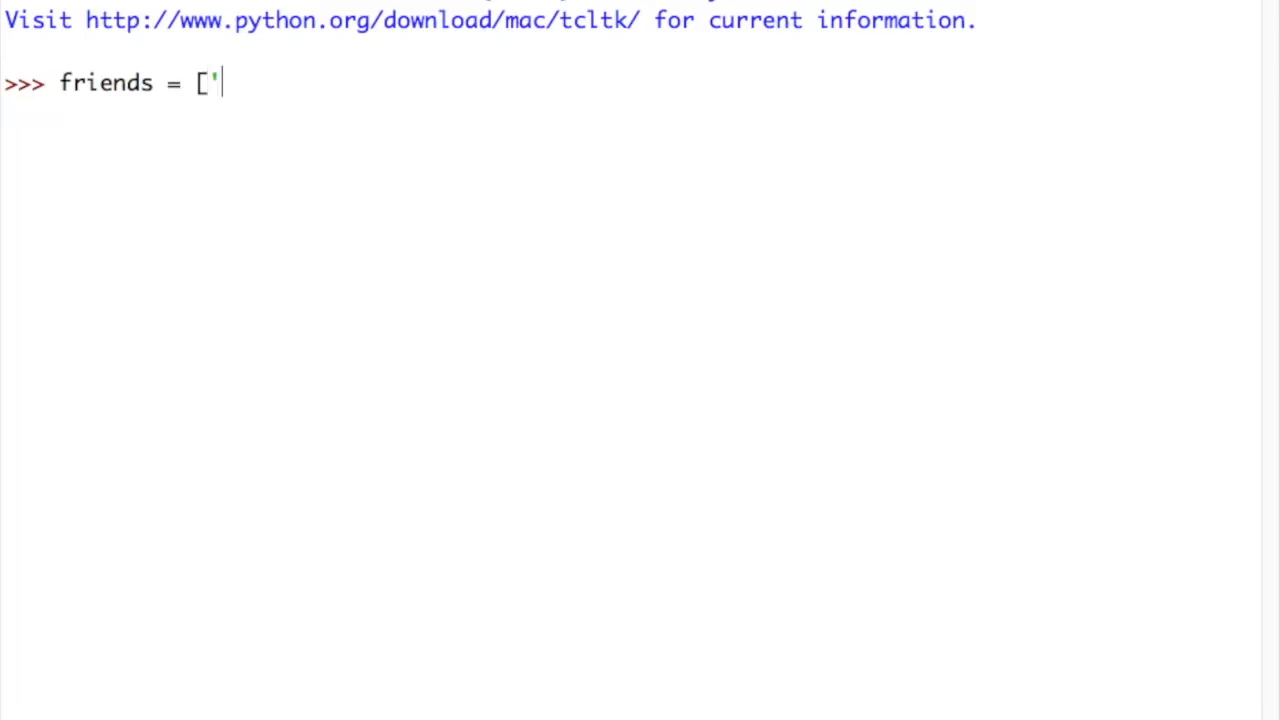
pyautogui.write('John')
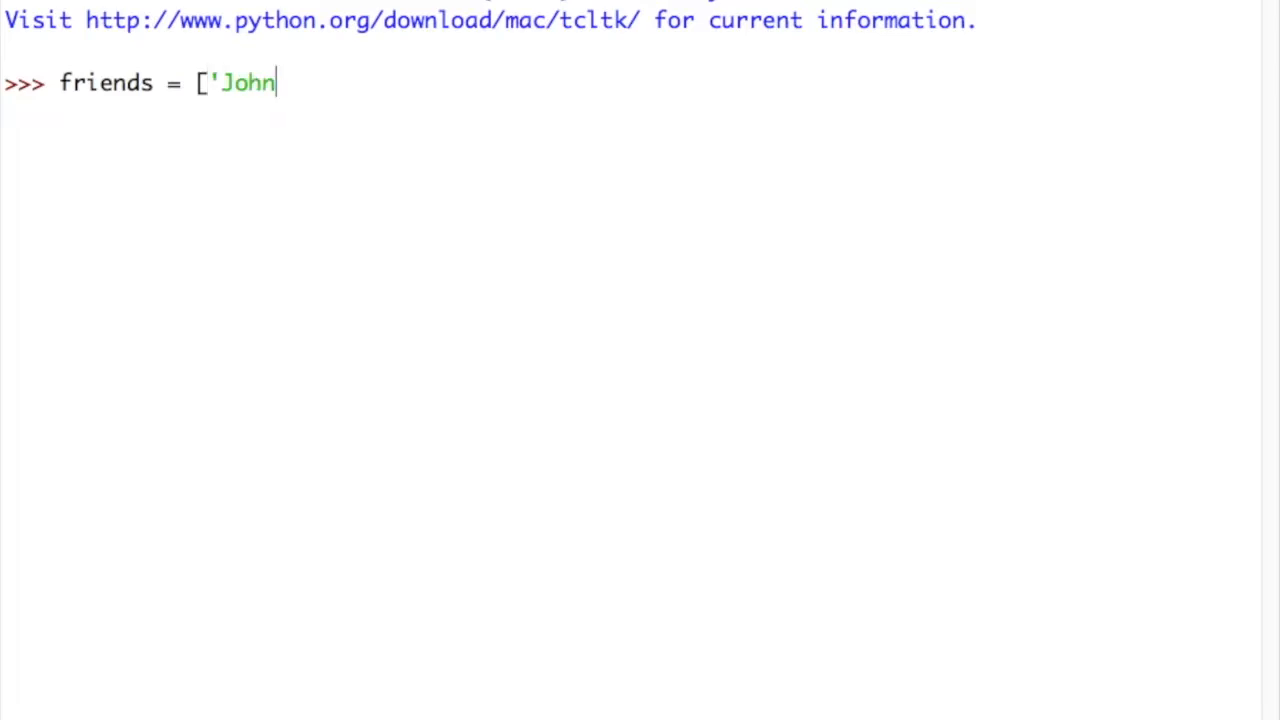
pyautogui.write("'")
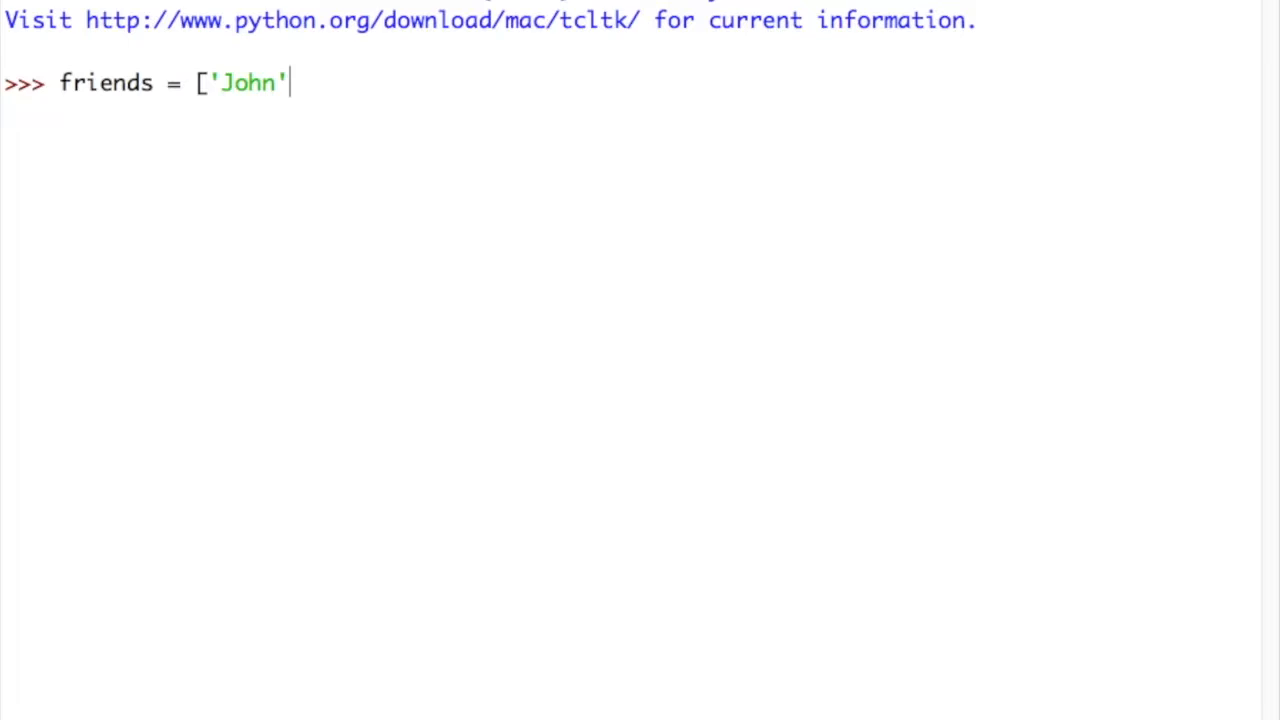
pyautogui.write(',')
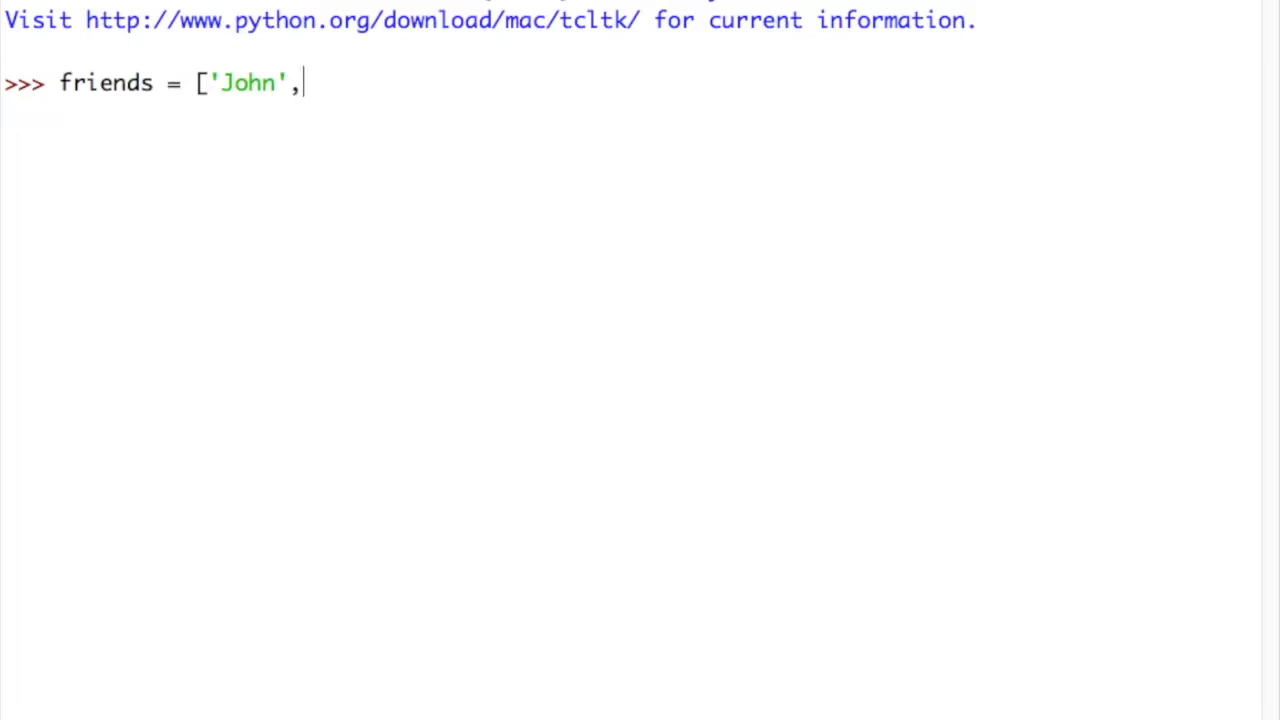
pyautogui.write("'Bob")
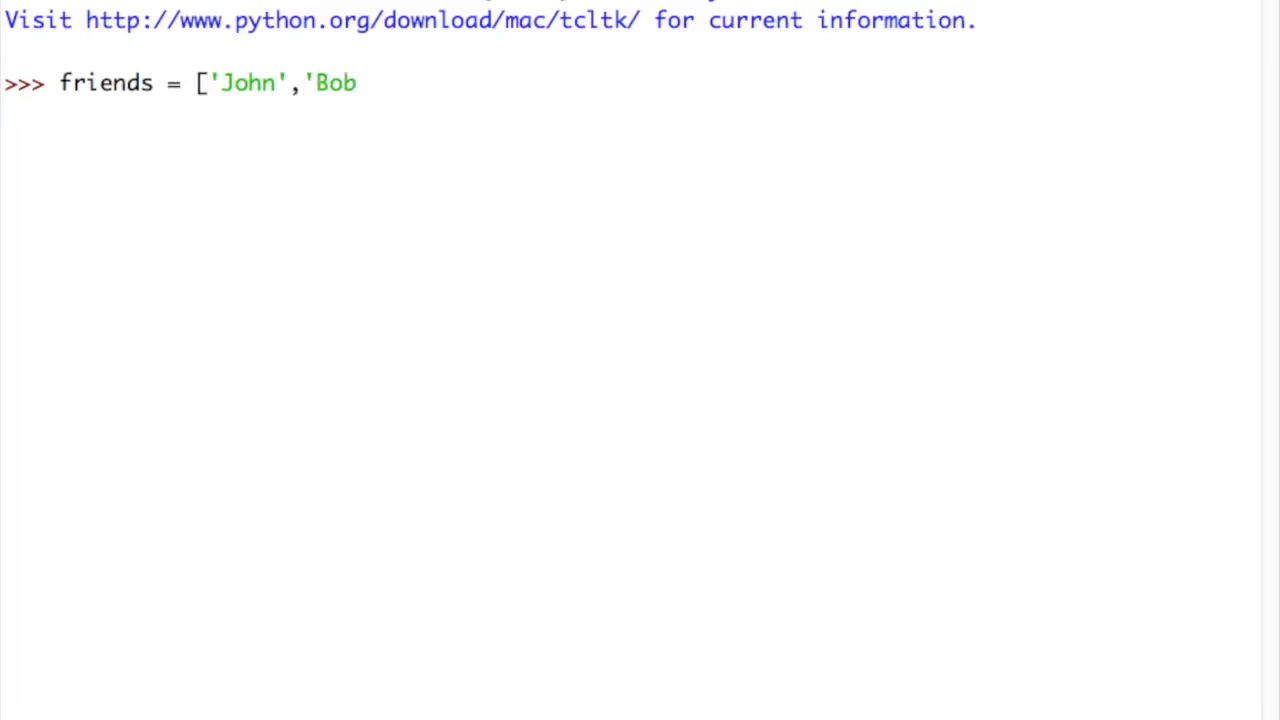
pyautogui.write("',")
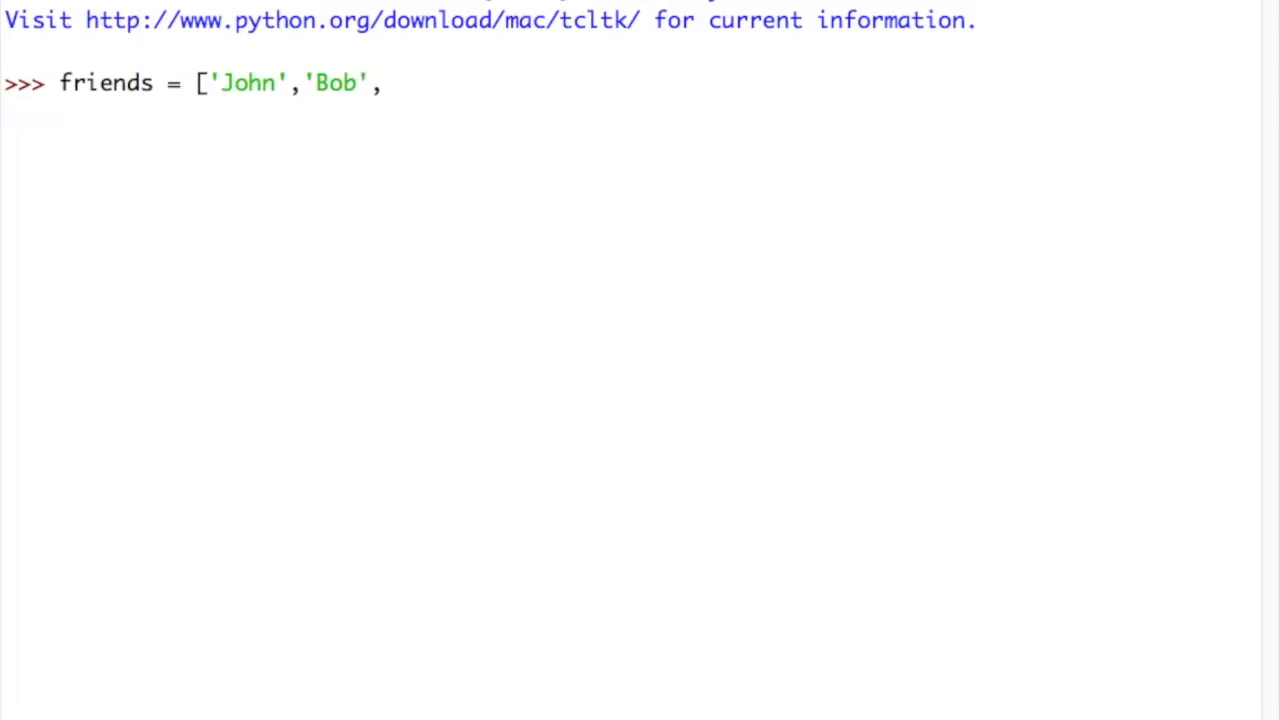
pyautogui.write("'Claire")
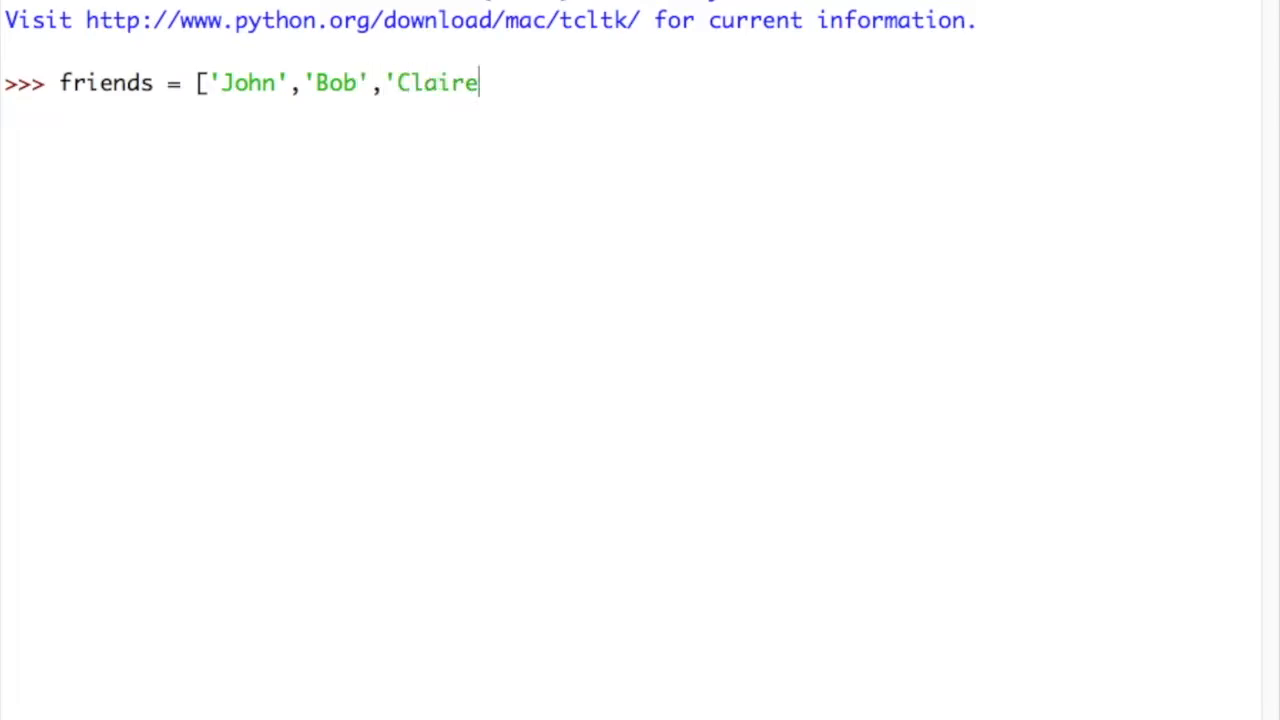
pyautogui.write("','J")
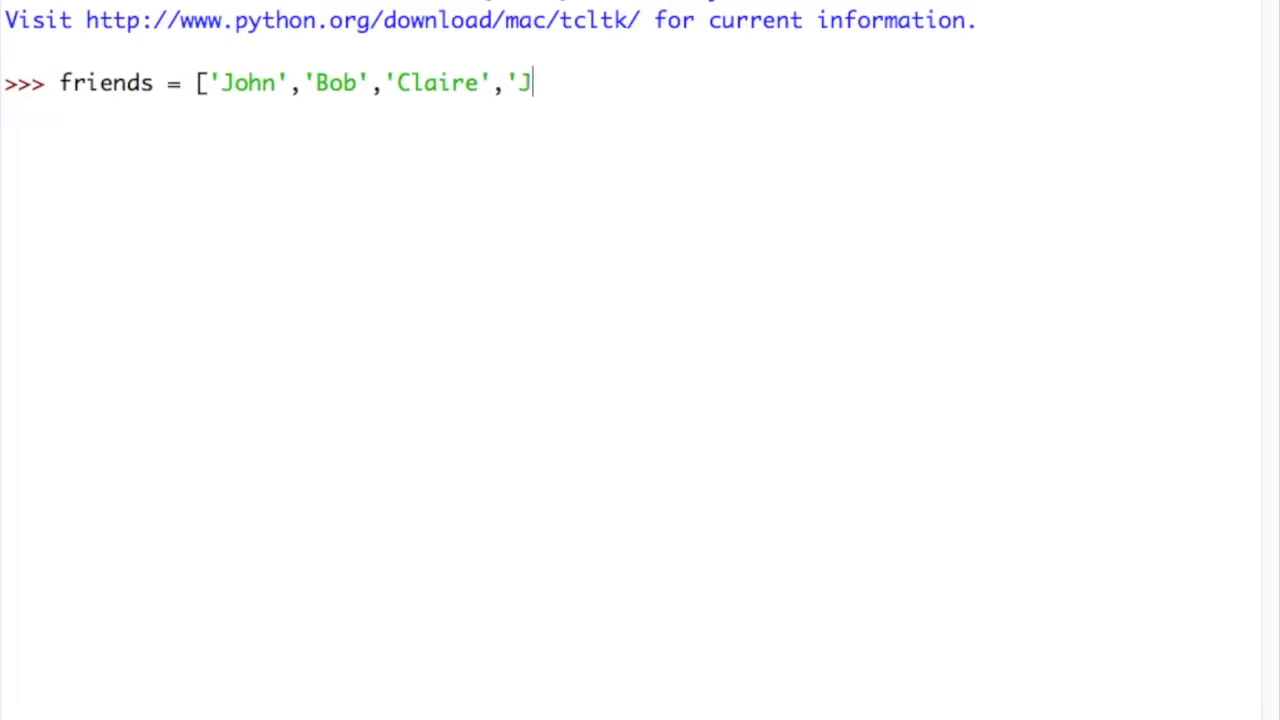
pyautogui.write("essica'")
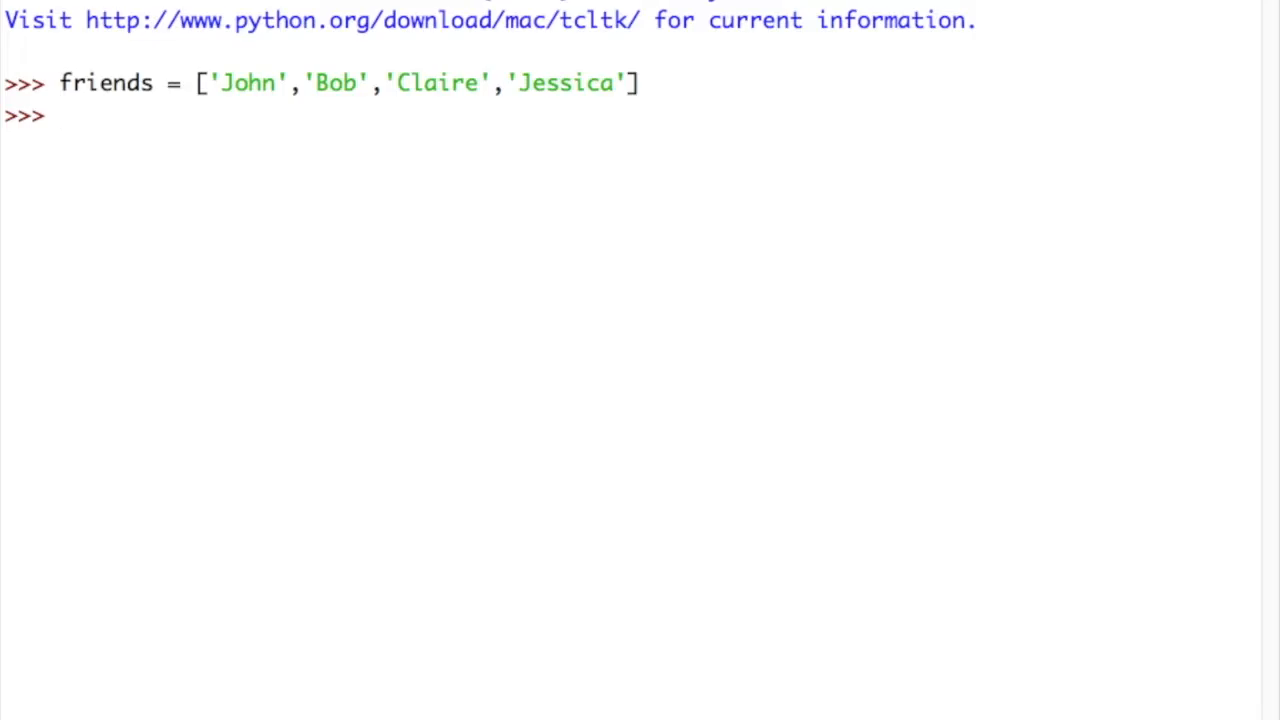
# - Echo the friends list back in the shell
pyautogui.write('frie')
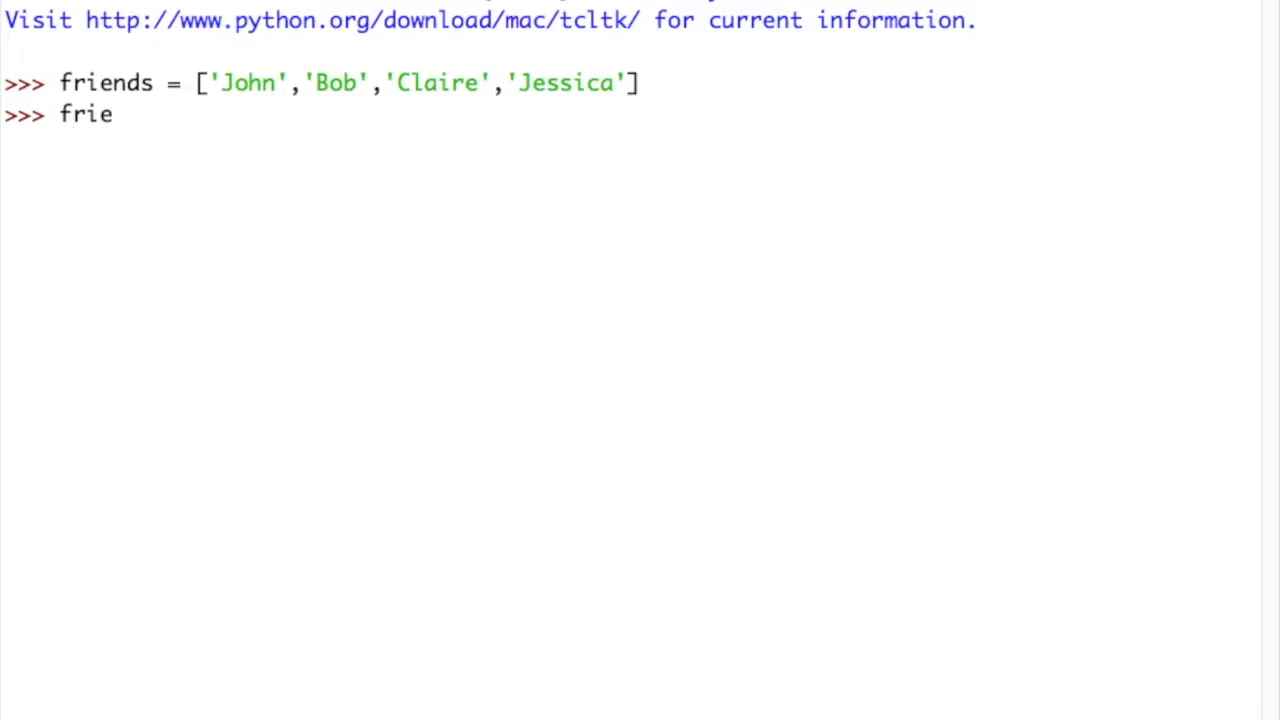
pyautogui.write('nds')
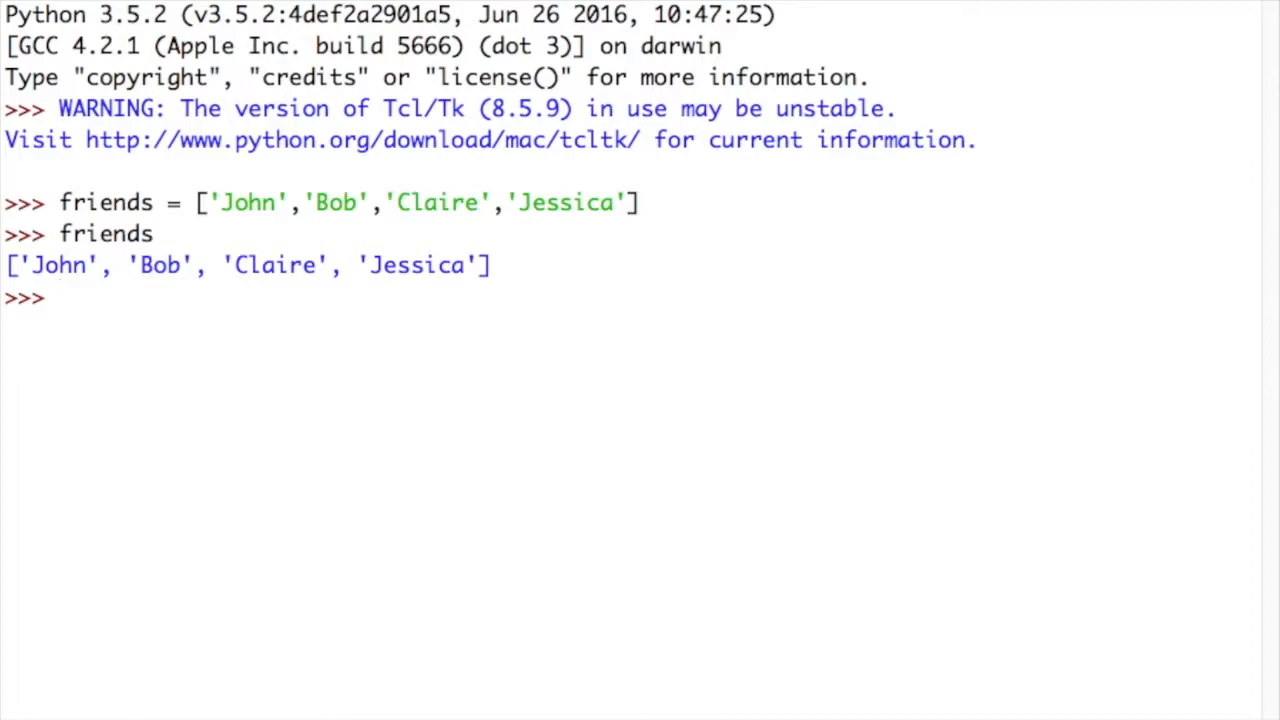
# - Append 'Andy' to the end of the friends list
pyautogui.write('friends')
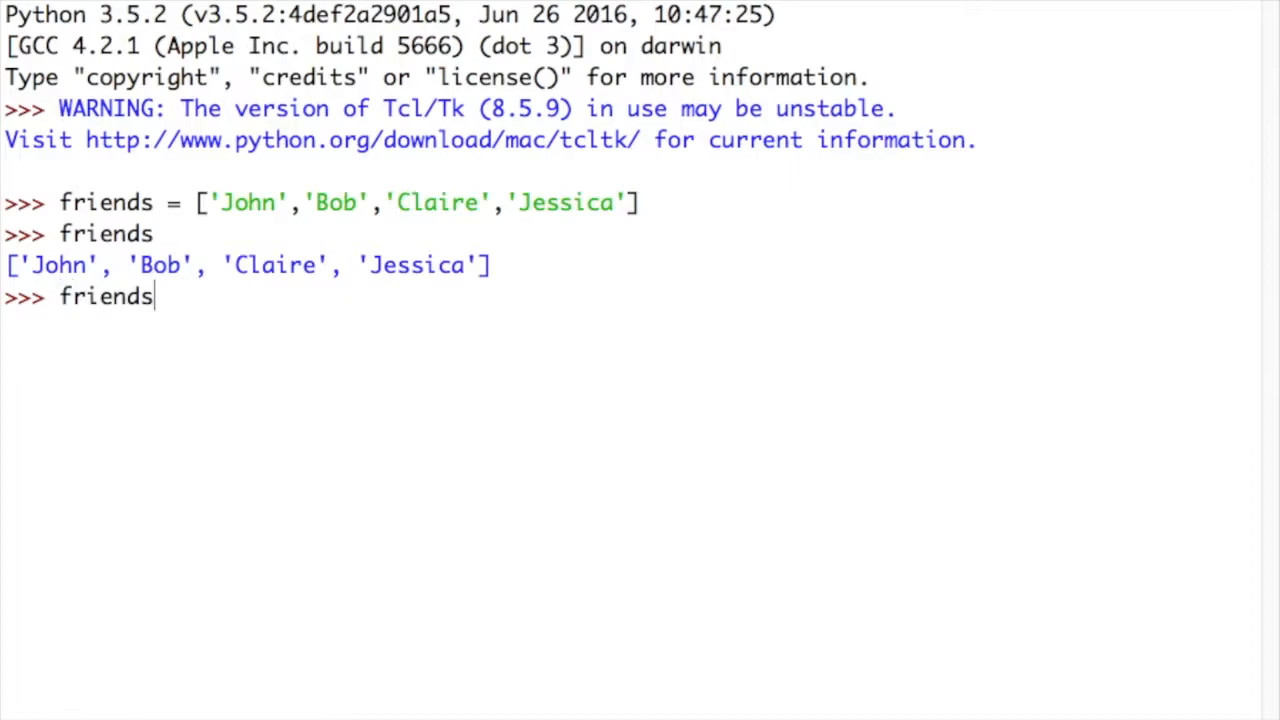
pyautogui.write('.app')
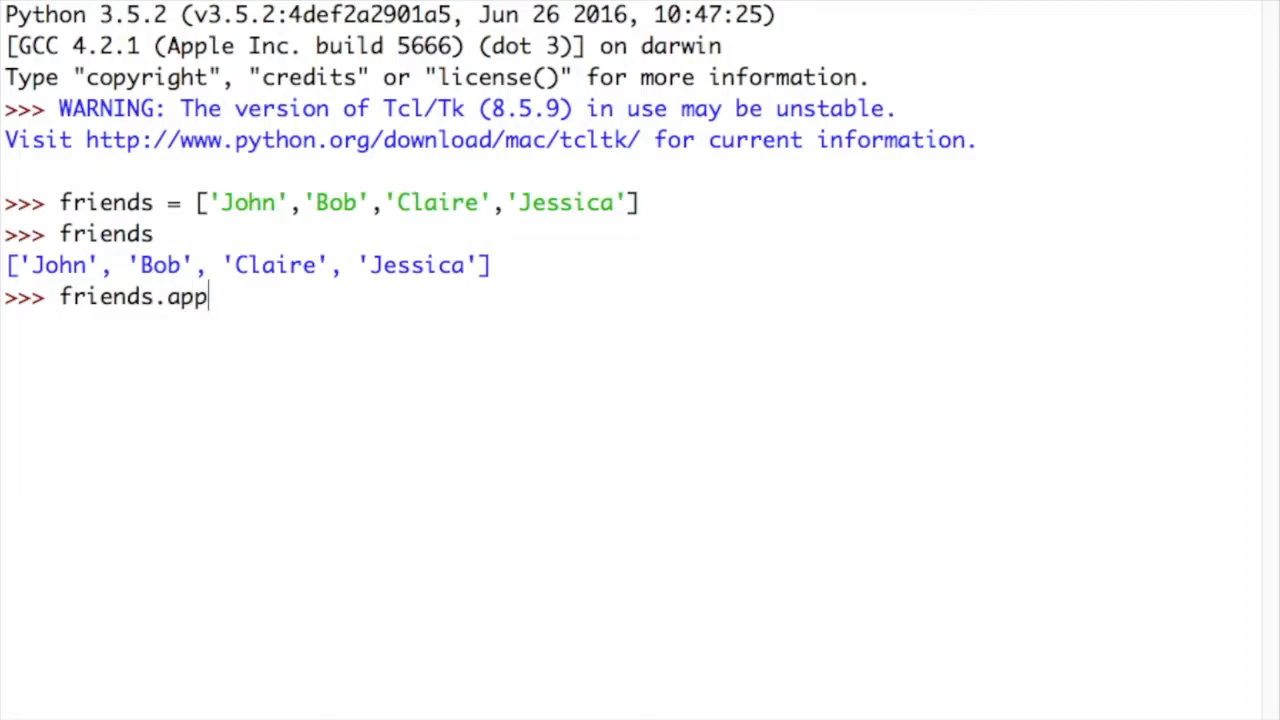
pyautogui.write('end')
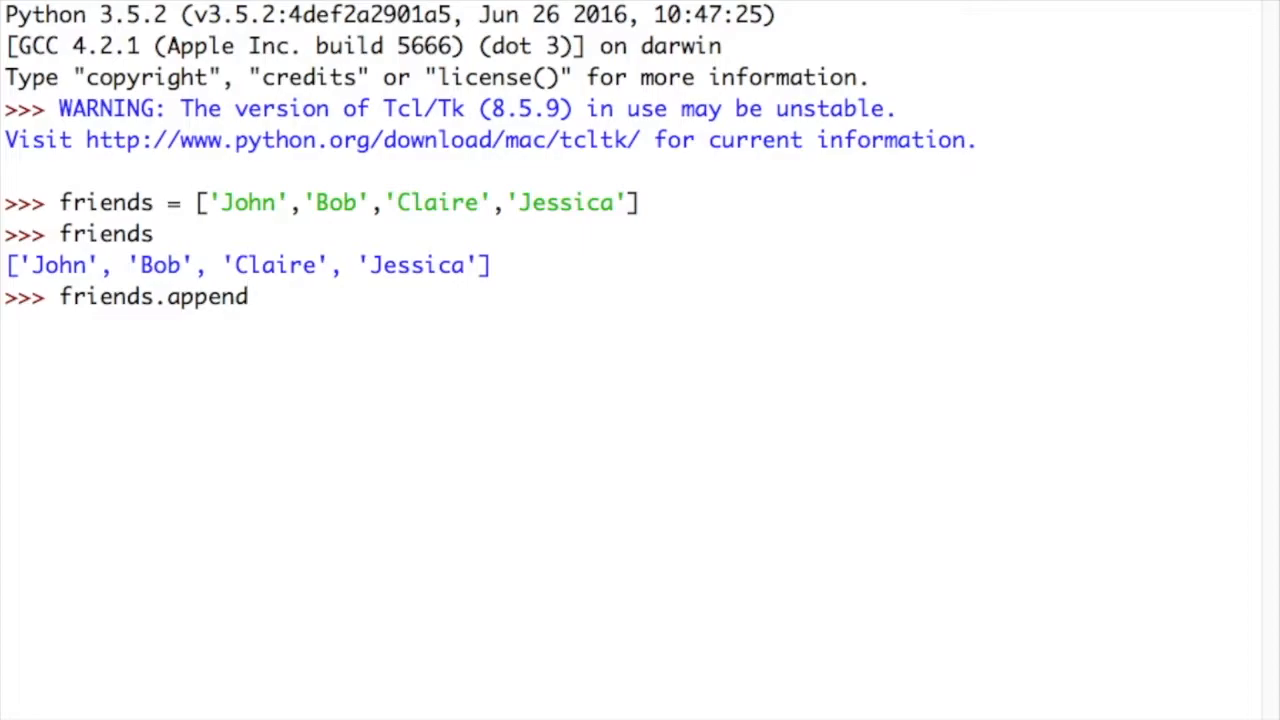
pyautogui.write('(')
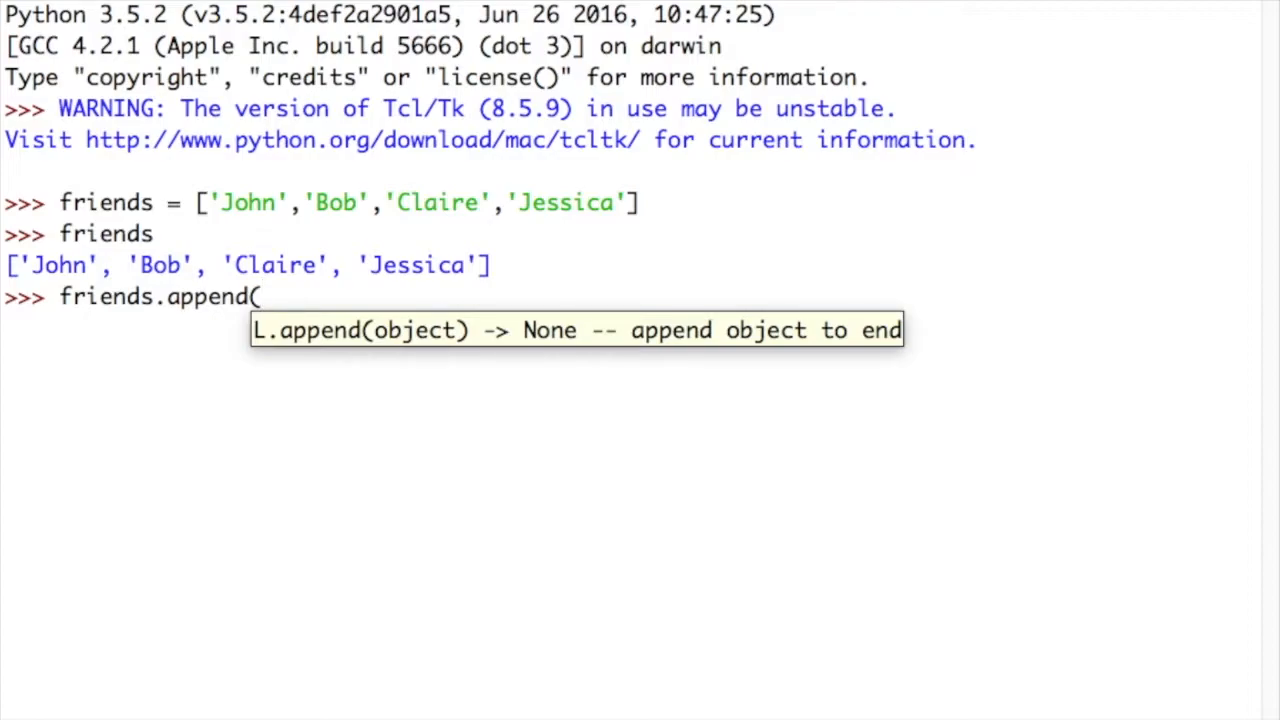
pyautogui.write("'")
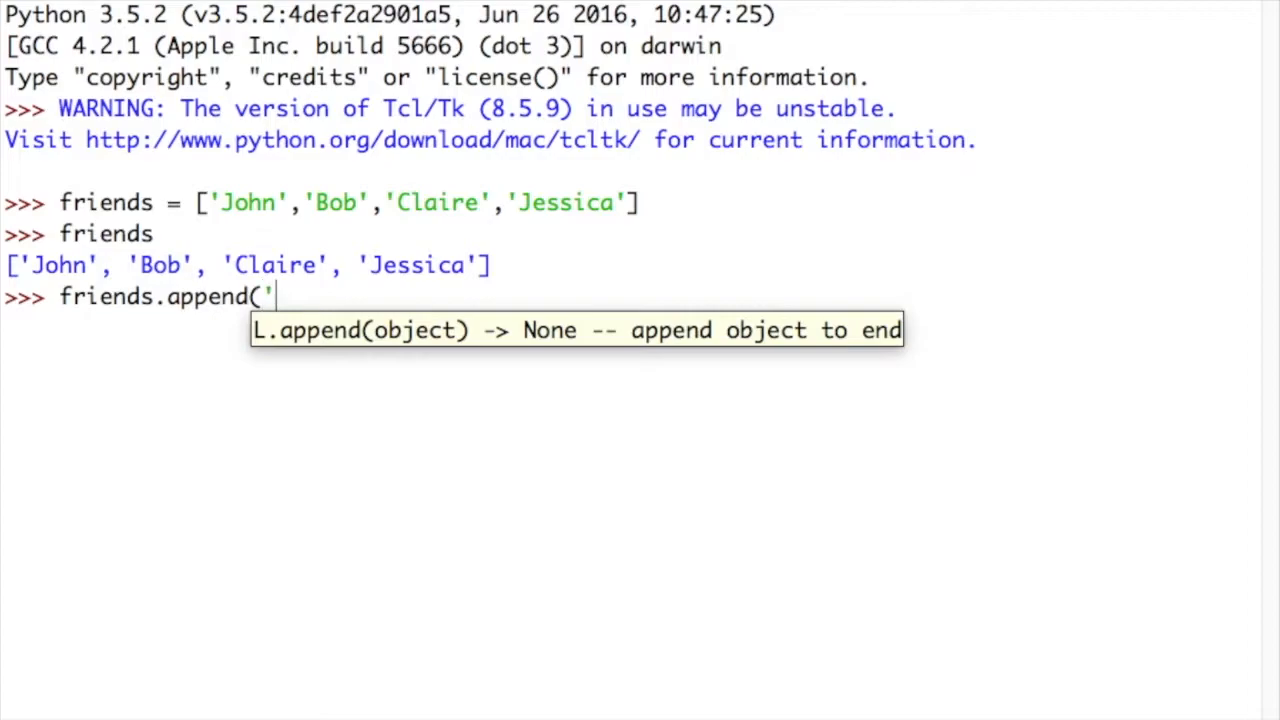
pyautogui.write("Andy'")
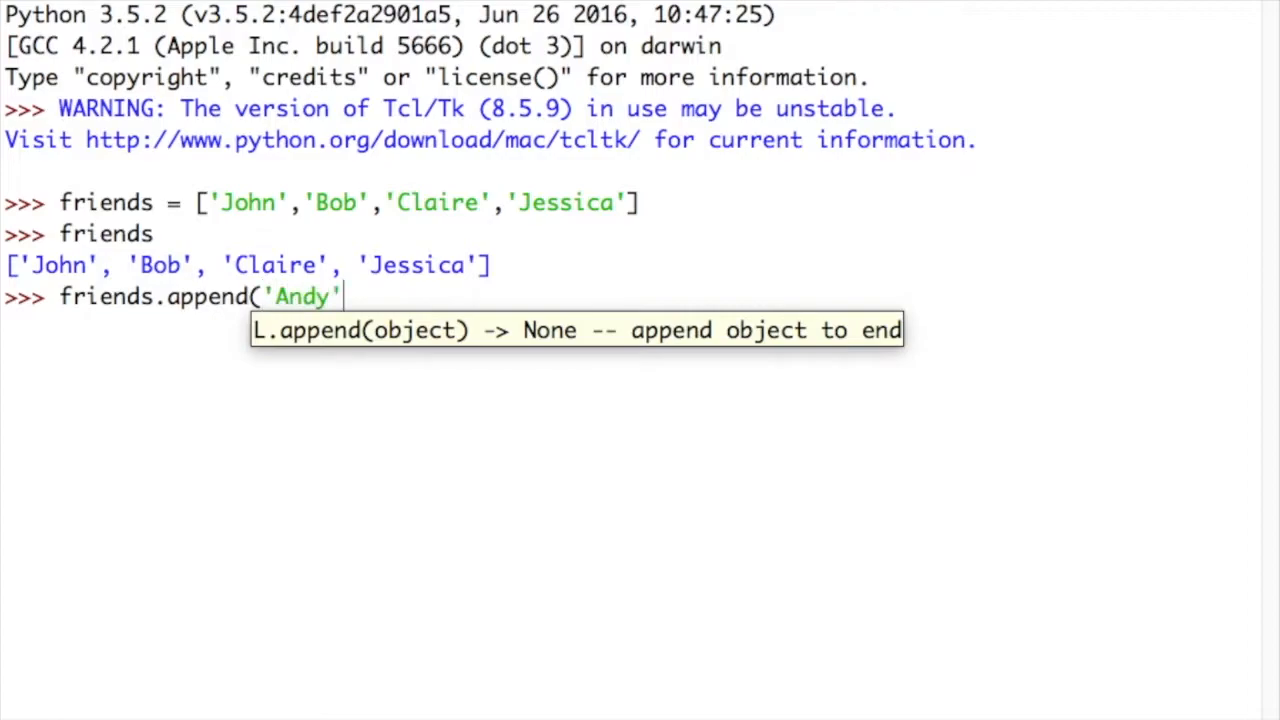
pyautogui.write(')')
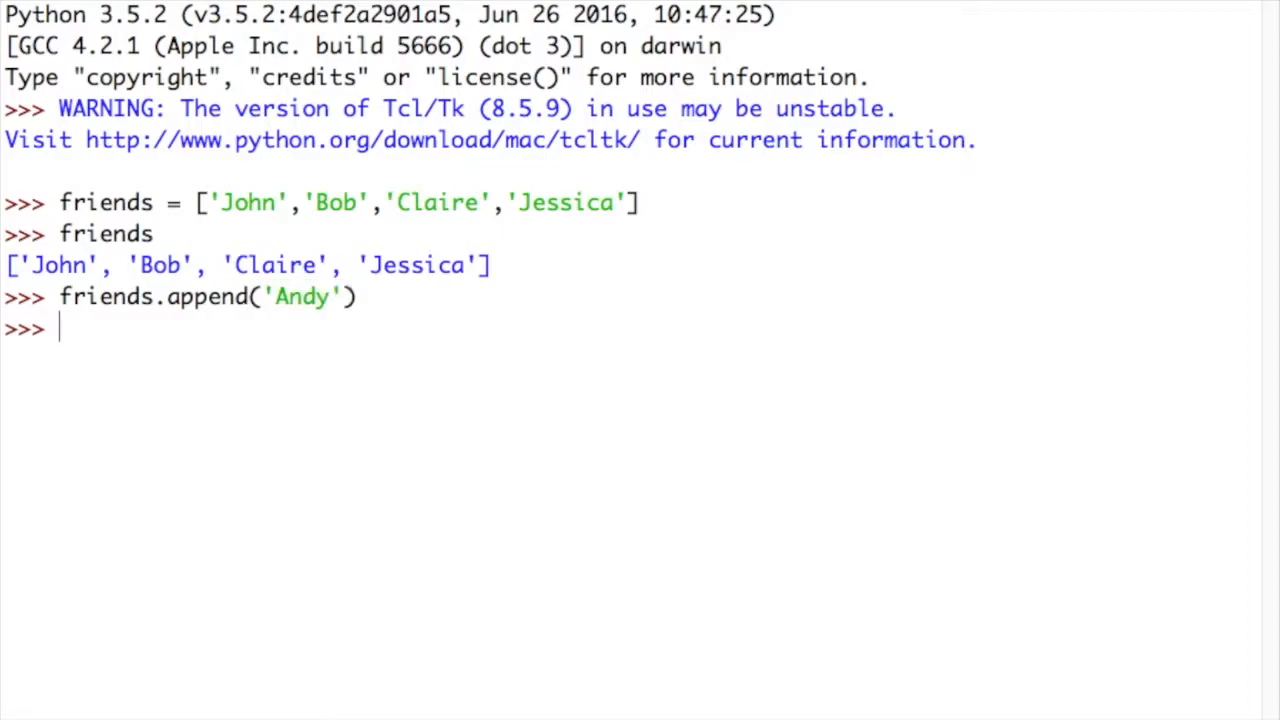
# - Echo friends showing Andy at the end, then begin referring to friends again
pyautogui.write('friends')
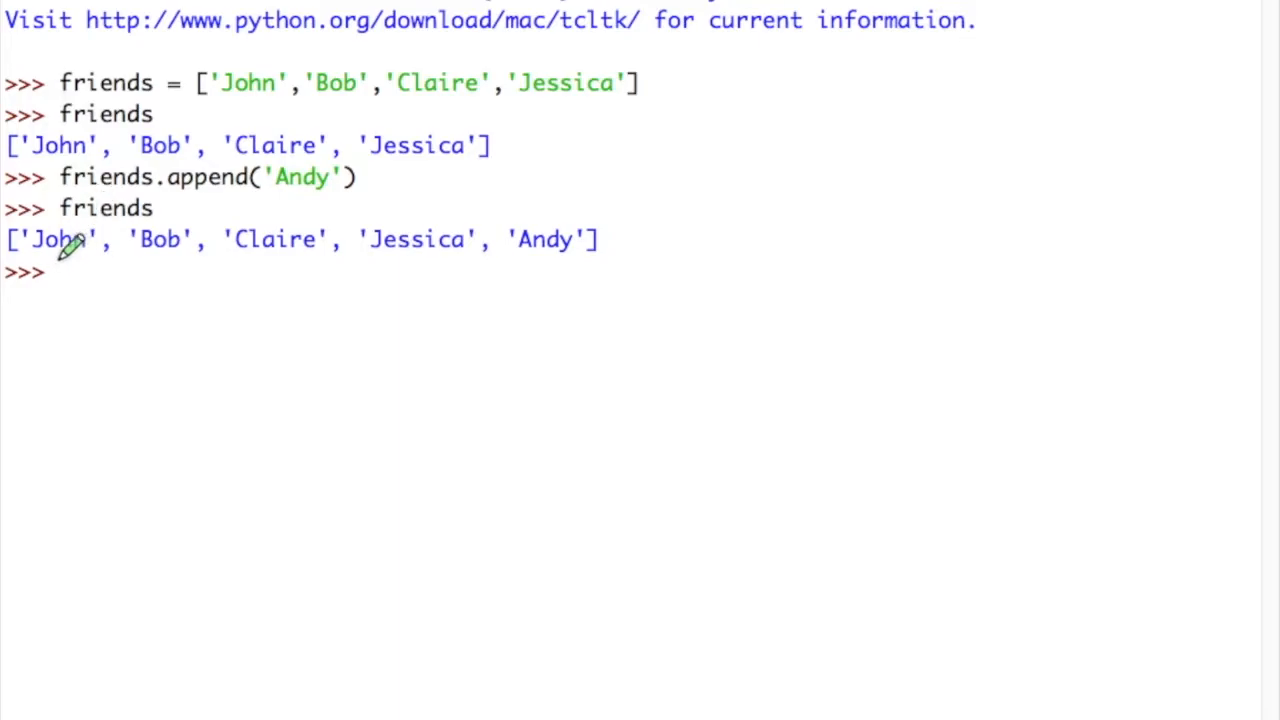
pyautogui.moveTo(436, 250)
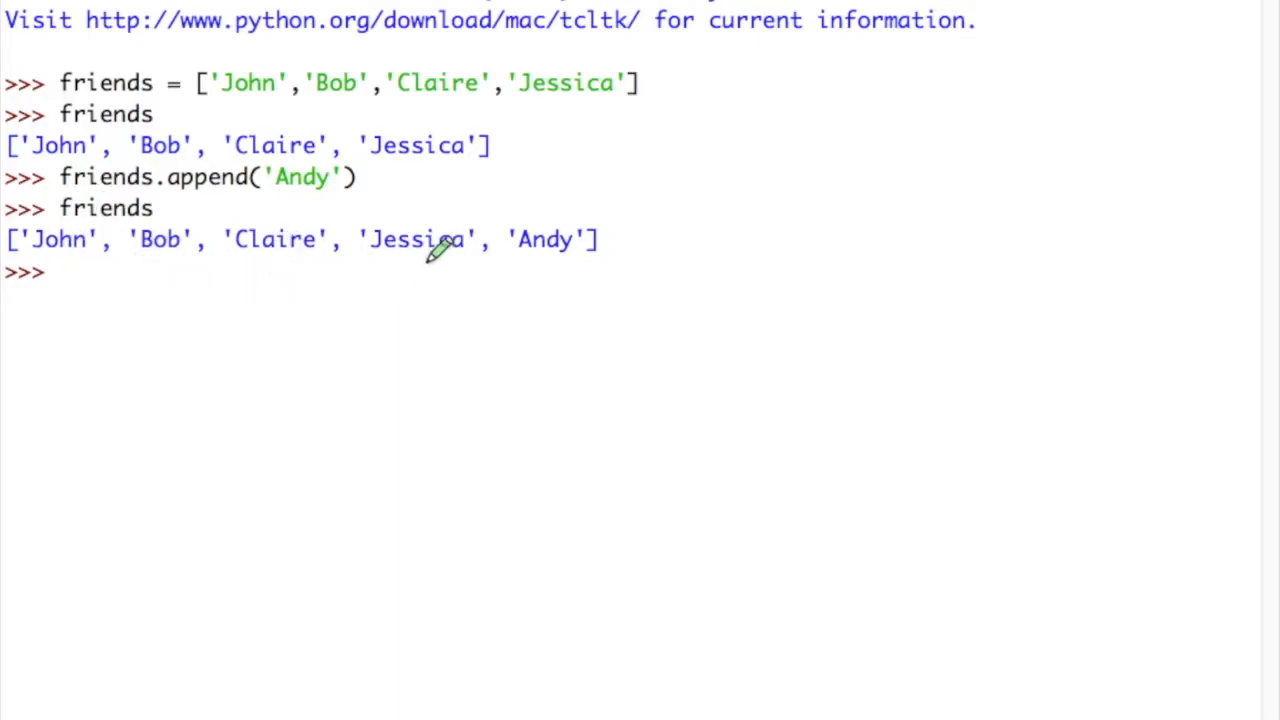
pyautogui.moveTo(550, 250)
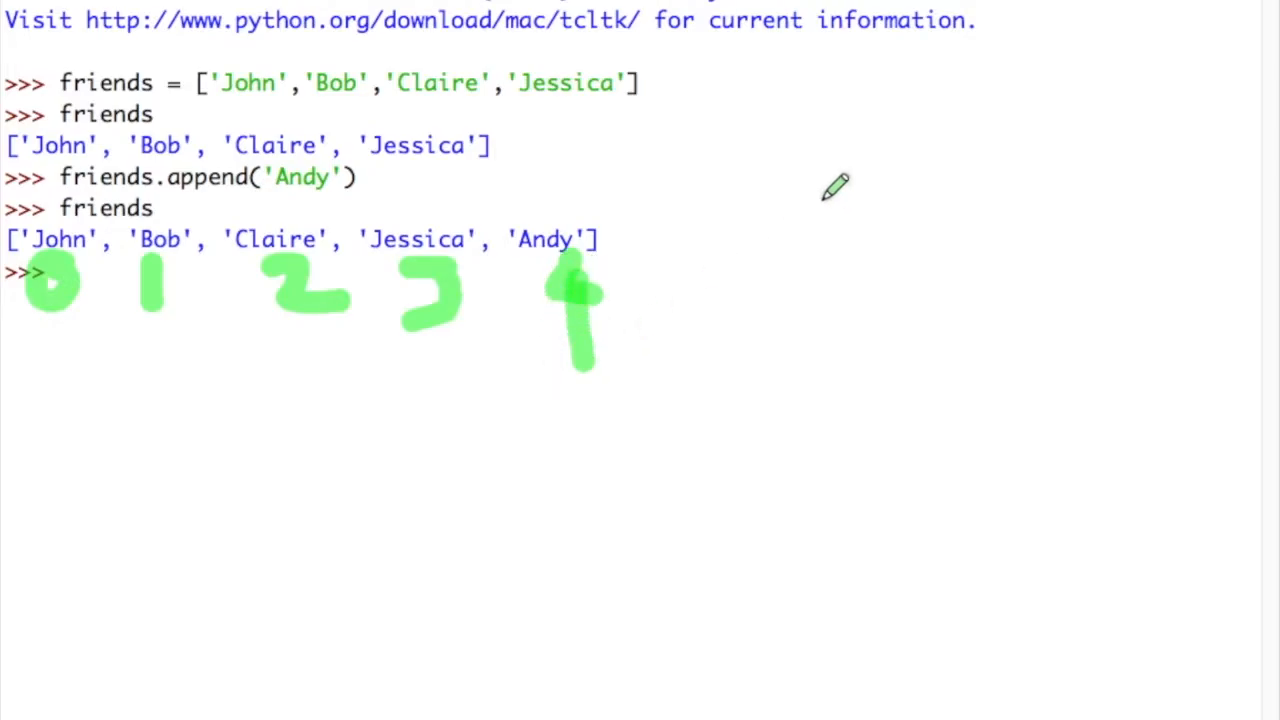
pyautogui.moveTo(150, 196)
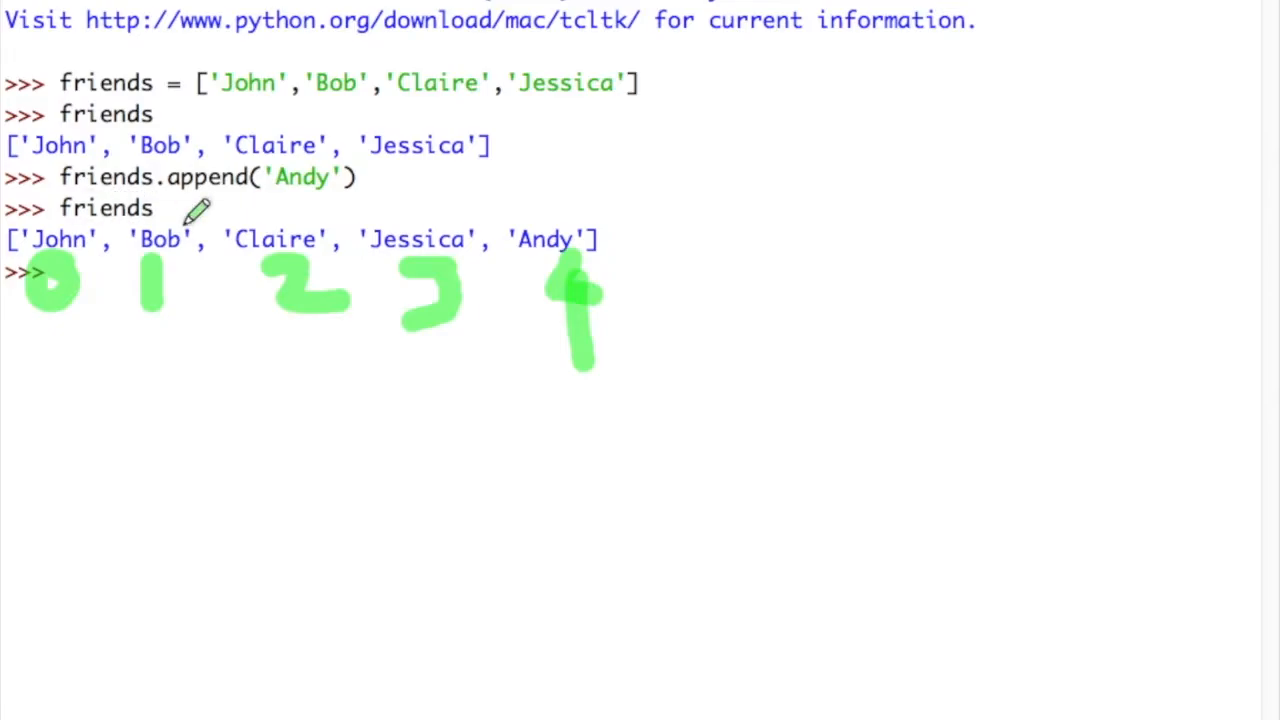
pyautogui.moveTo(380, 308)
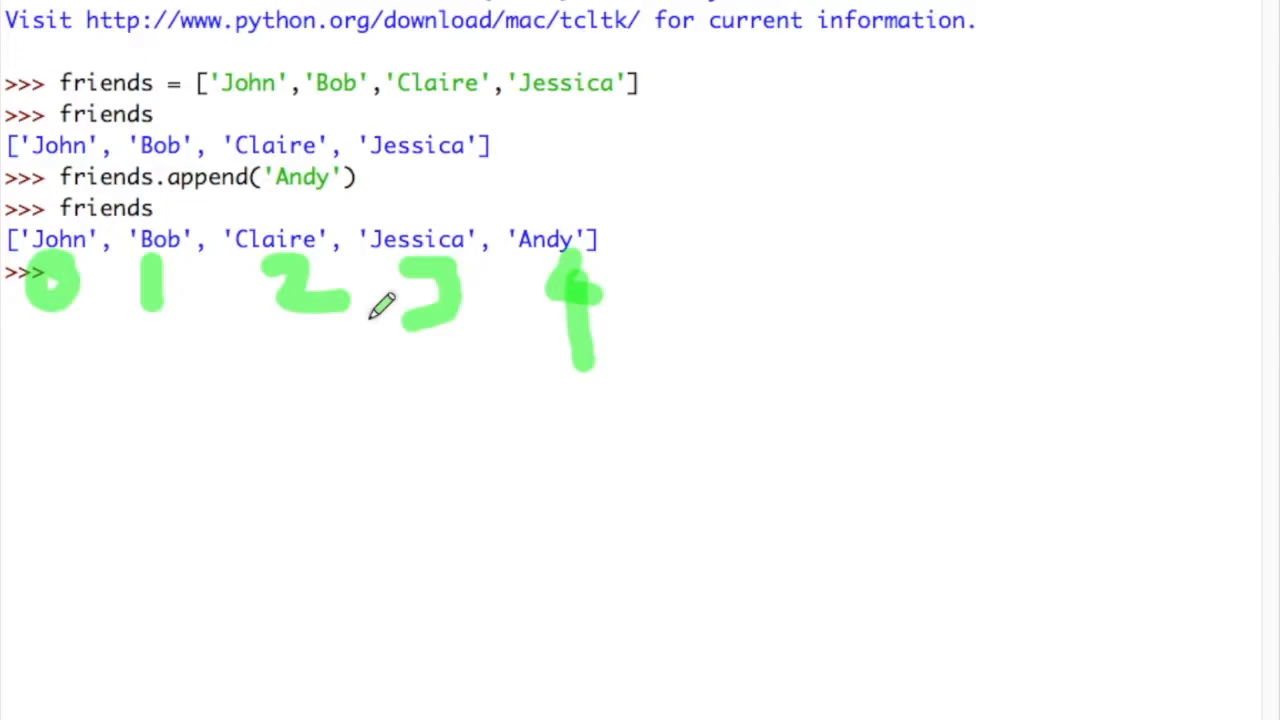
pyautogui.moveTo(440, 220)
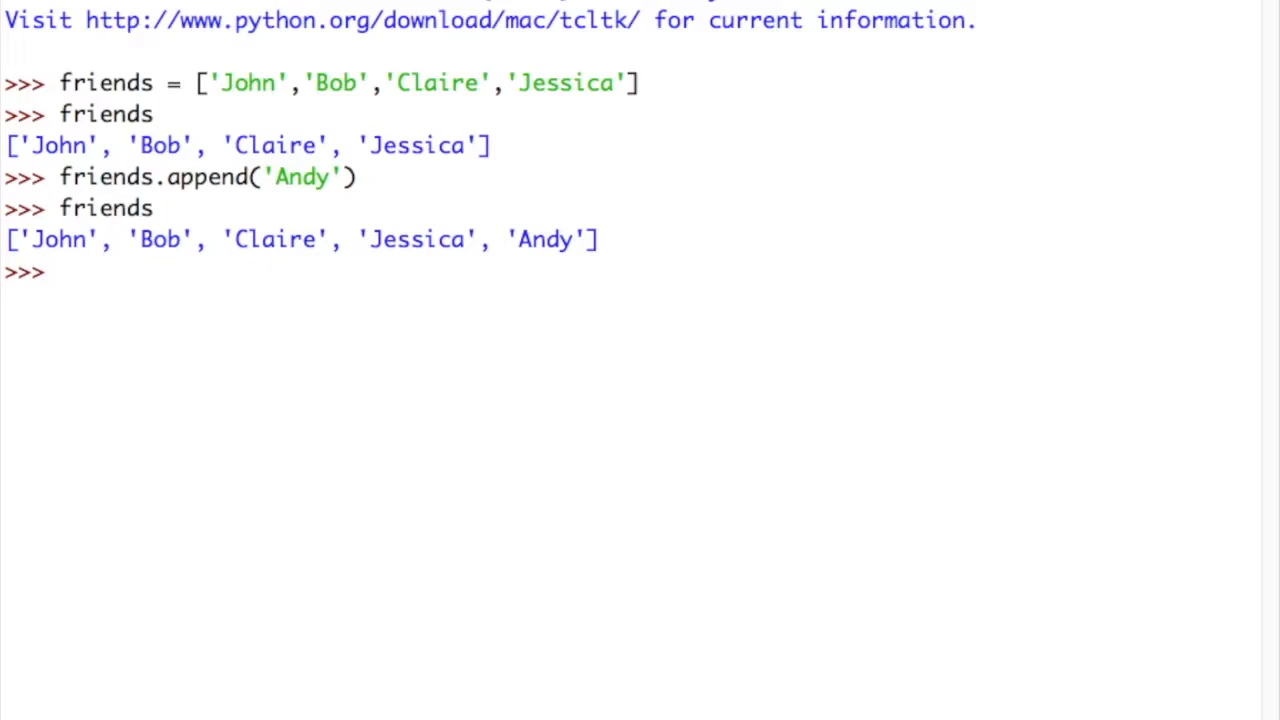
pyautogui.write('friends')
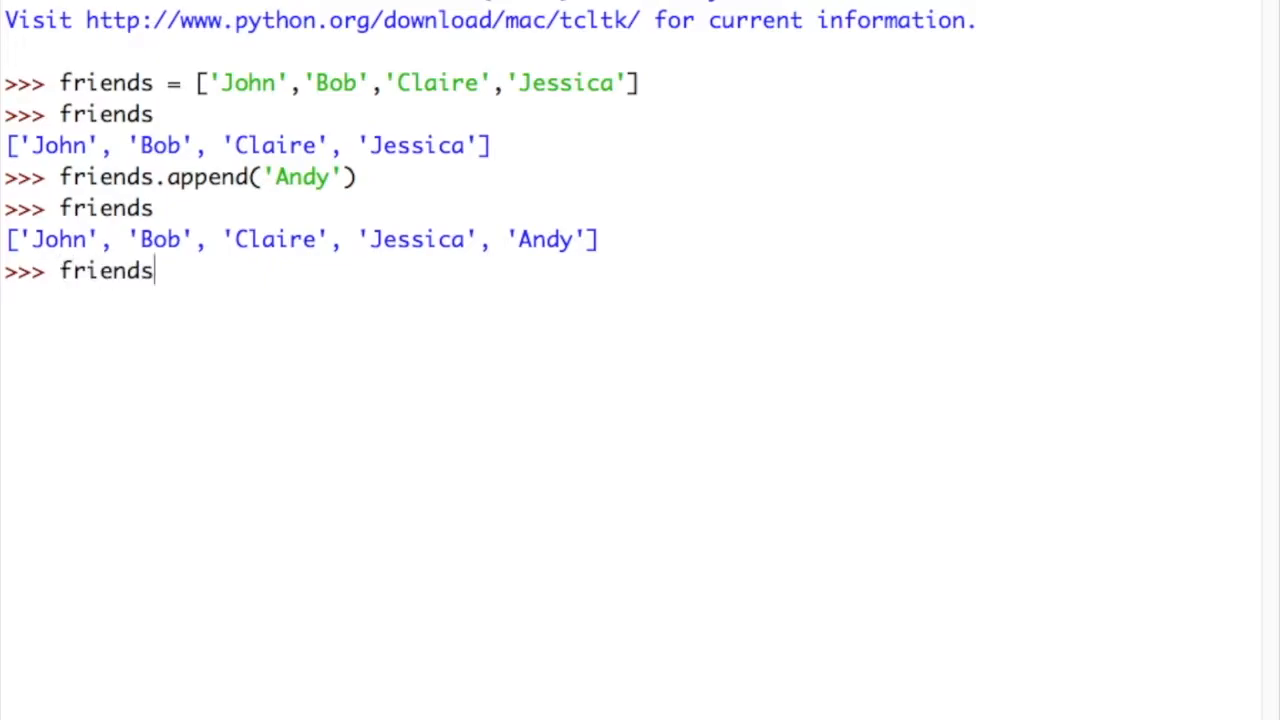
# - Index friends[3] to return 'Jessica'
pyautogui.write('[')
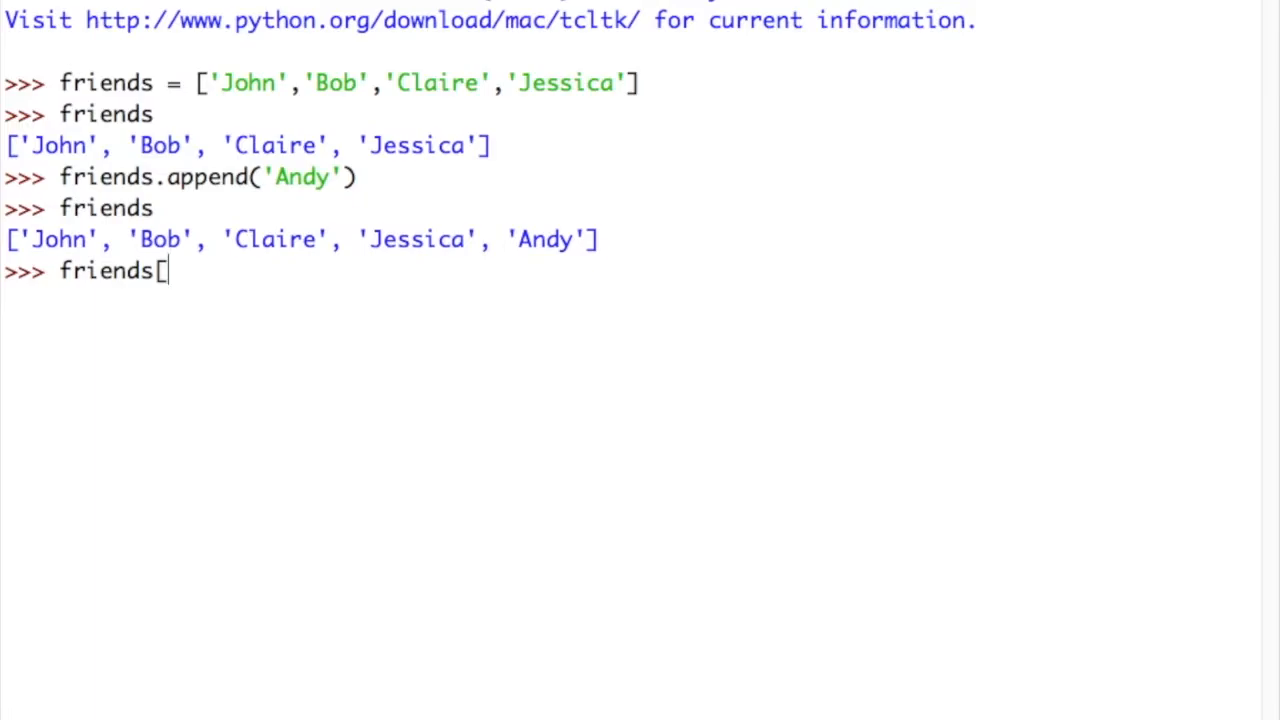
pyautogui.write('3')
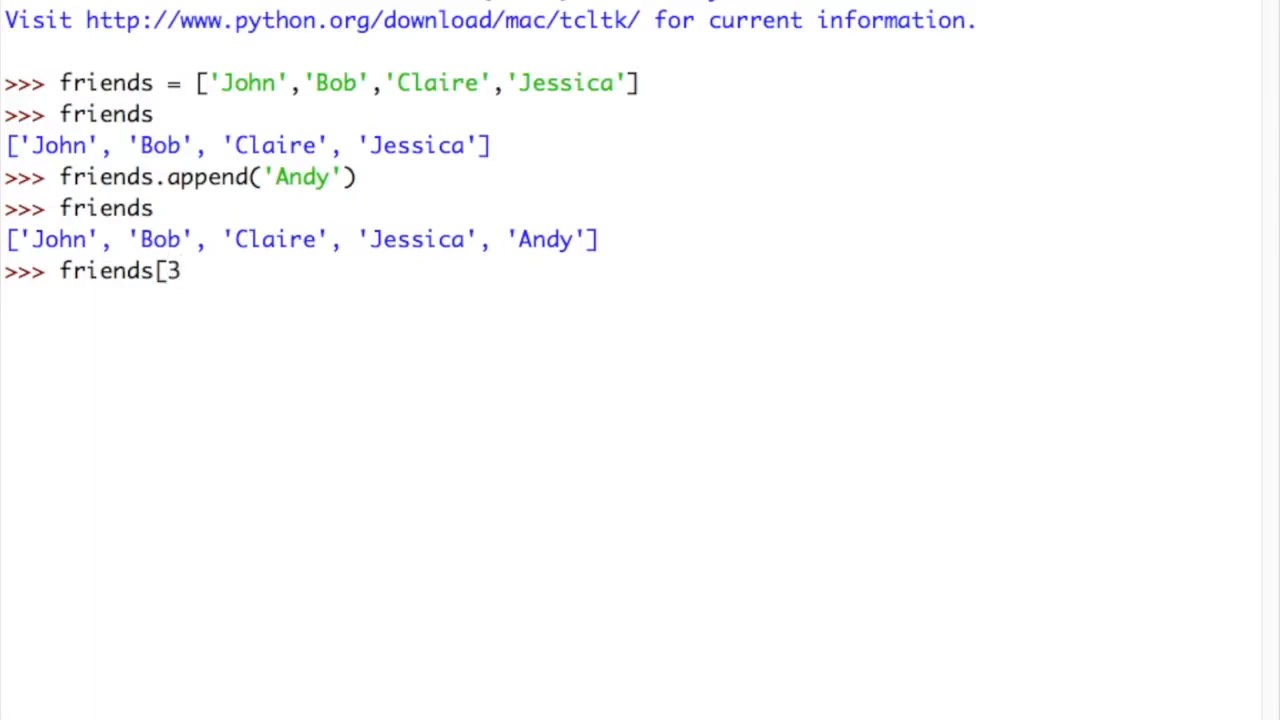
pyautogui.write(']')
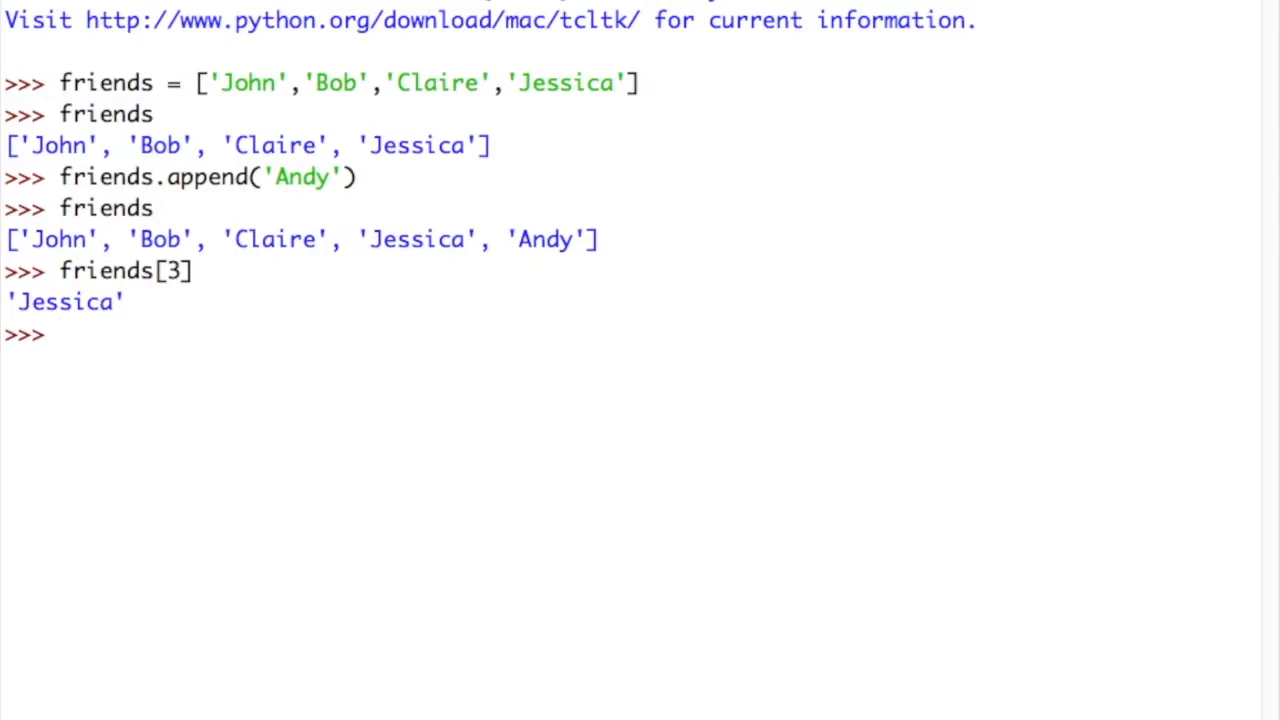
# - Assign chosen_friend = friends[3]
pyautogui.write('chosen_firne')
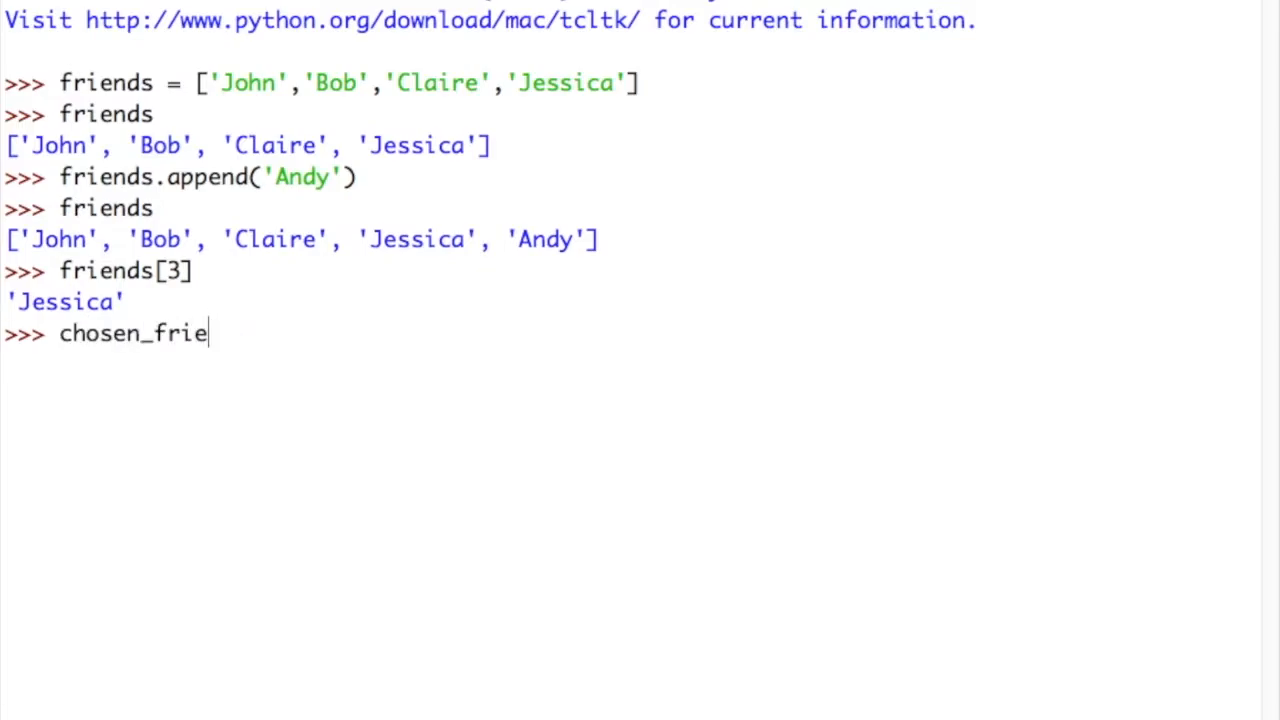
pyautogui.write('nd = friends')
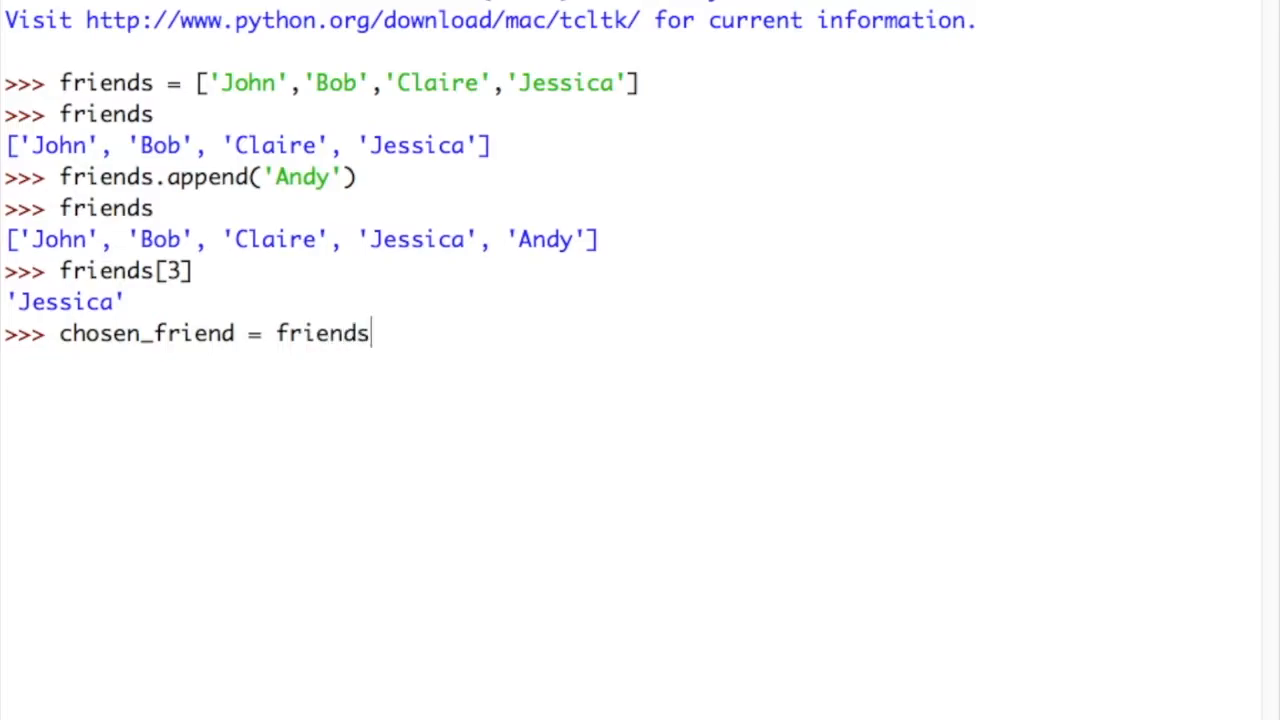
pyautogui.write('[3]')
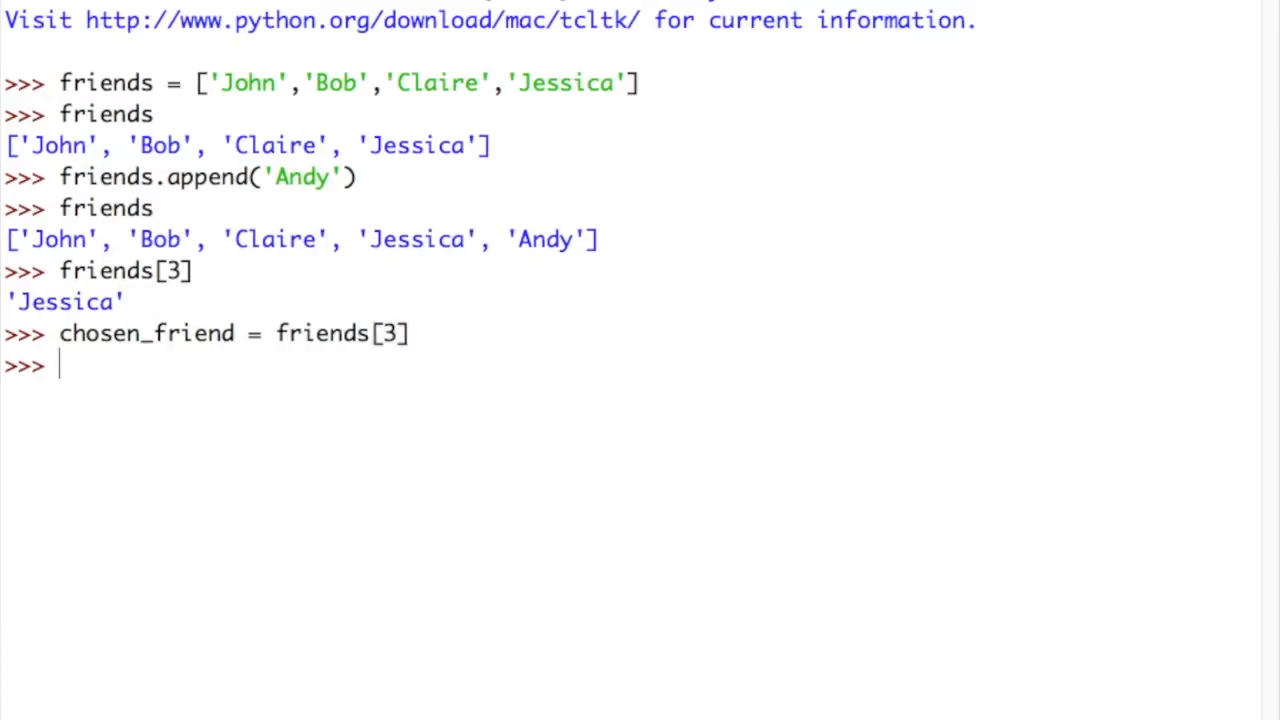
# - Print "My chosen friend is " followed by chosen_friend, showing Jessica
pyautogui.write('print')
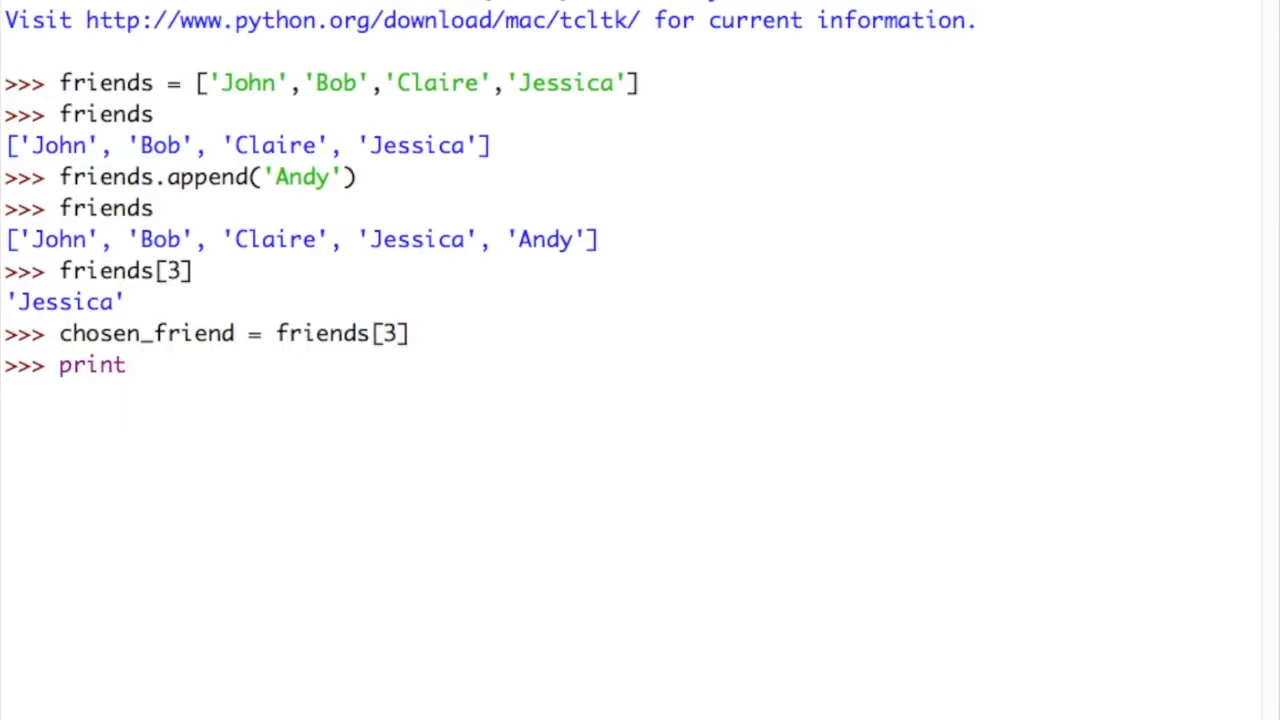
pyautogui.write('("My chose')
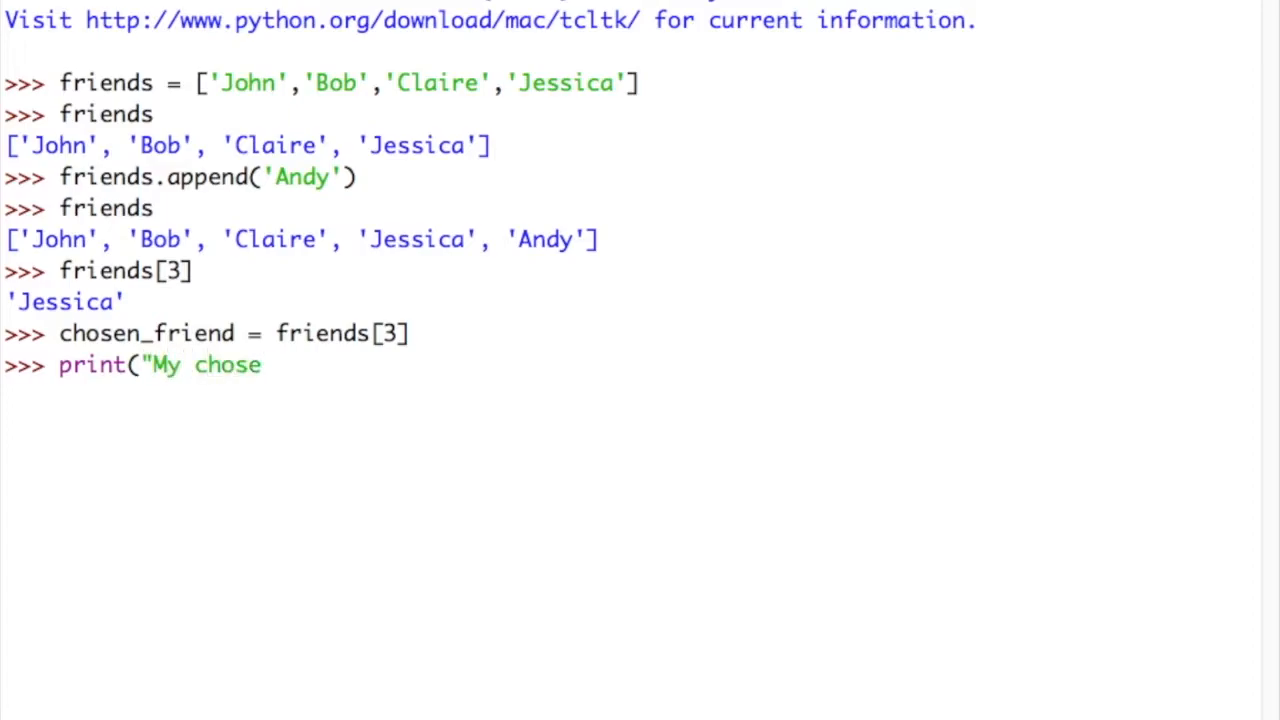
pyautogui.write('n friend is')
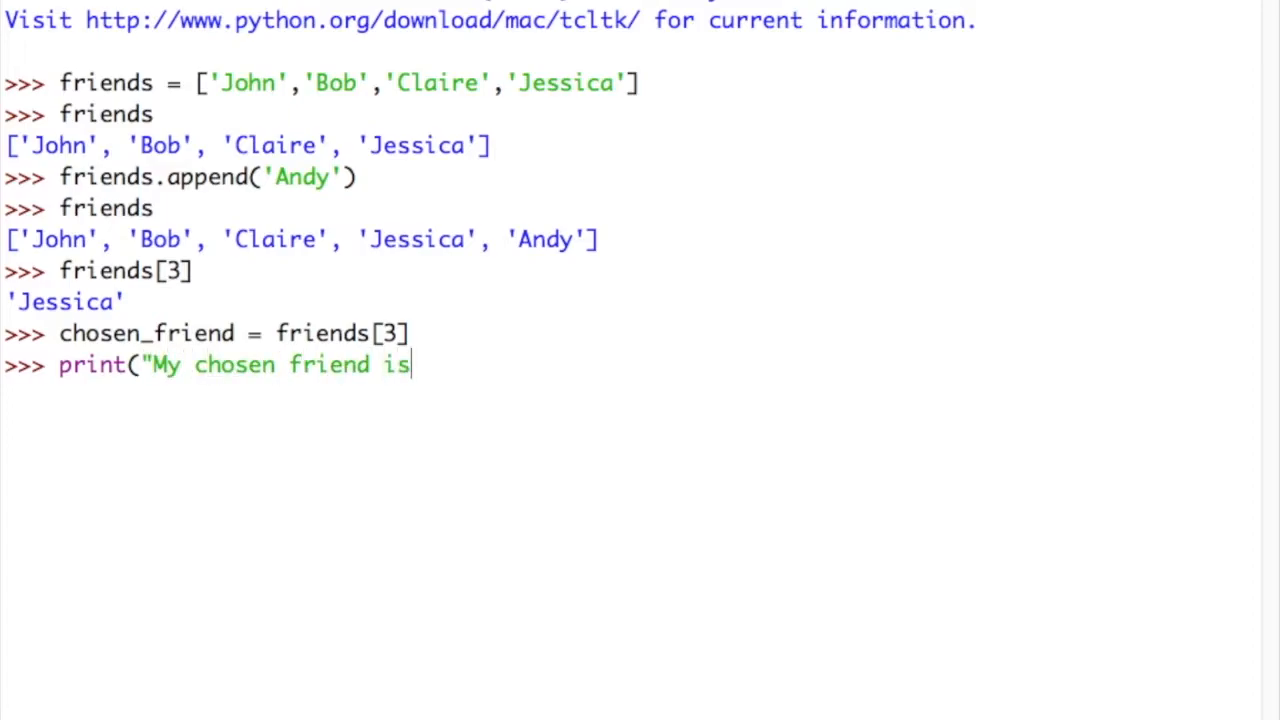
pyautogui.write('",')
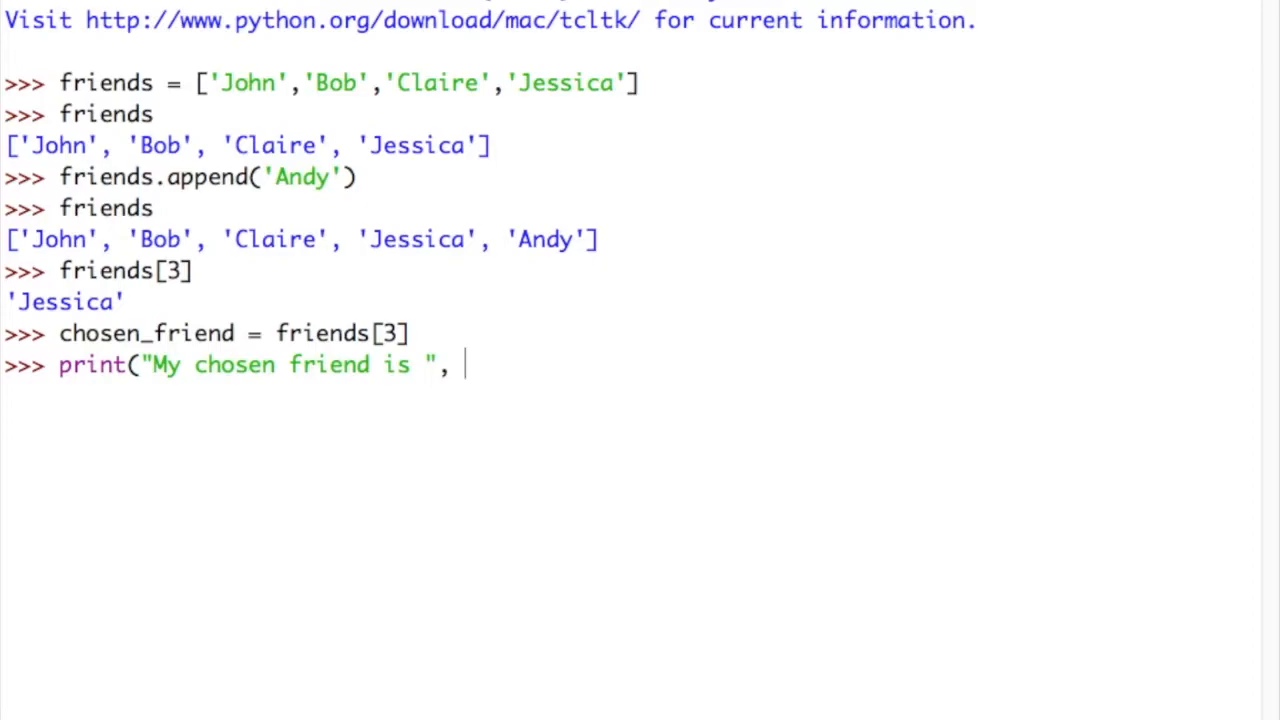
pyautogui.write('chosen_frie')
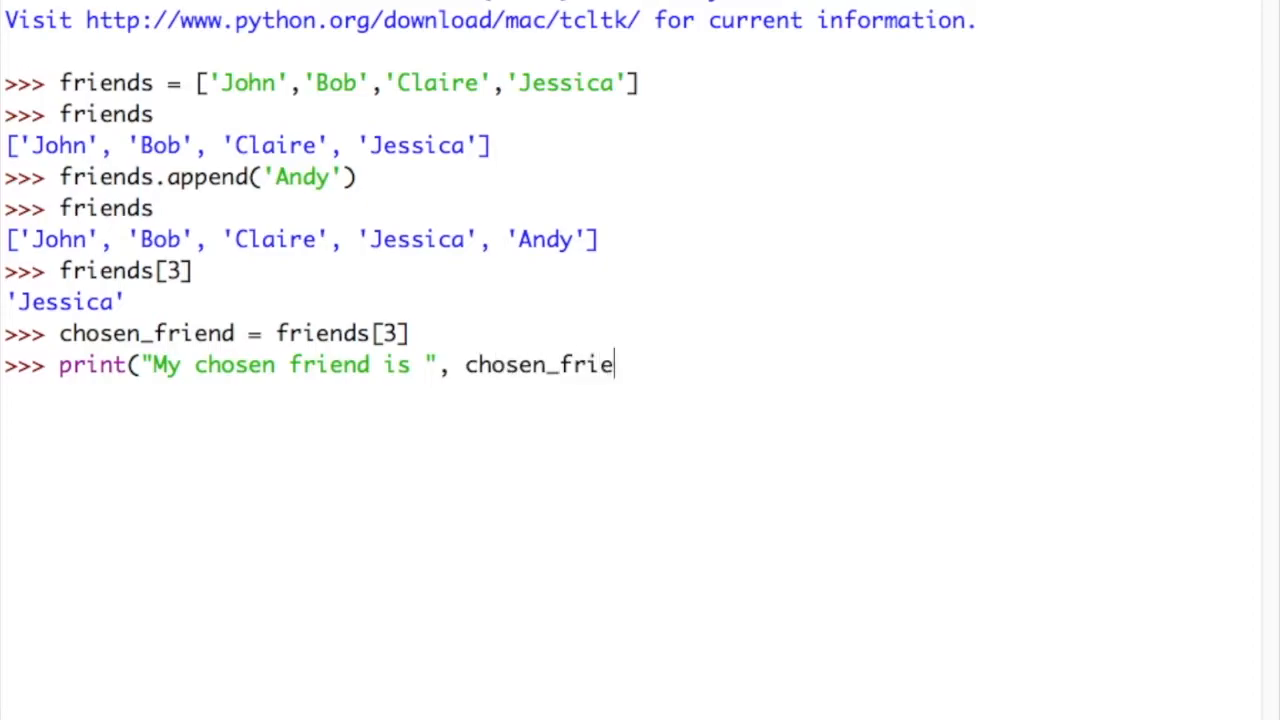
pyautogui.write('nd)')
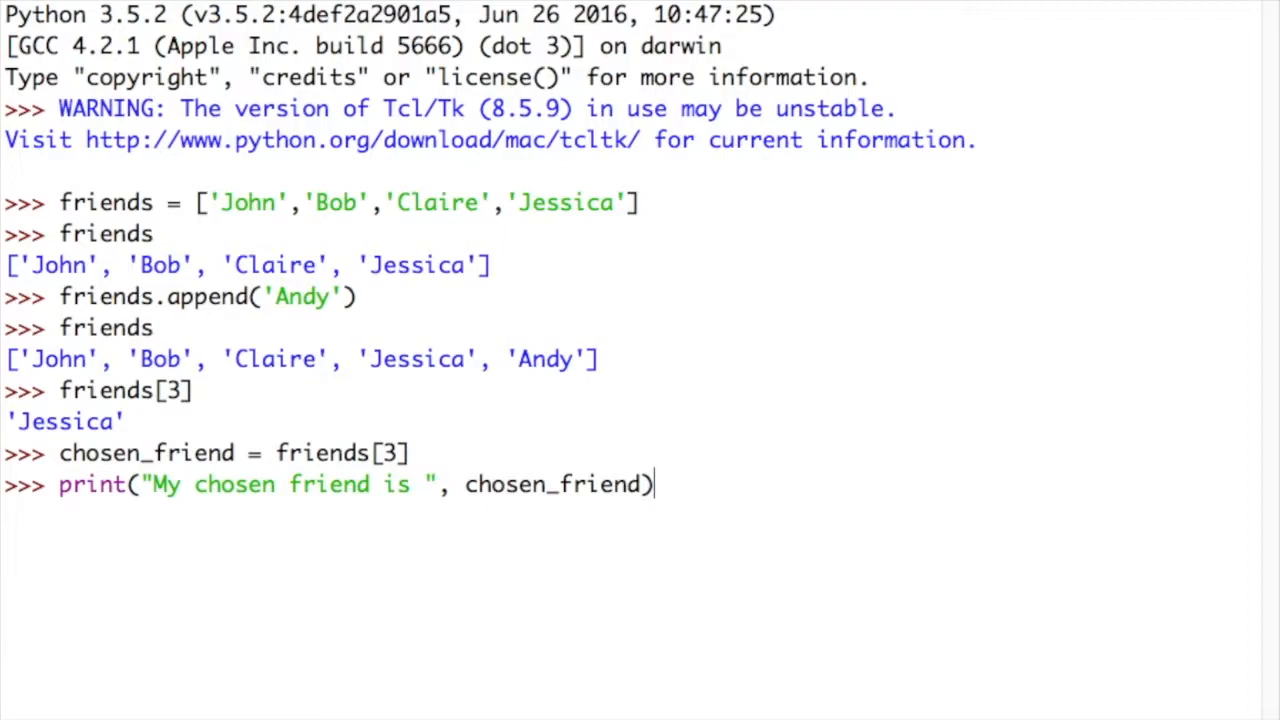
pyautogui.press('enter')
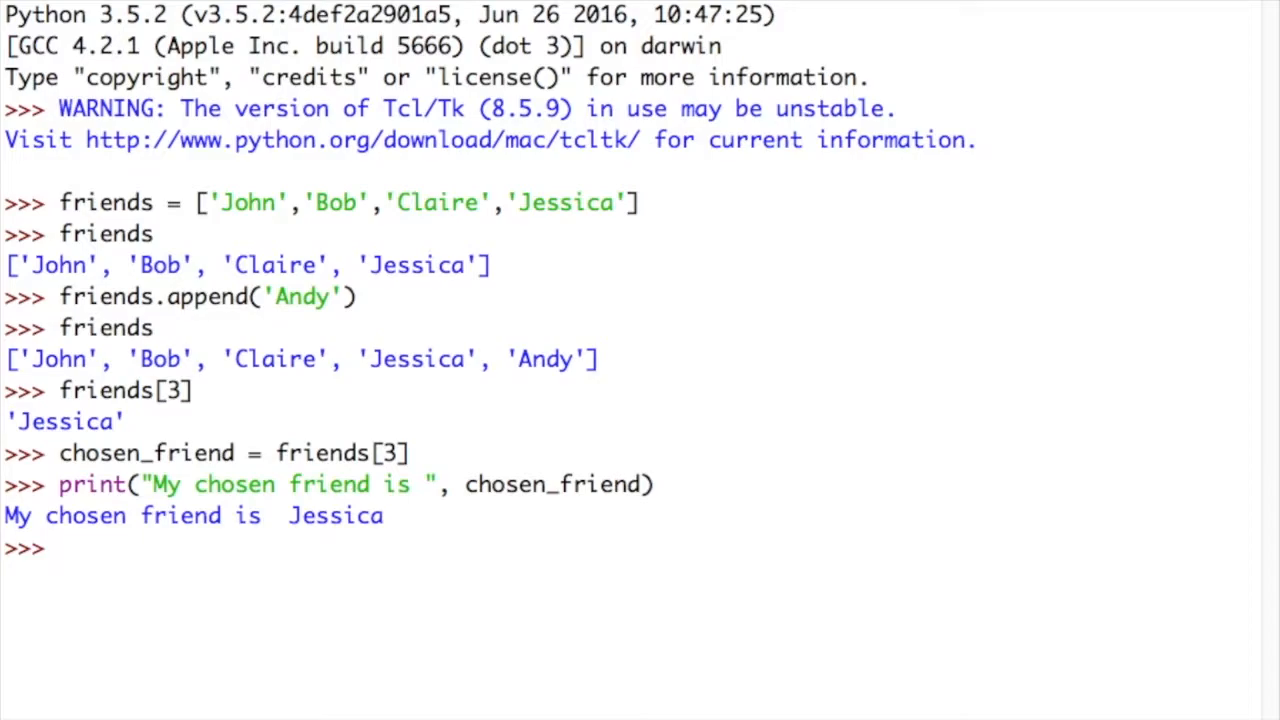
pyautogui.scroll(-3)
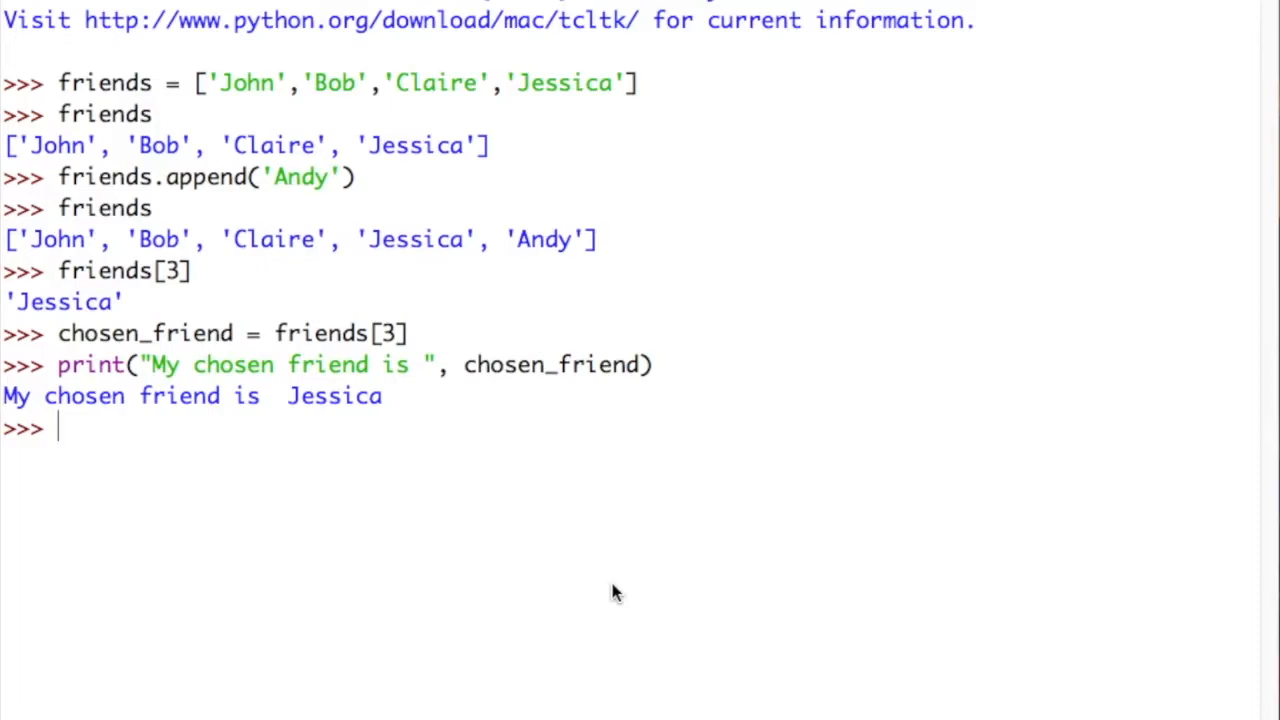
pyautogui.moveTo(400, 290)
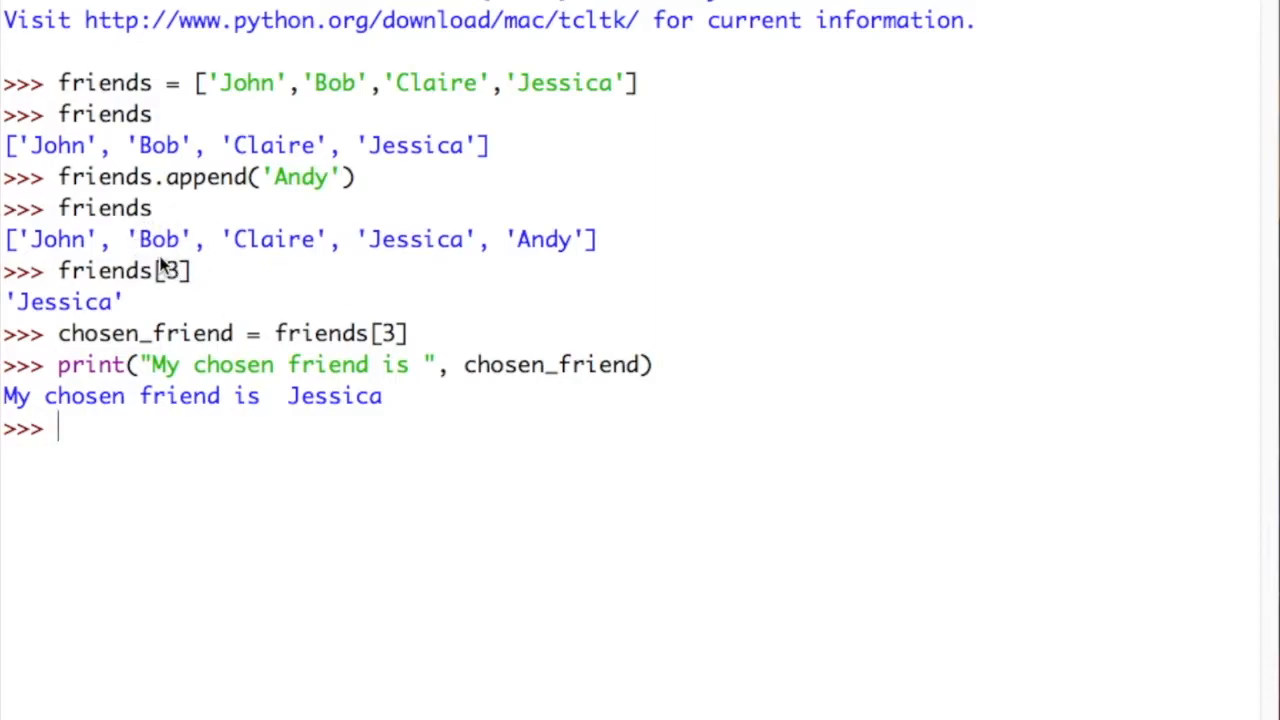
pyautogui.moveTo(484, 432)
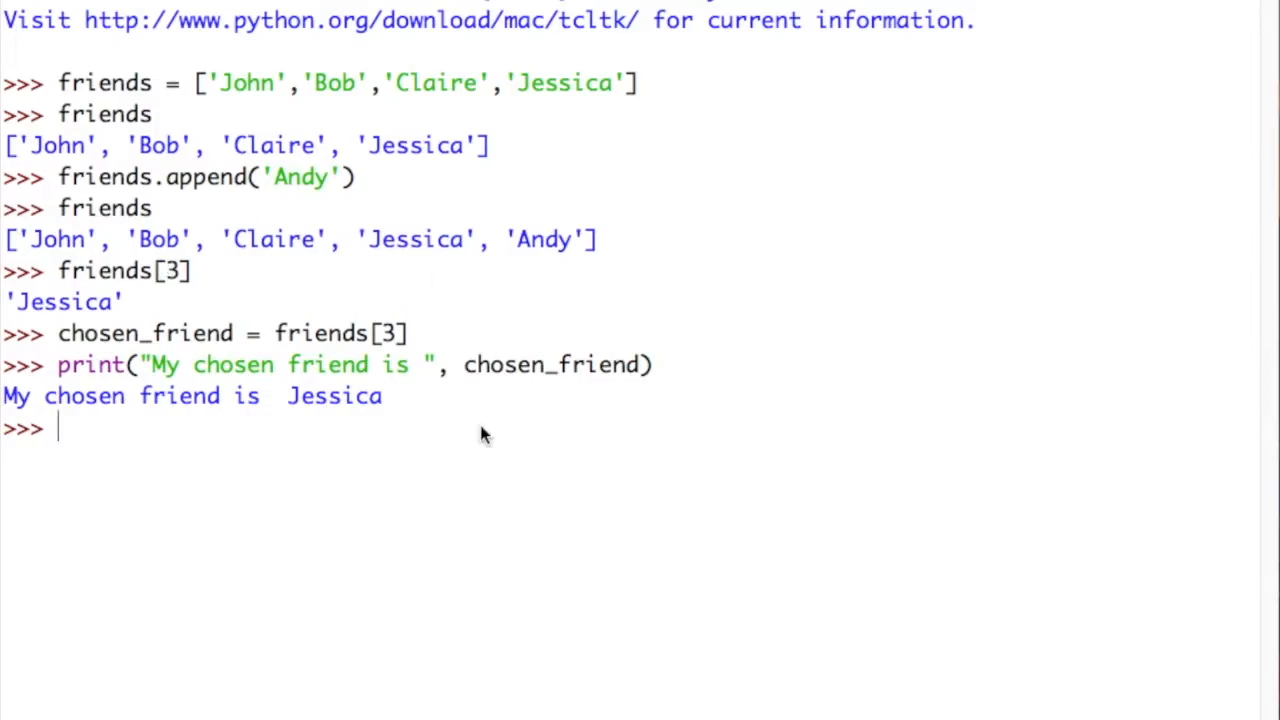
# - Remove 'Bob' from the list with friends.remove('Bob')
pyautogui.write('friends')
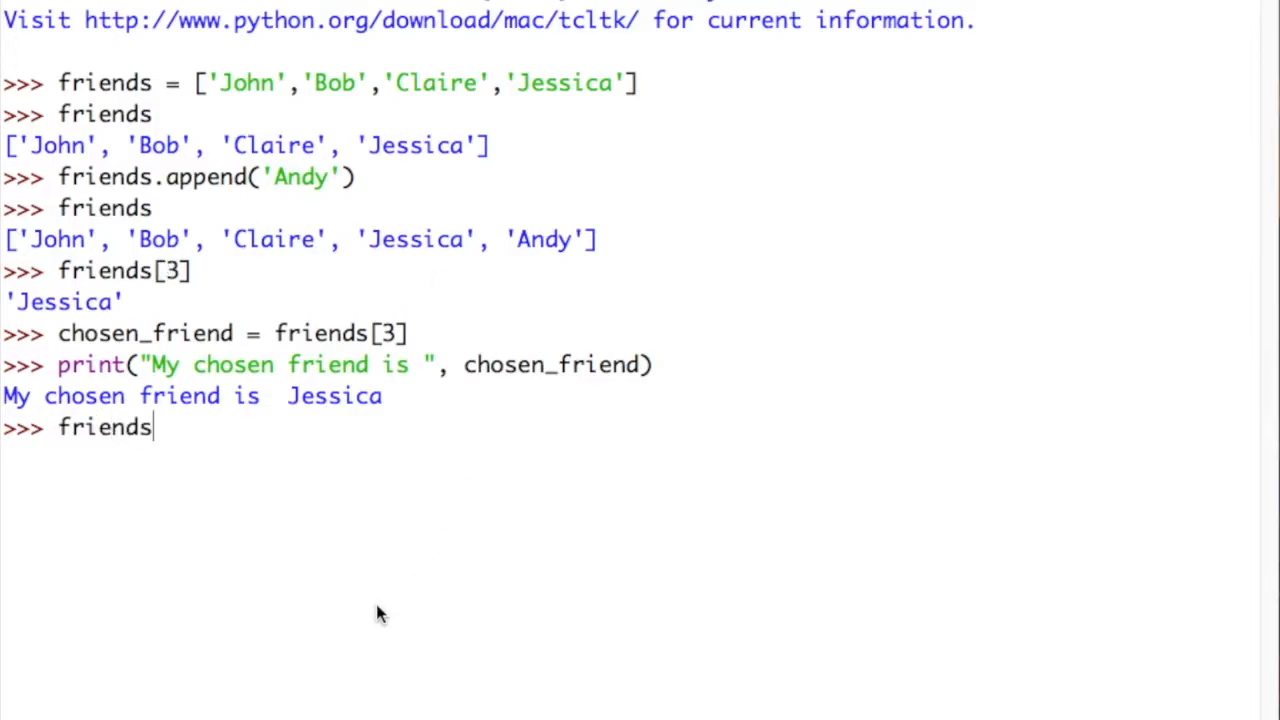
pyautogui.write('.remove')
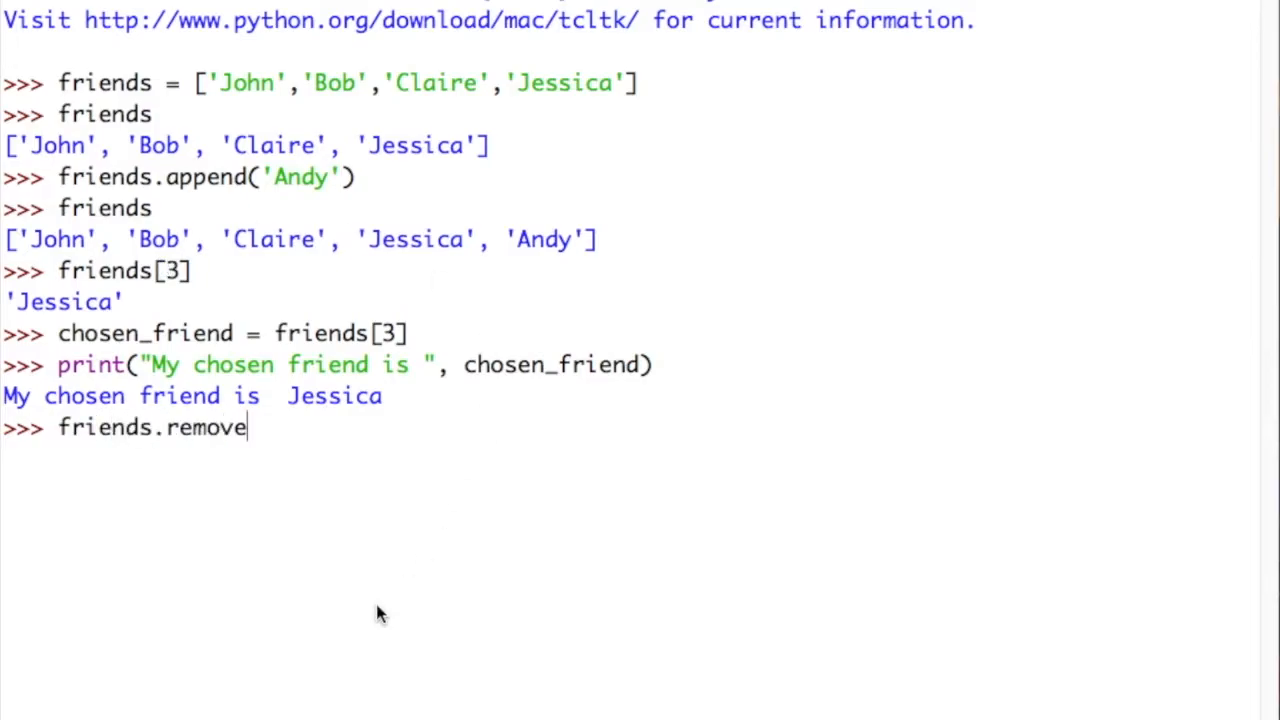
pyautogui.write('(')
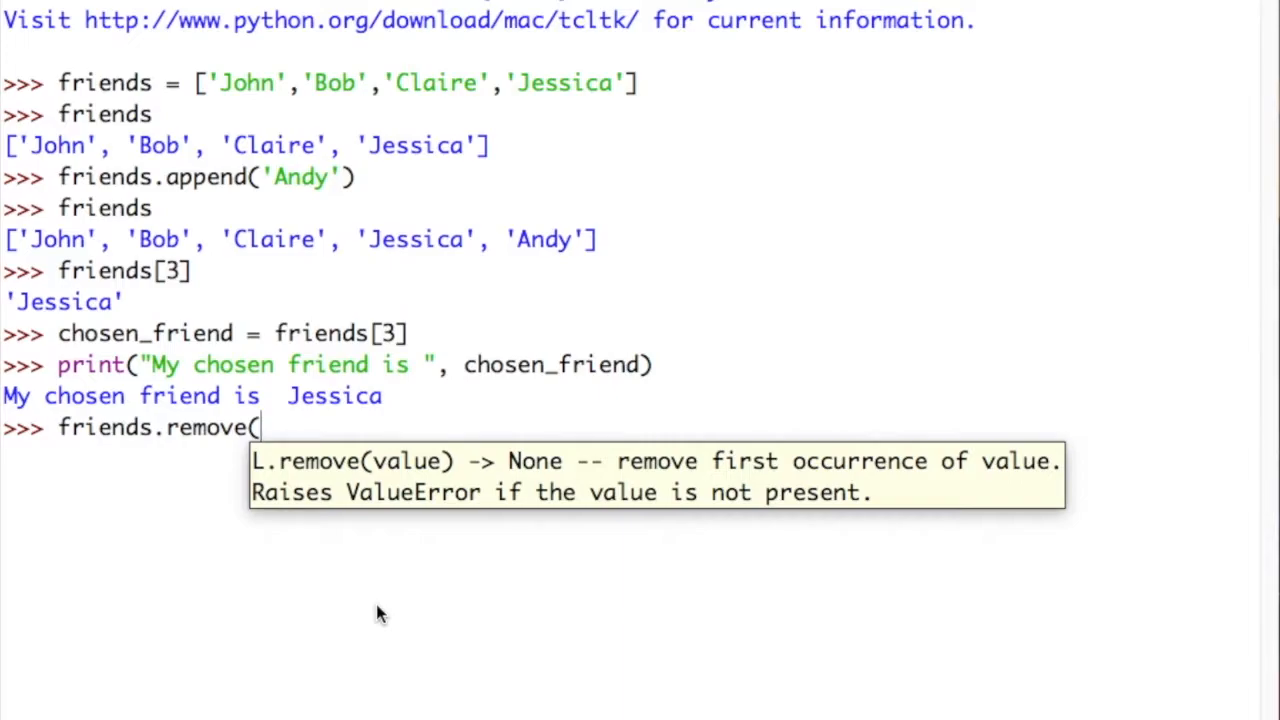
pyautogui.write("'Bob')")
pyautogui.write('friends')
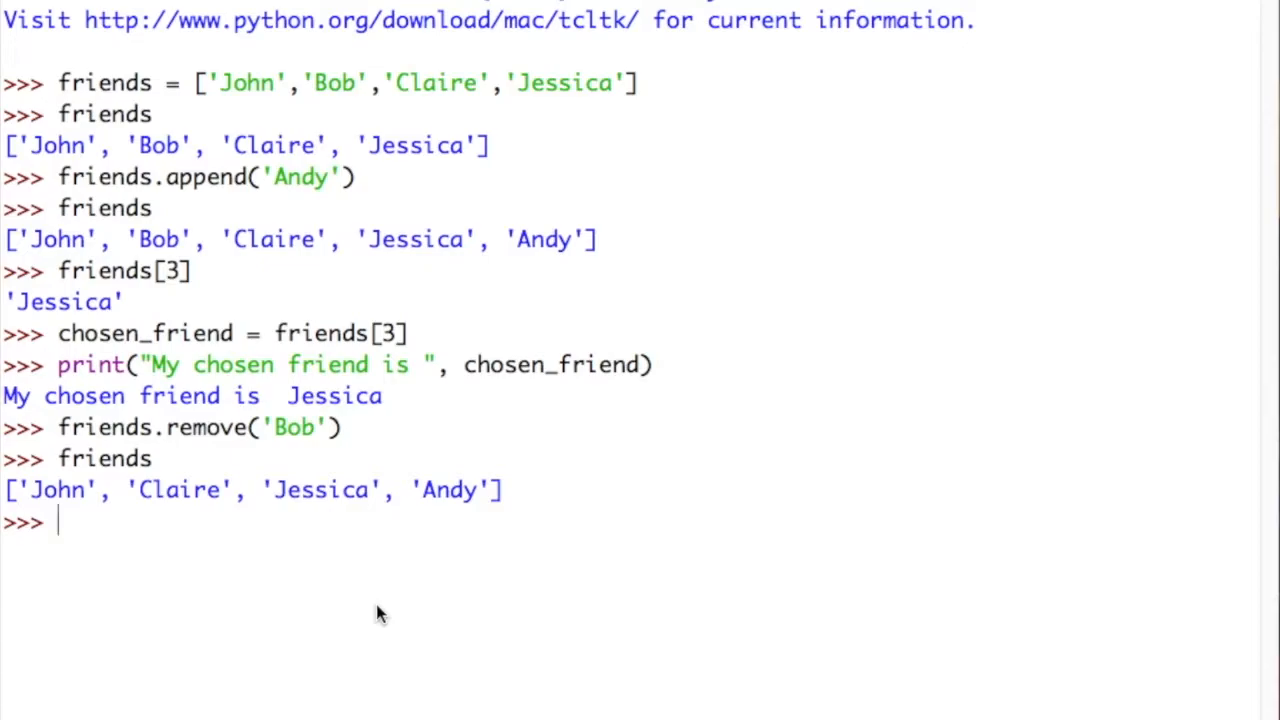
pyautogui.moveTo(318, 362)
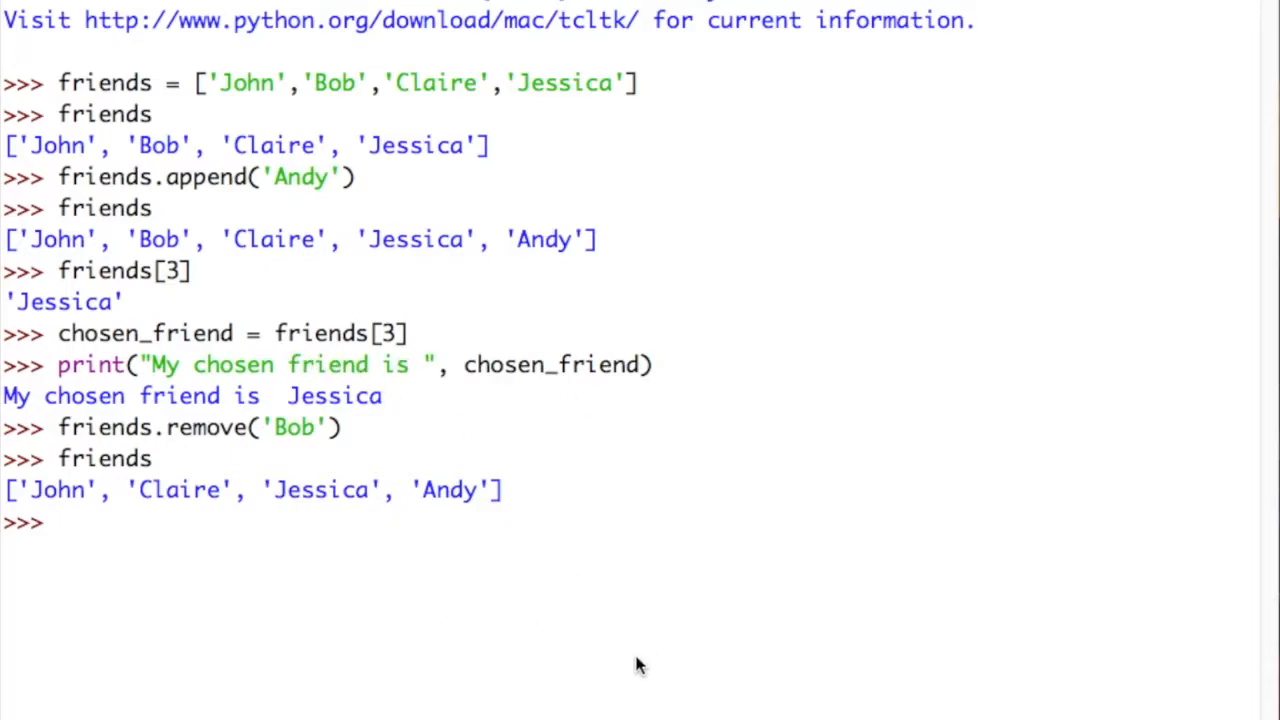
# - Look up friends[3] returning 'Andy' and friends[2] returning 'Jessica'
pyautogui.write('friends(')
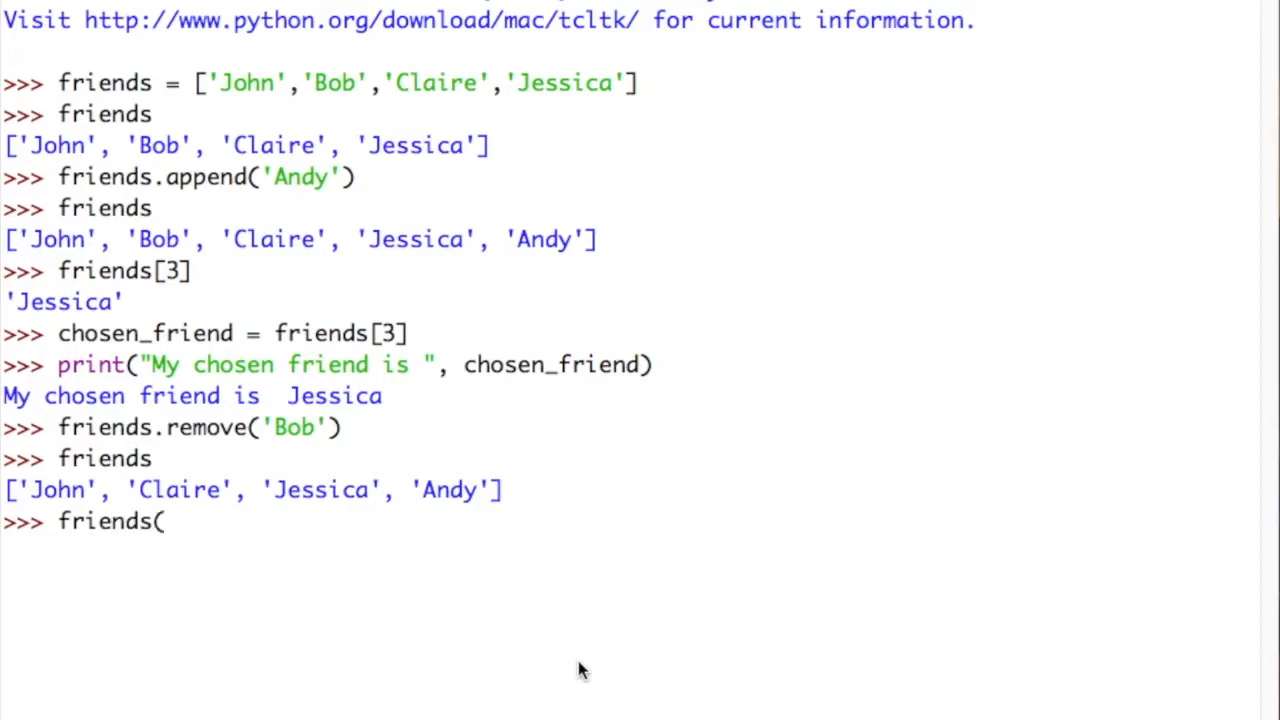
pyautogui.write('[3]')
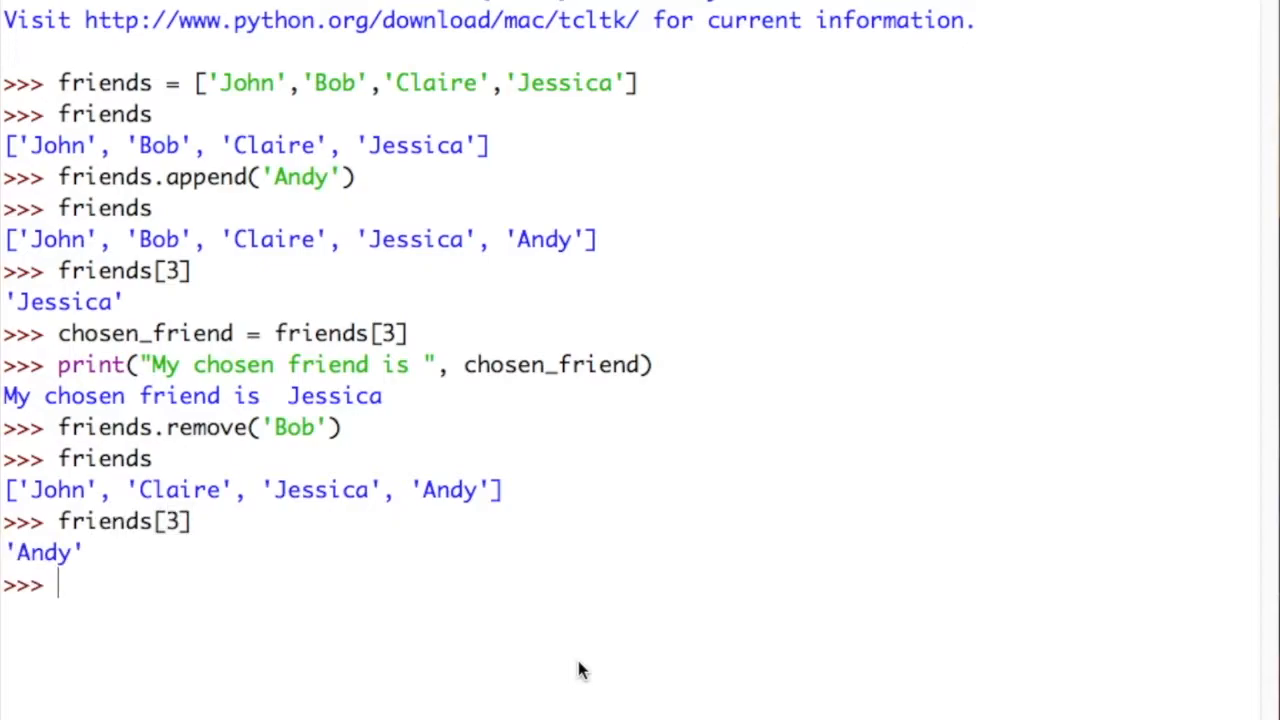
pyautogui.write('friends[2')
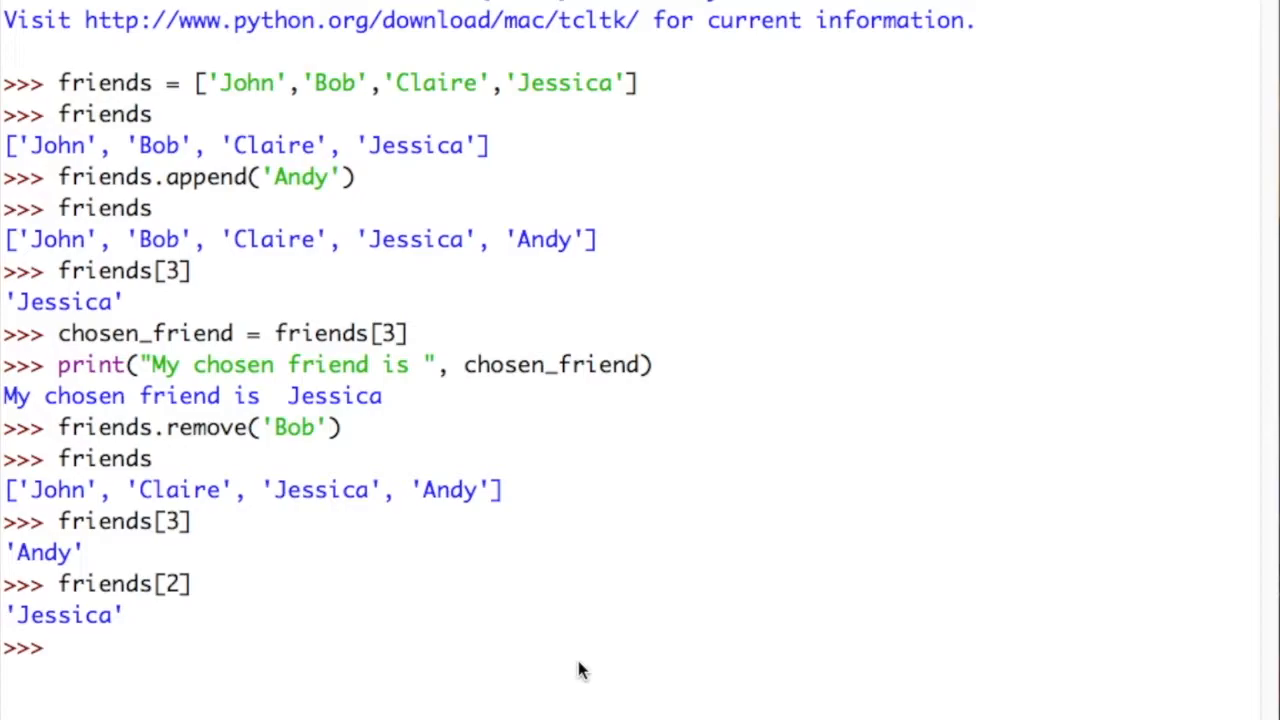
pyautogui.moveTo(156, 230)
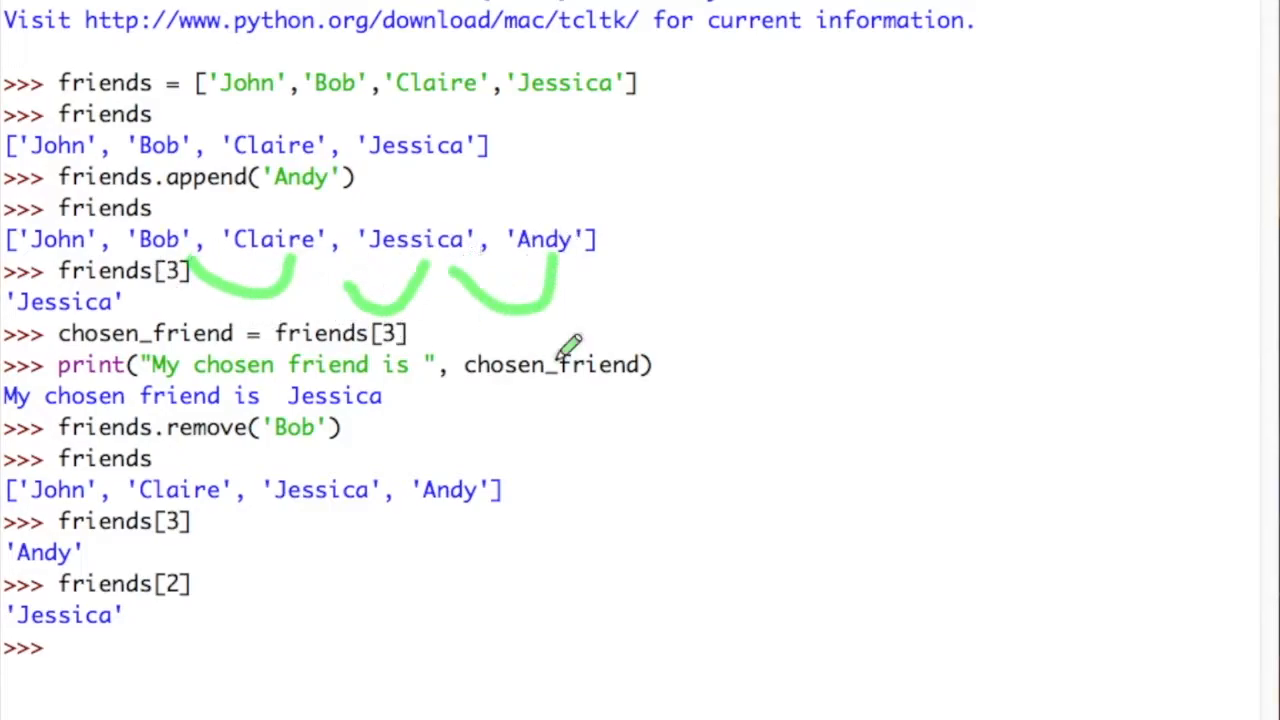
pyautogui.scroll(-3)
pyautogui.write('friends')
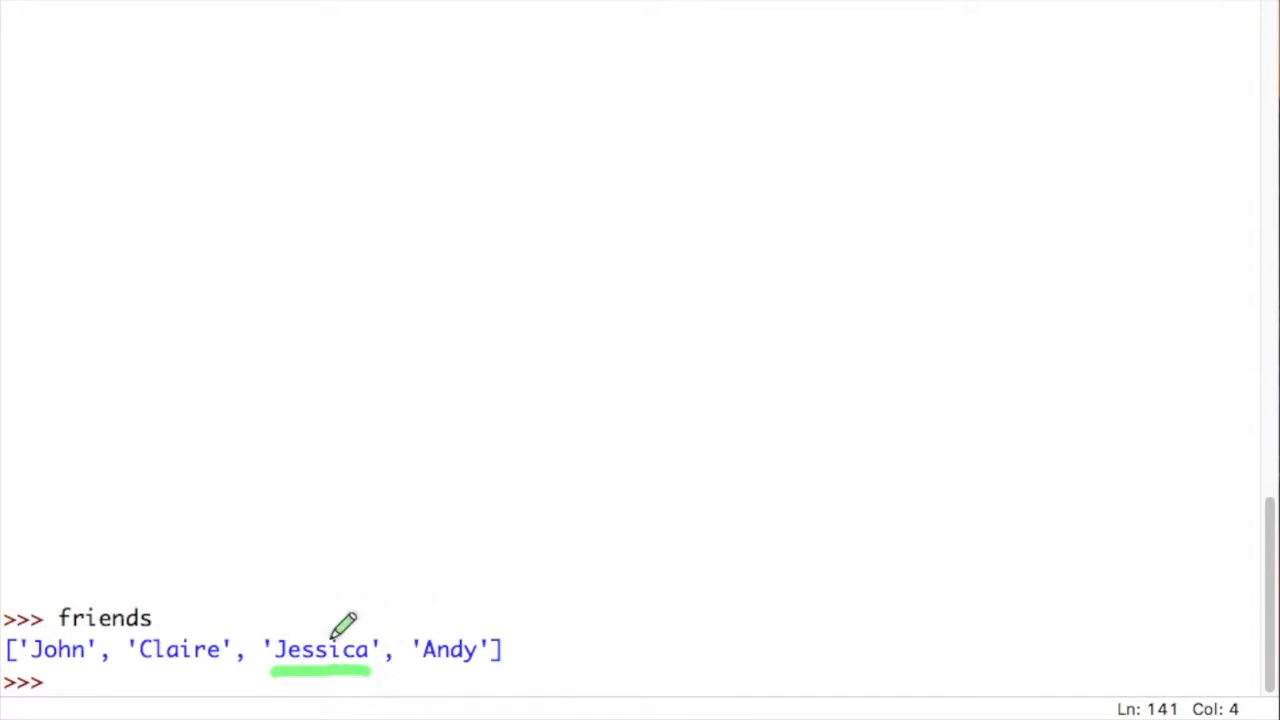
pyautogui.moveTo(196, 416)
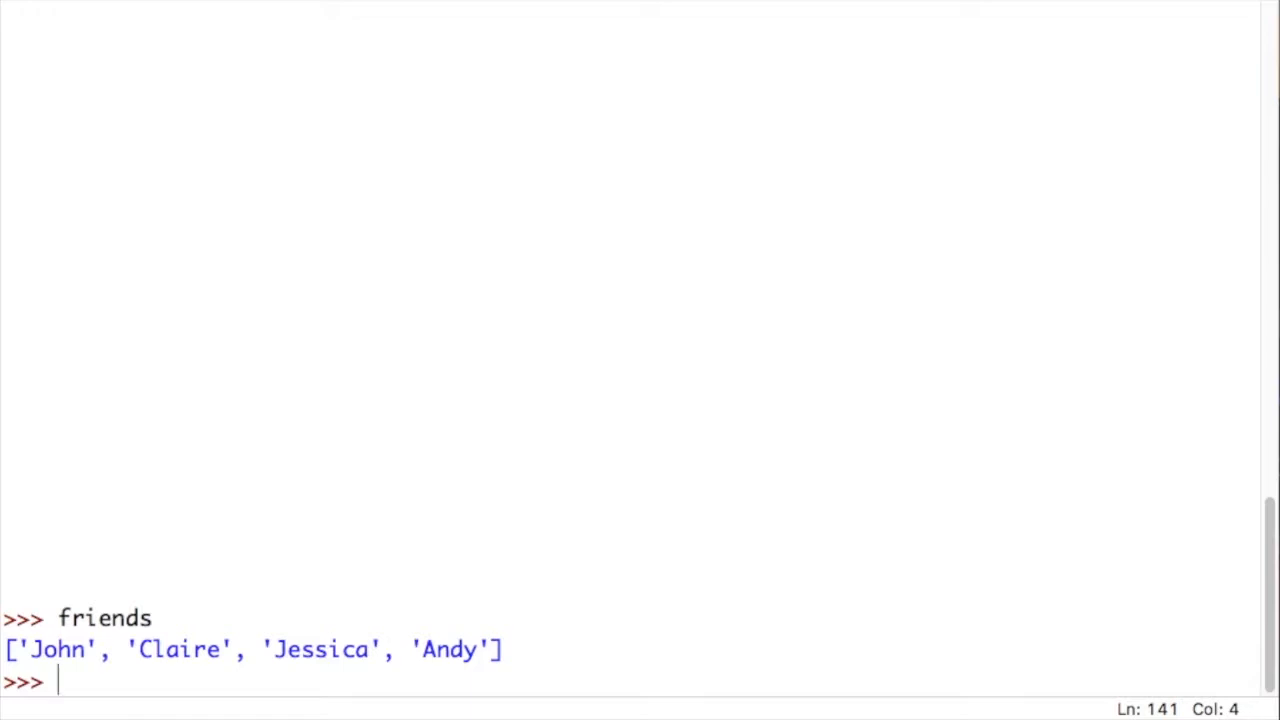
# - Look up friends[2] to show Jessica before replacing her
pyautogui.write('fir')
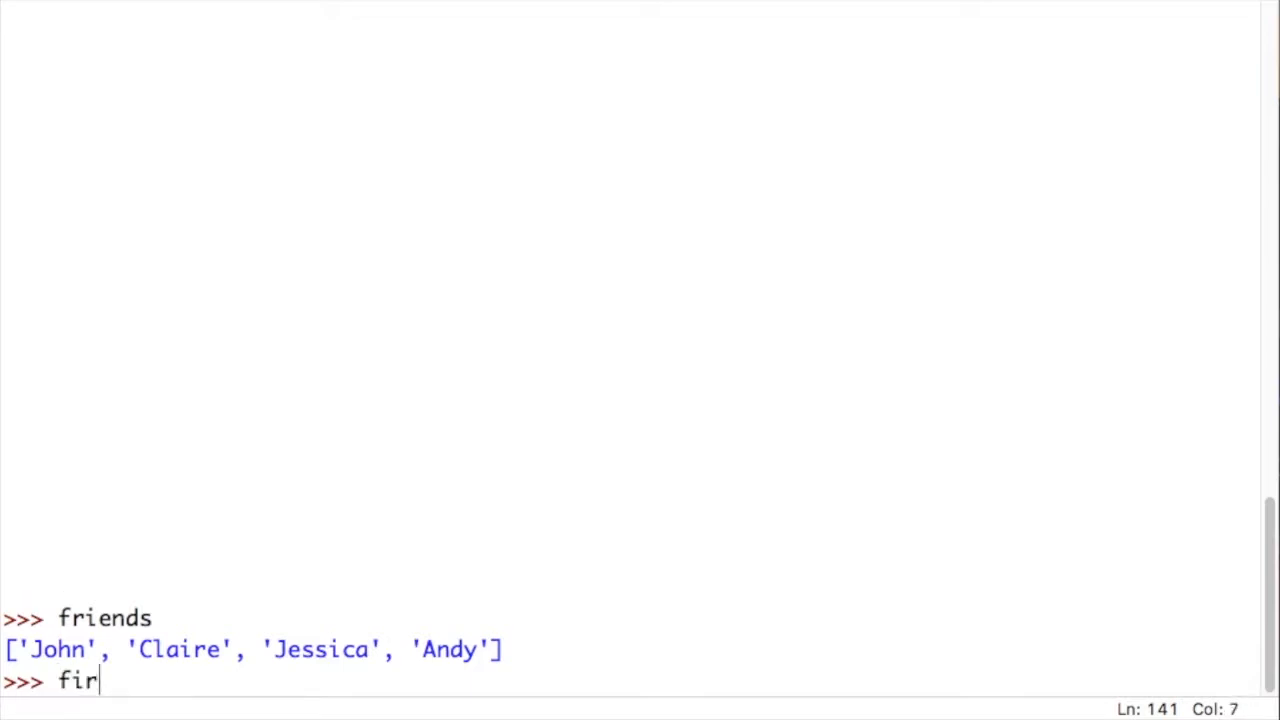
pyautogui.write('ends')
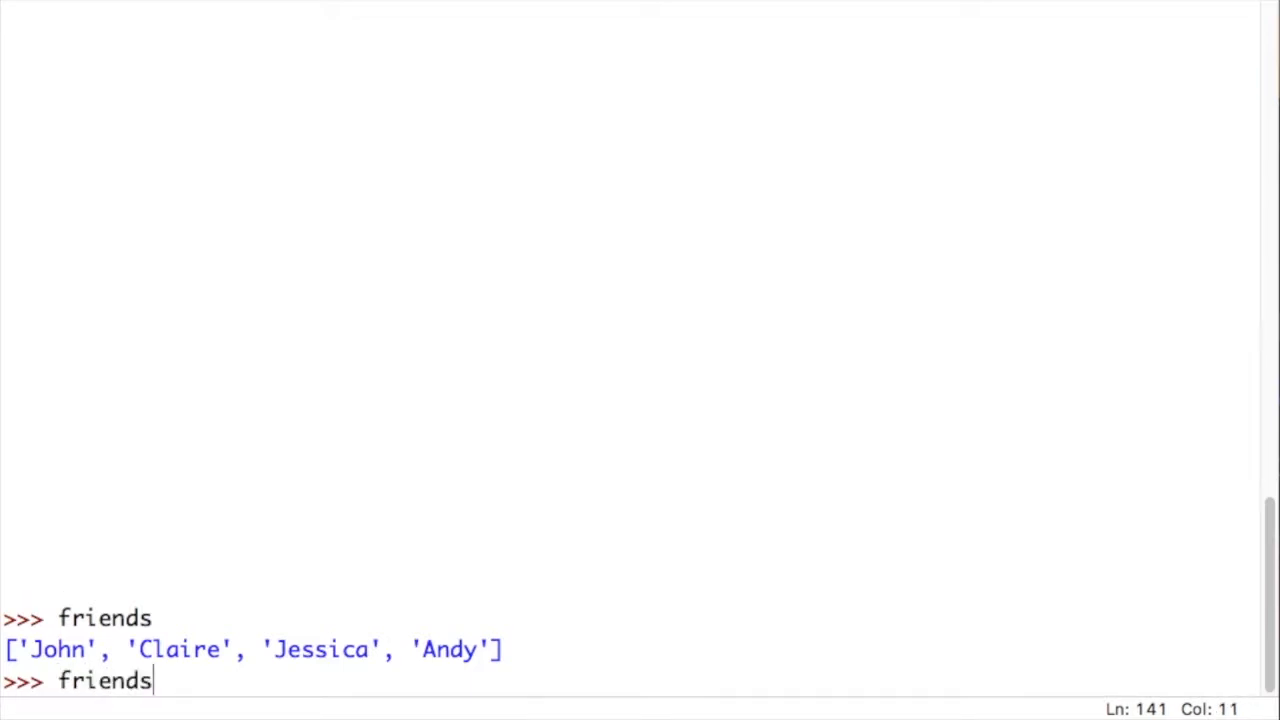
pyautogui.write('[')
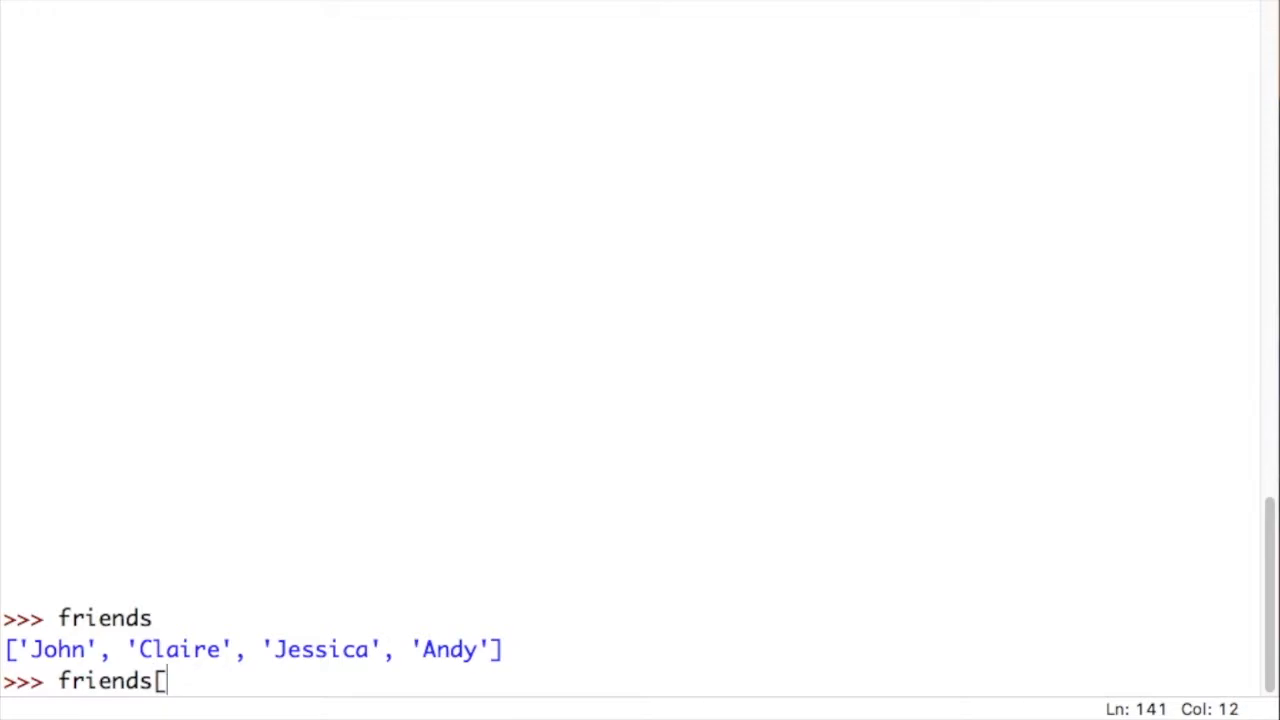
pyautogui.write('2]')
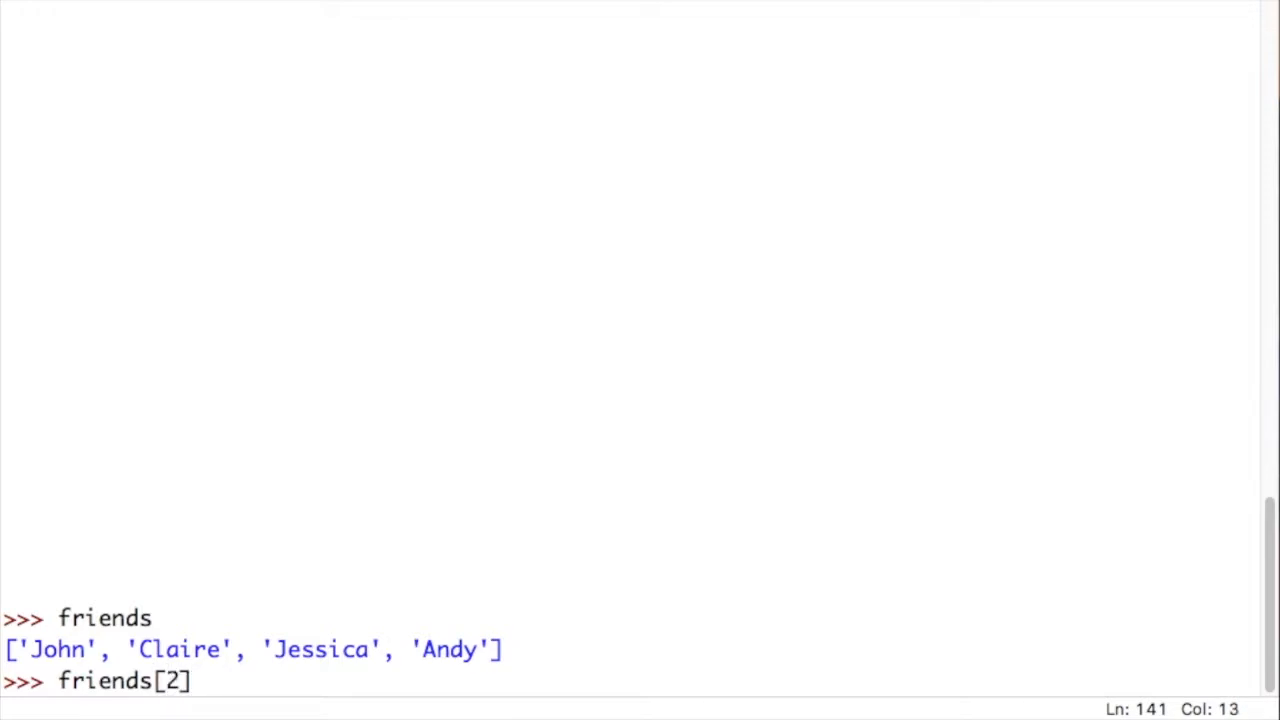
pyautogui.press('enter')
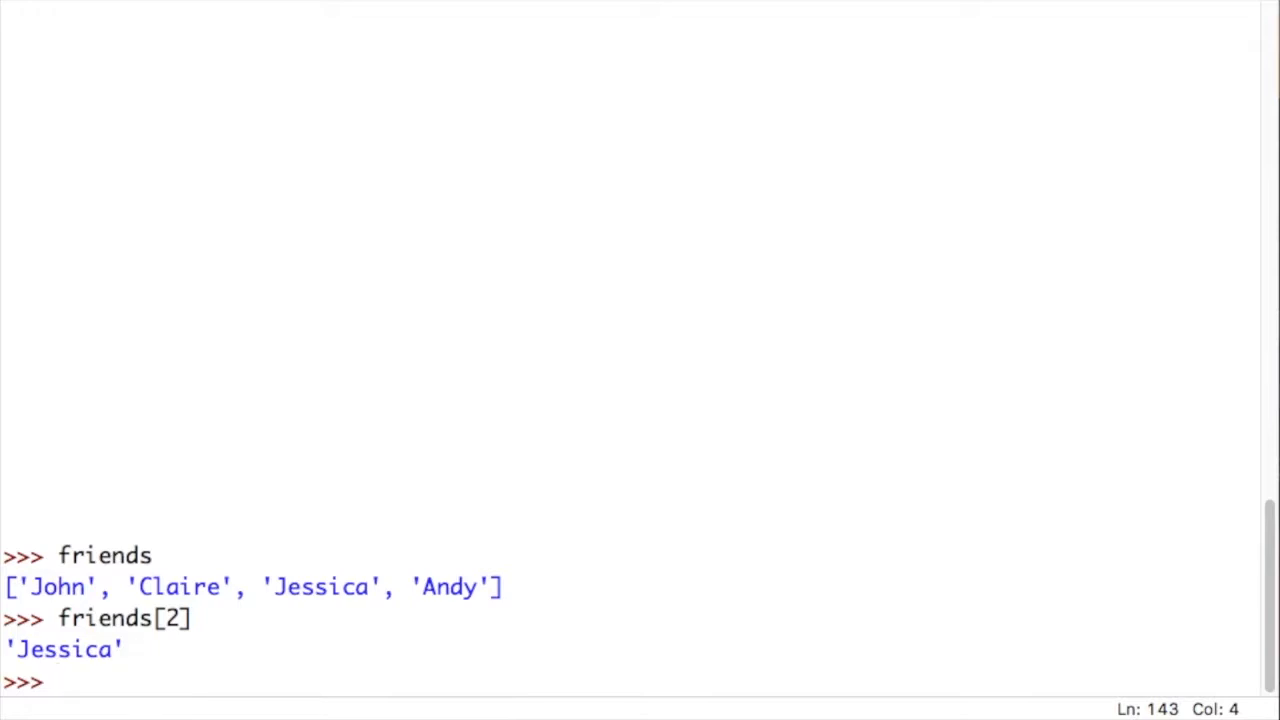
# - Reassign friends[2] = "Sarah" and echo the list as John, Claire, Sarah, Andy
pyautogui.write('frie')
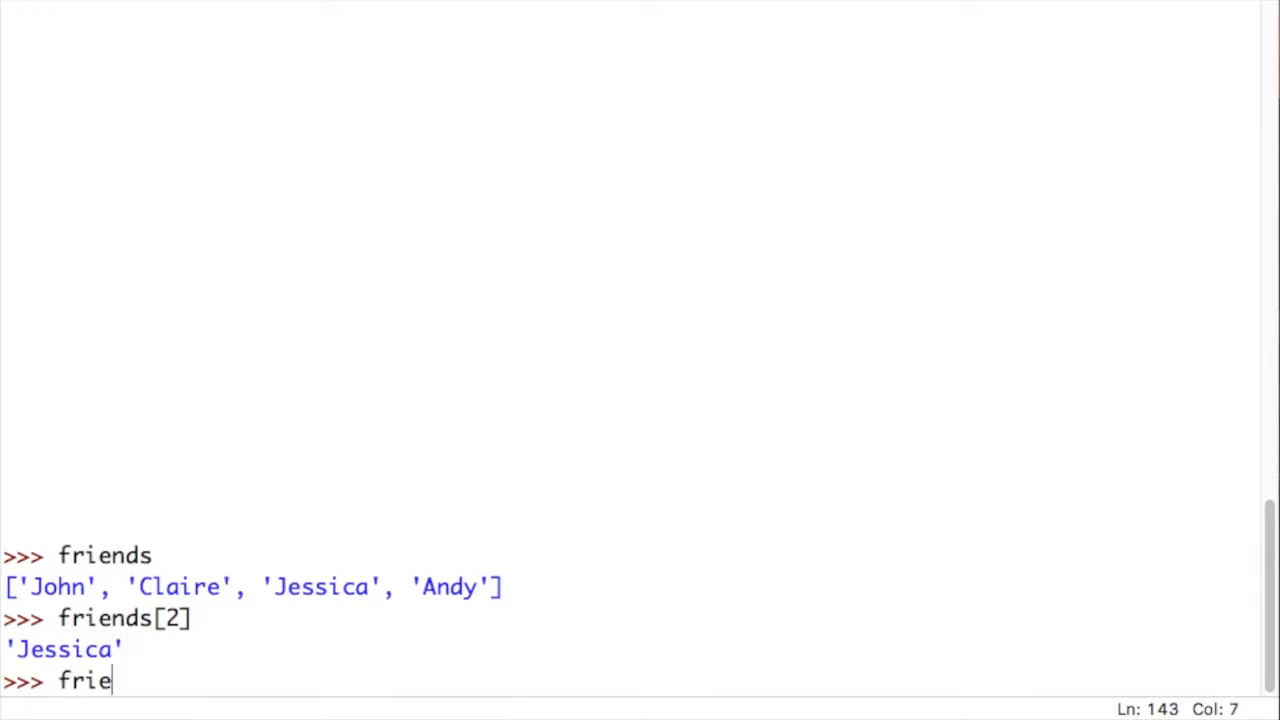
pyautogui.write('nds[2]')
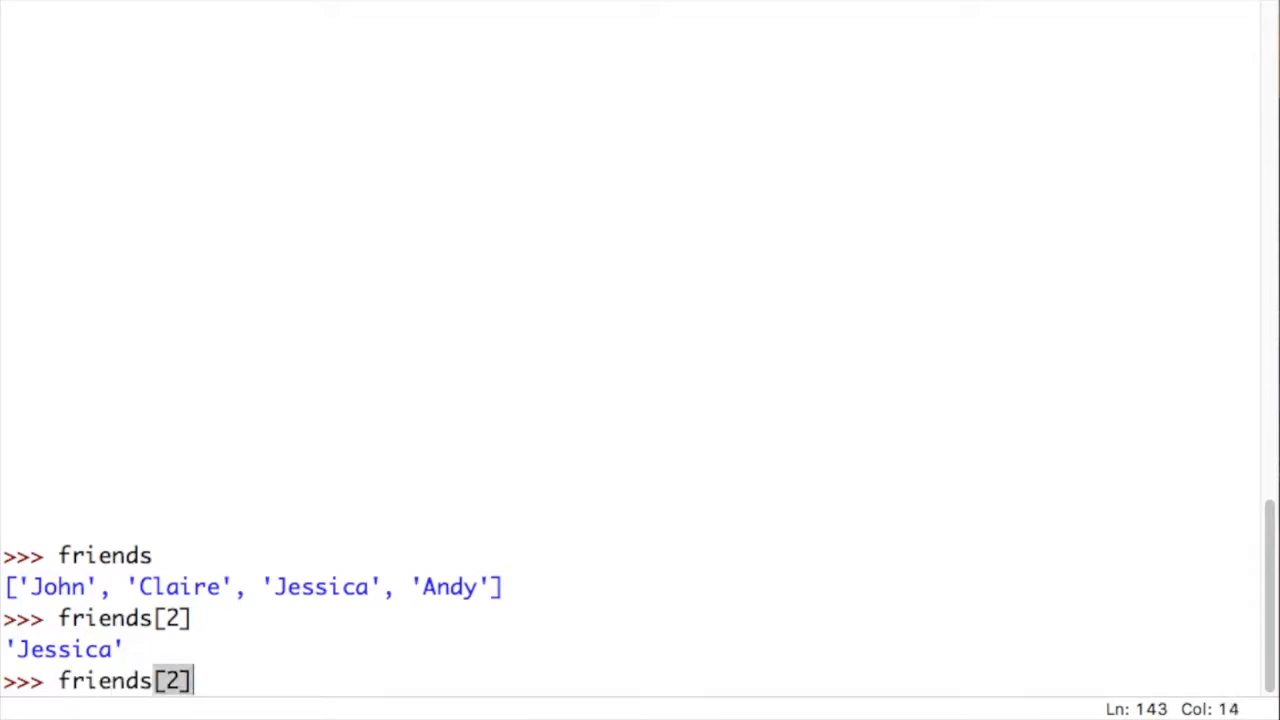
pyautogui.write('= "Sarha')
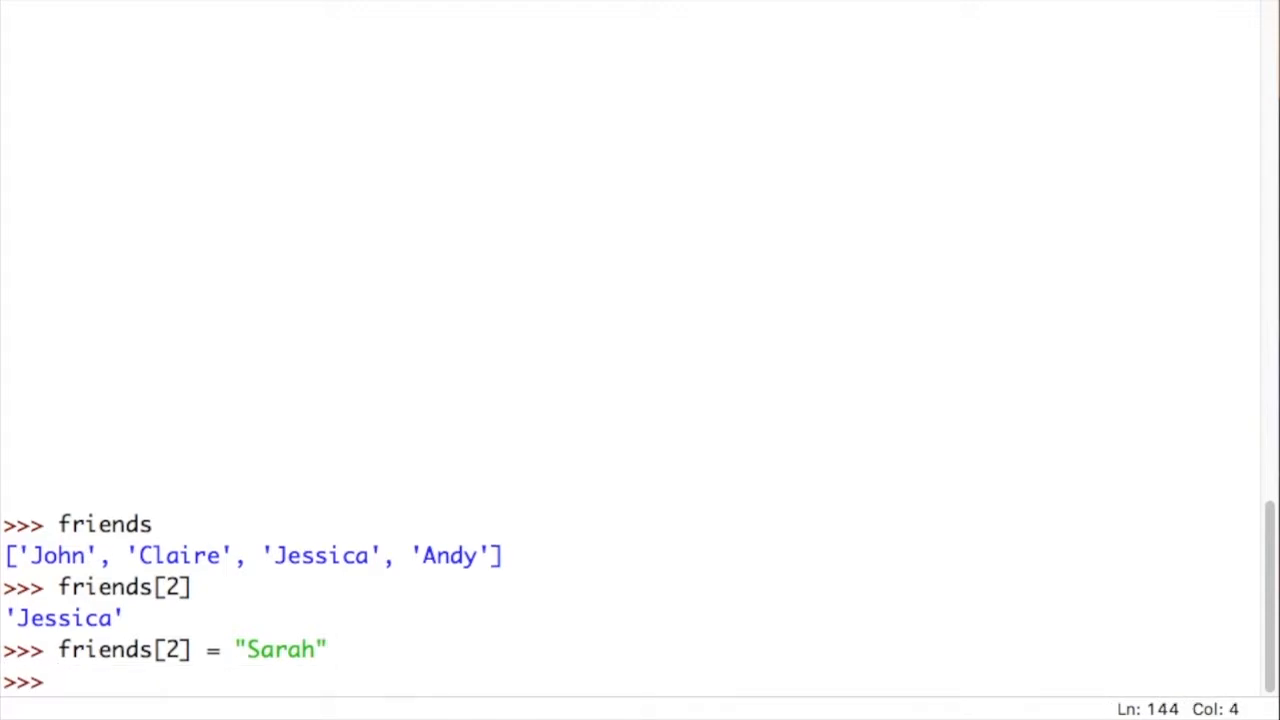
pyautogui.write('friends')
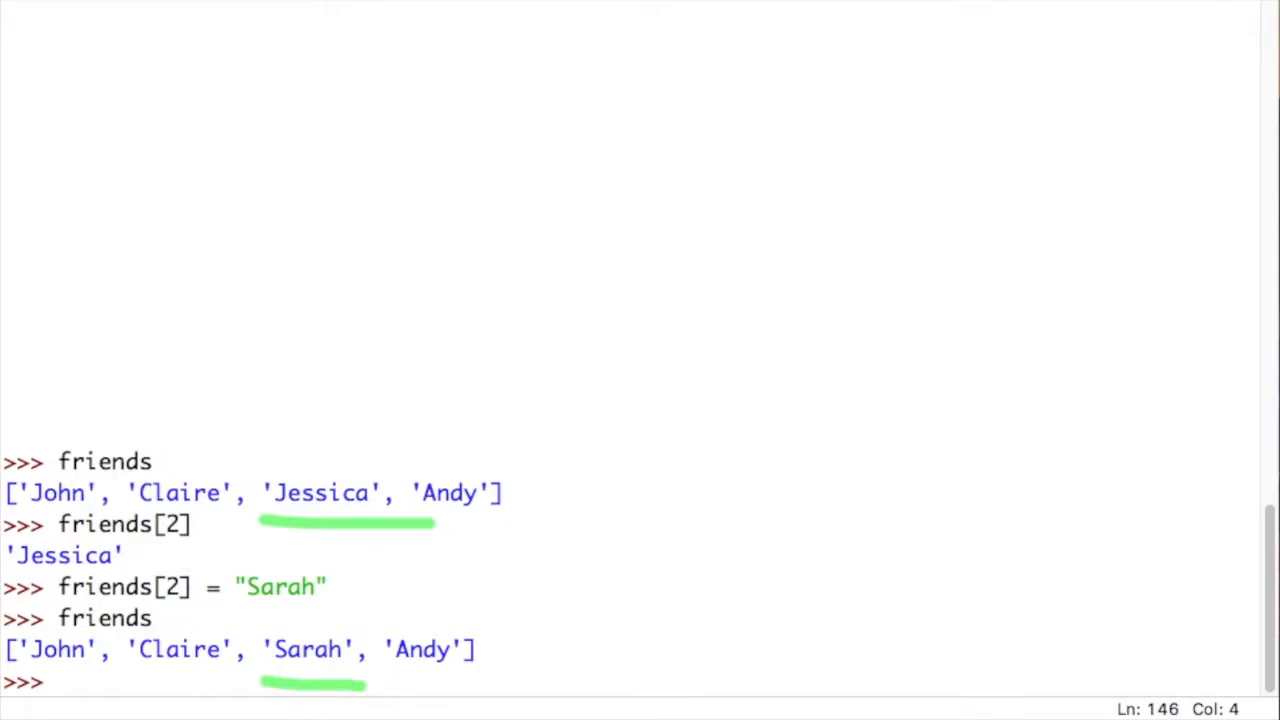
pyautogui.scroll(-3)
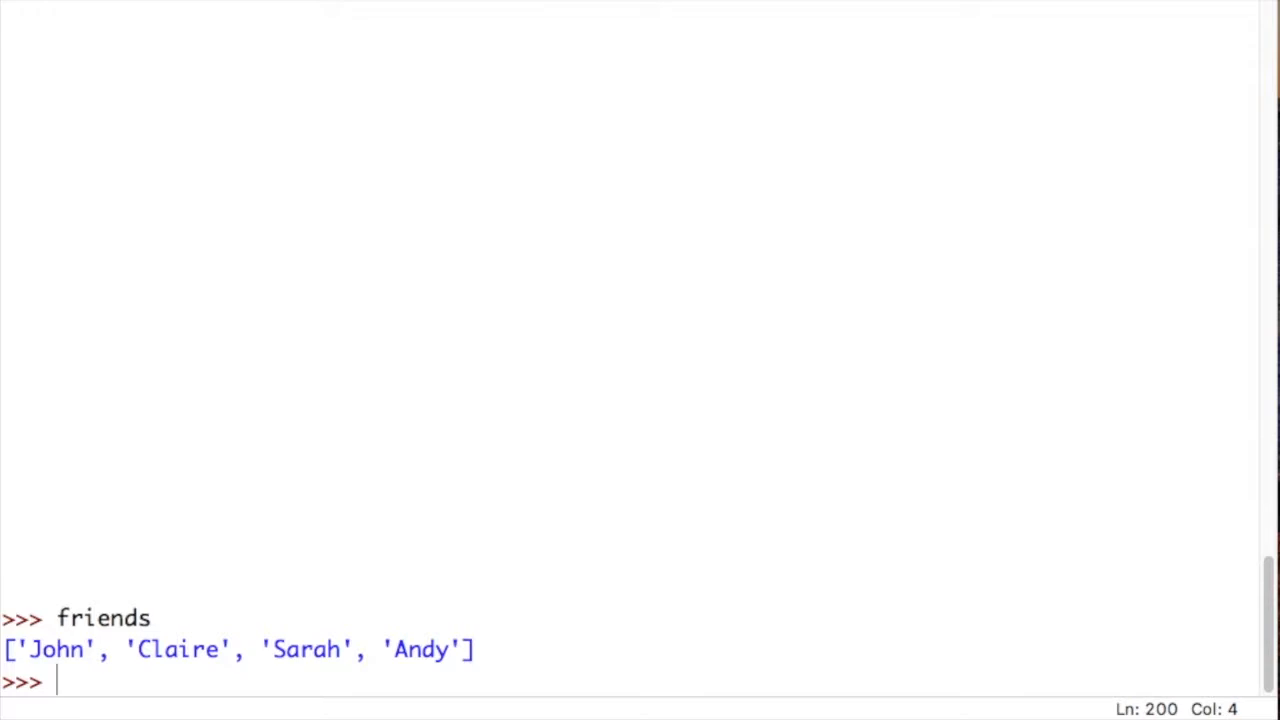
# - Write for f in friends: with print("I am friends with," f) on the indented line
pyautogui.write('for f in')
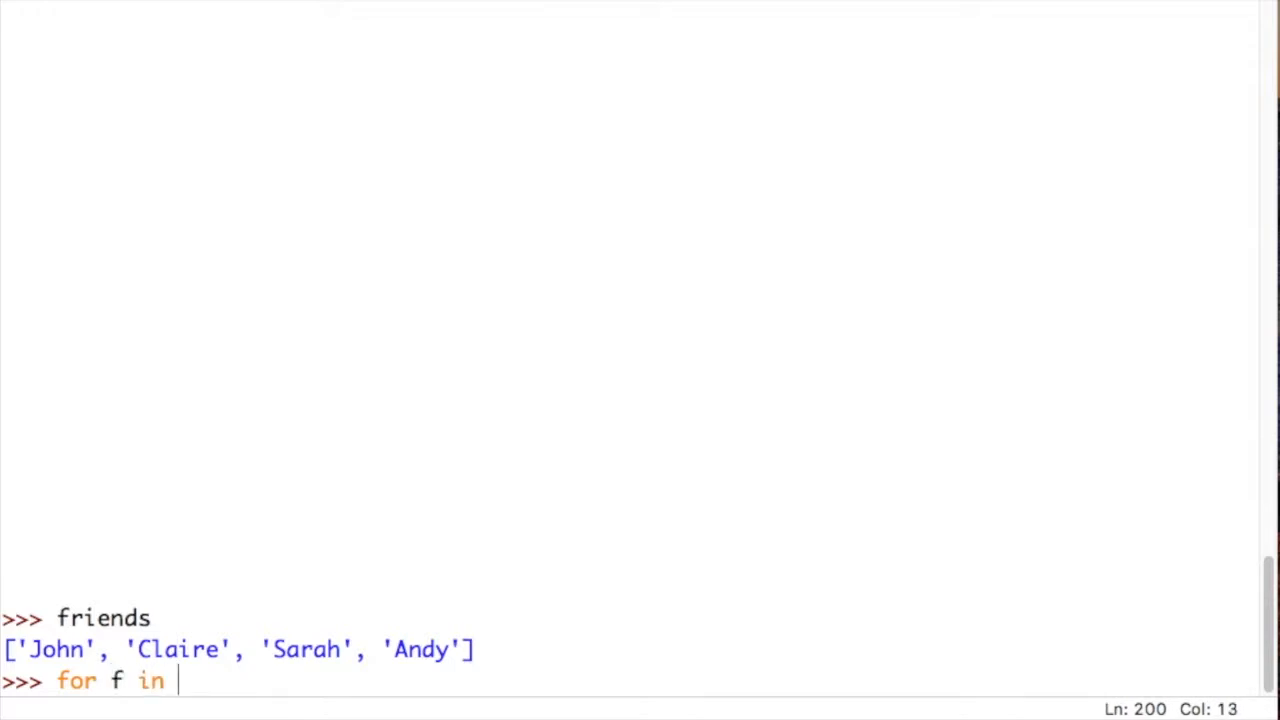
pyautogui.write('frien')
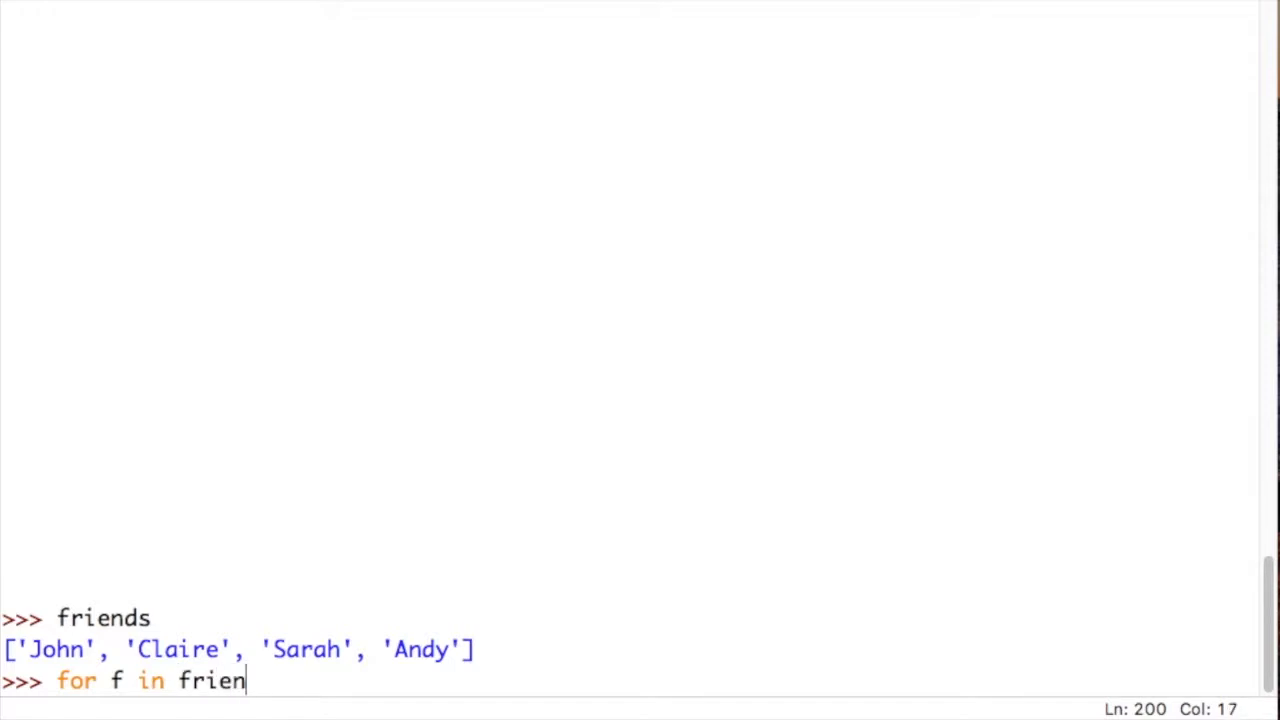
pyautogui.write('ds')
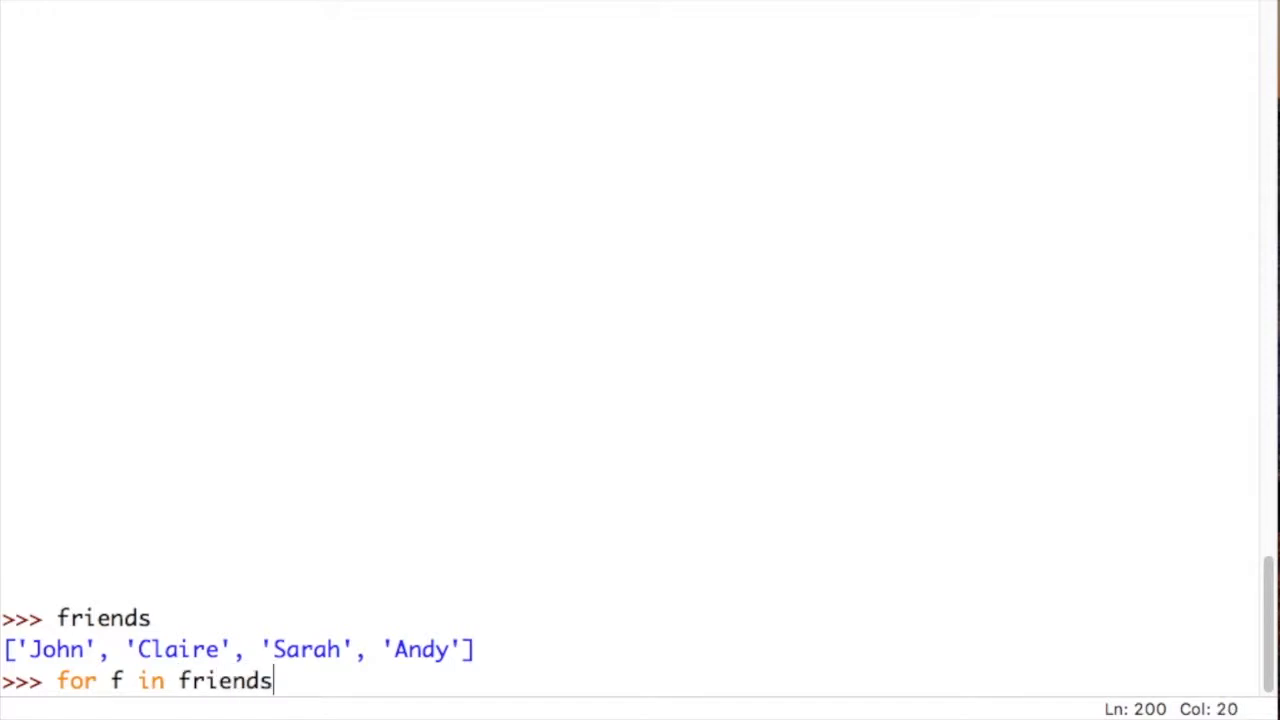
pyautogui.write(':')
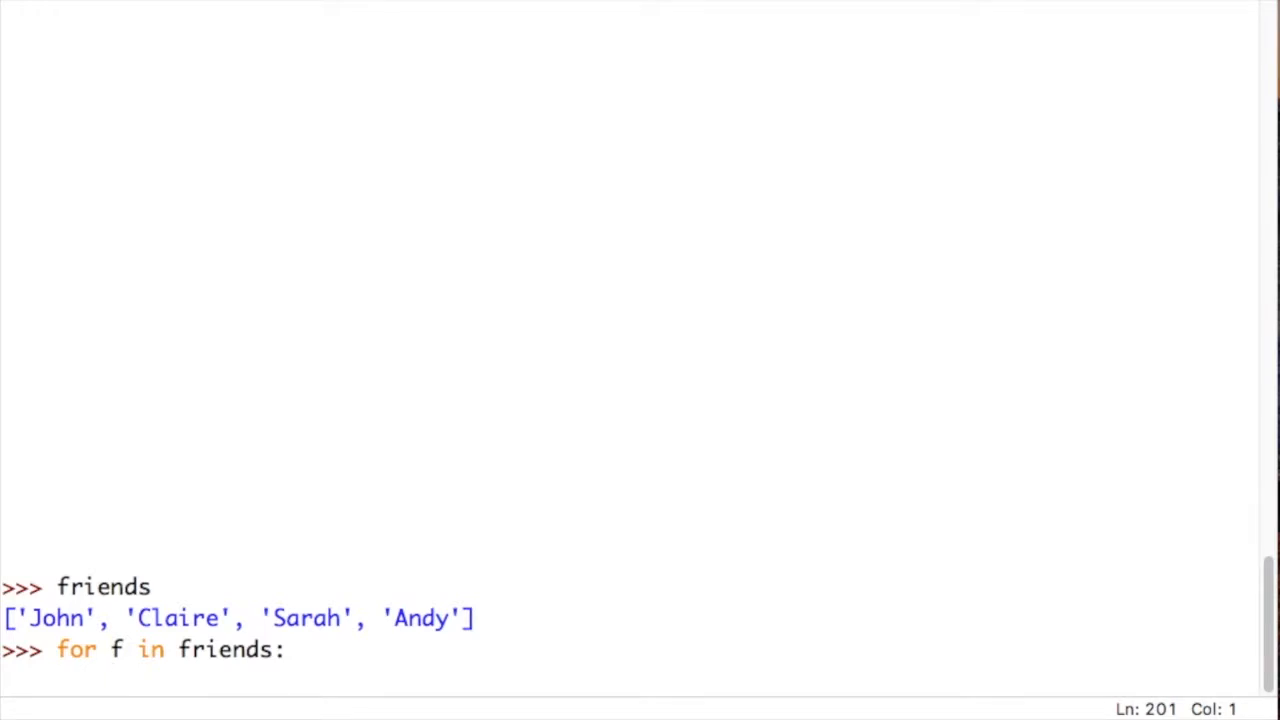
pyautogui.write('print("I am friends')
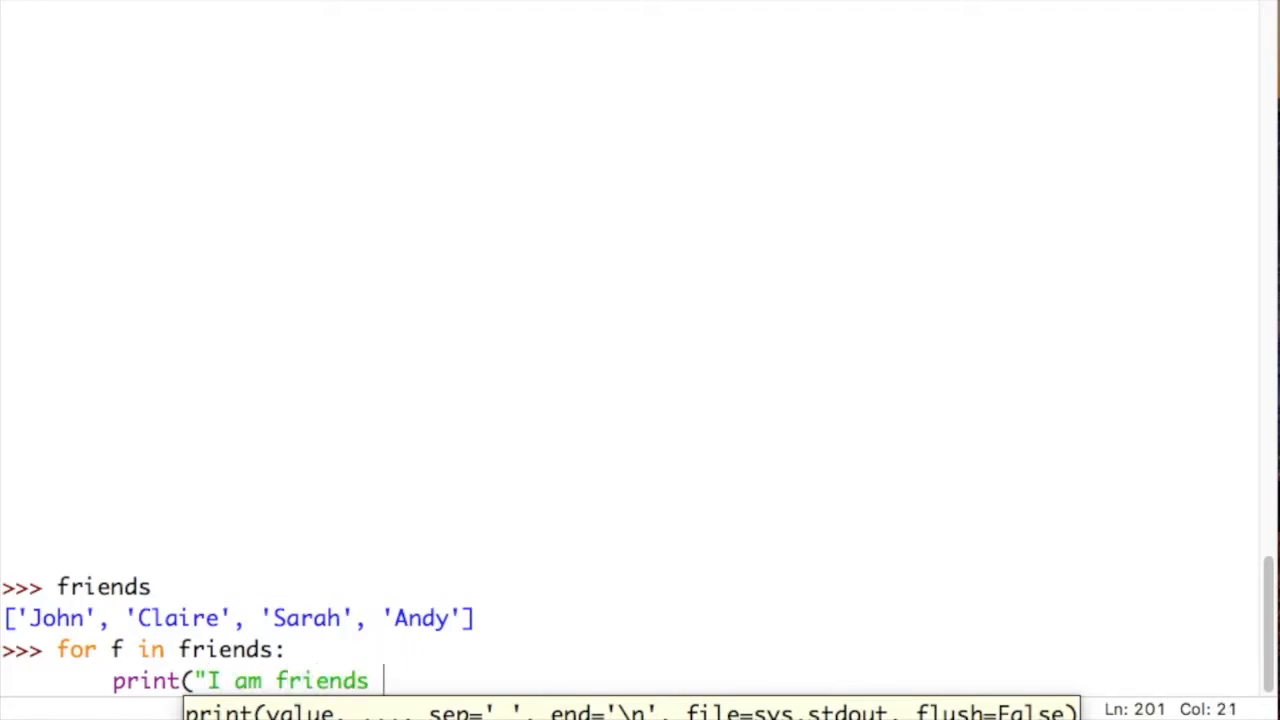
pyautogui.write('with," f')
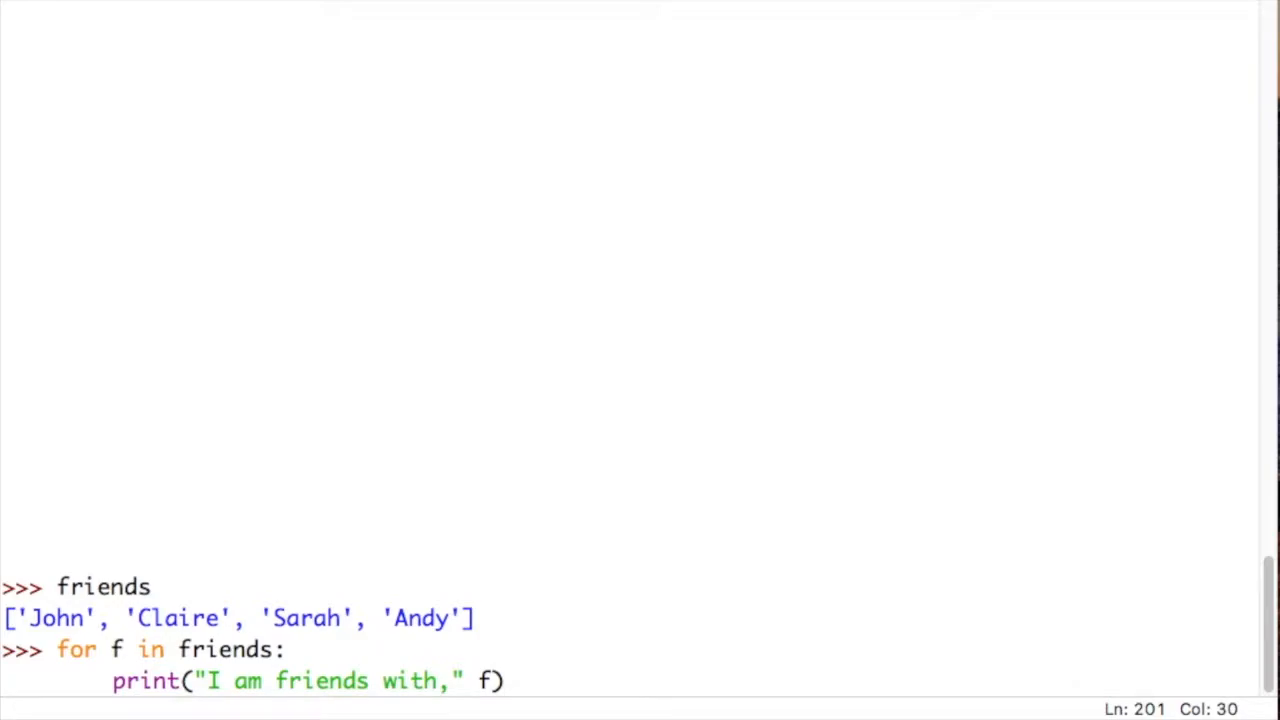
pyautogui.click(490, 680)
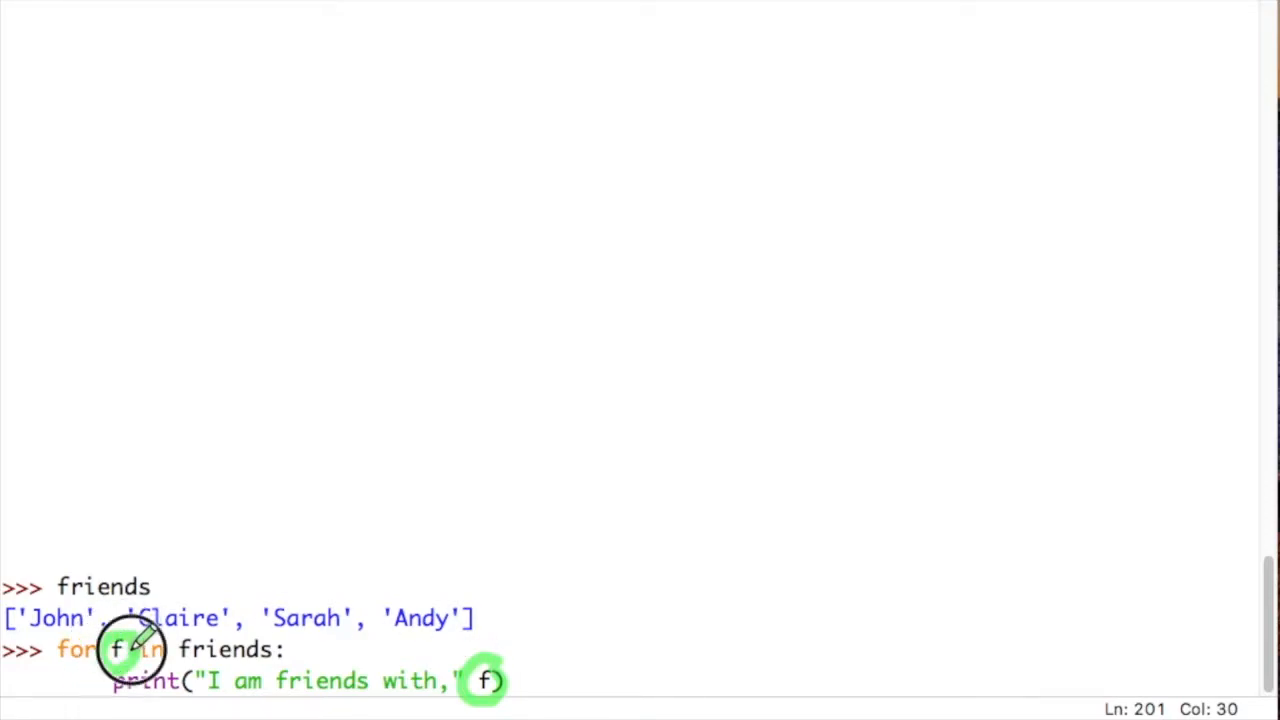
pyautogui.moveTo(130, 650); pyautogui.dragTo(270, 590)
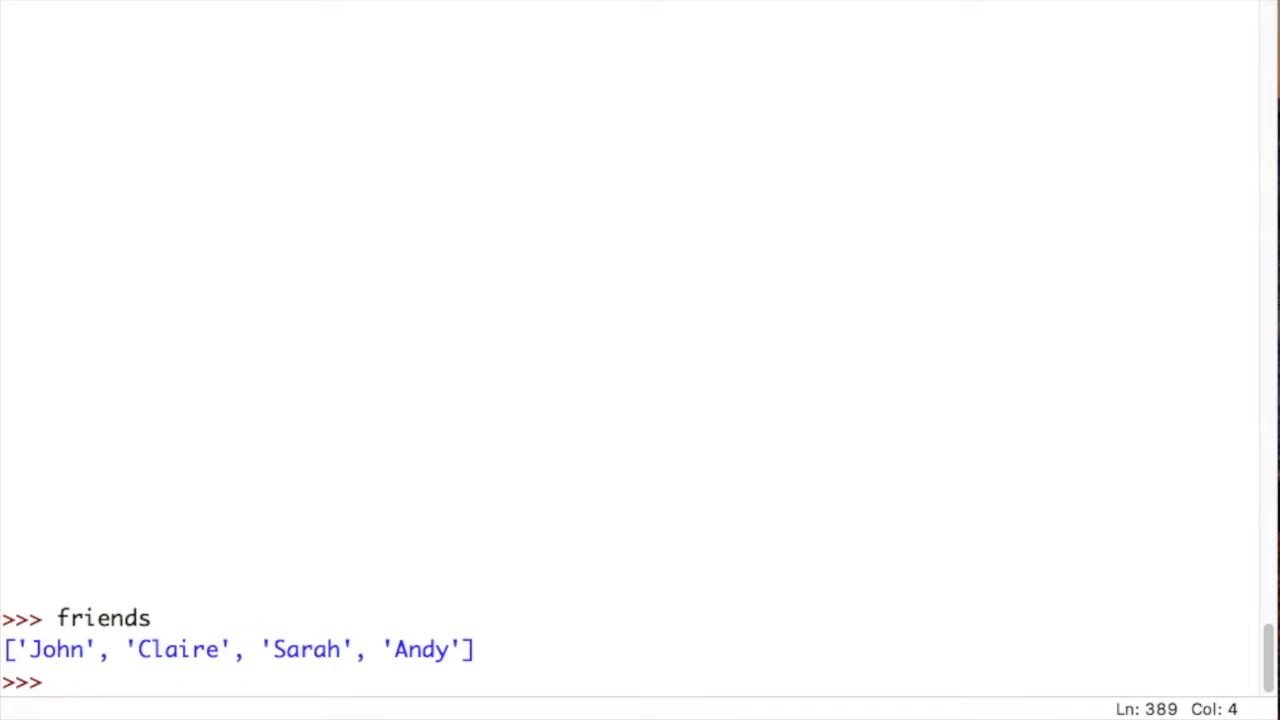
# - Evaluate 'John' in friends in the shell, which returns True
pyautogui.write("'Jon")
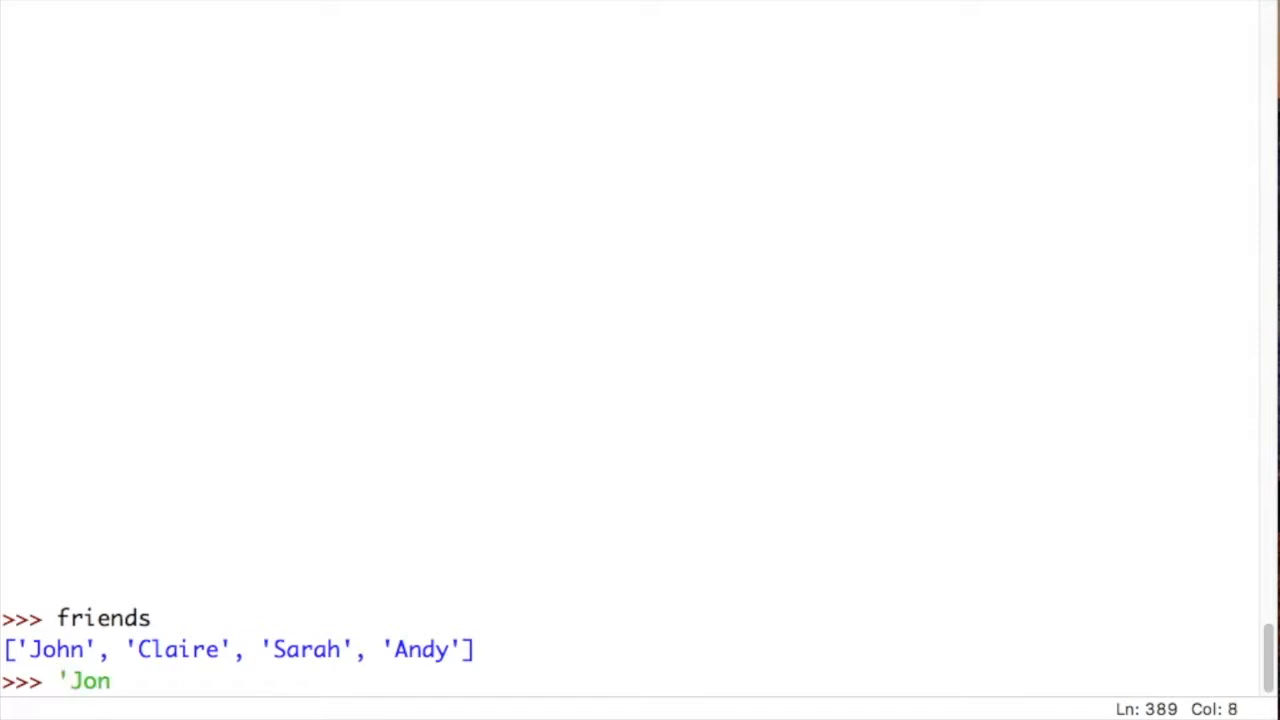
pyautogui.write("n' in")
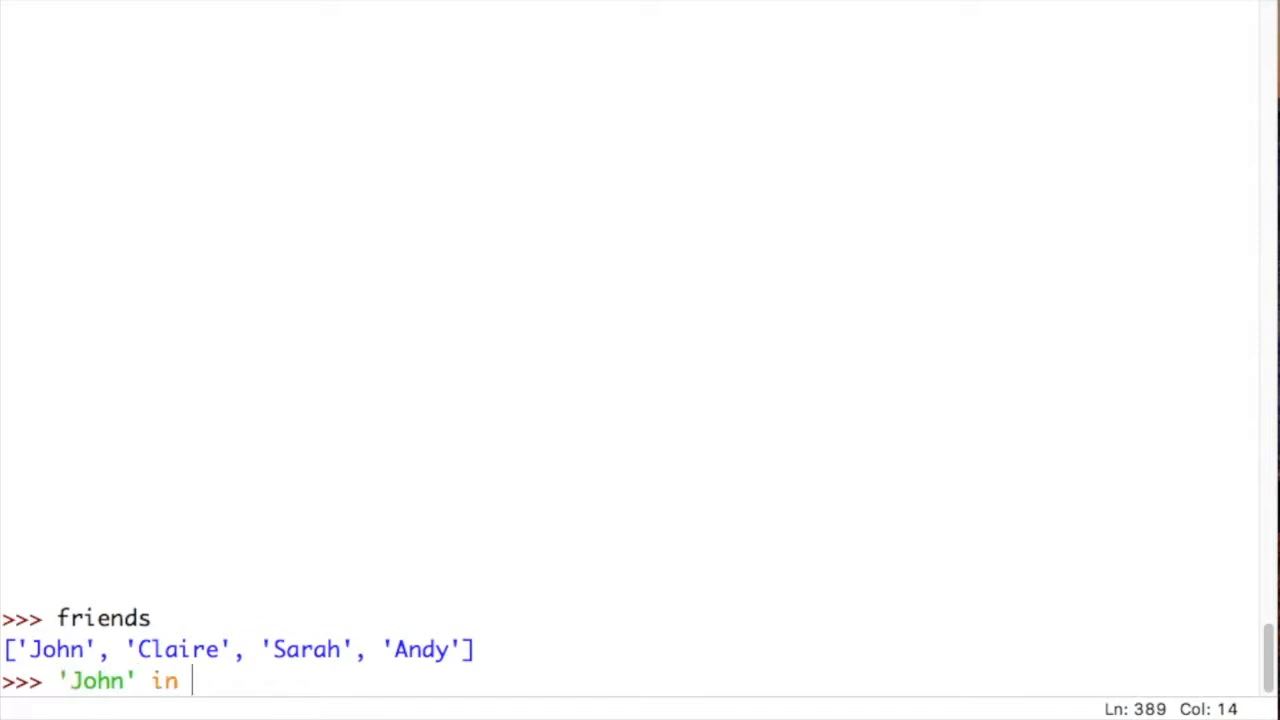
pyautogui.write('friends')
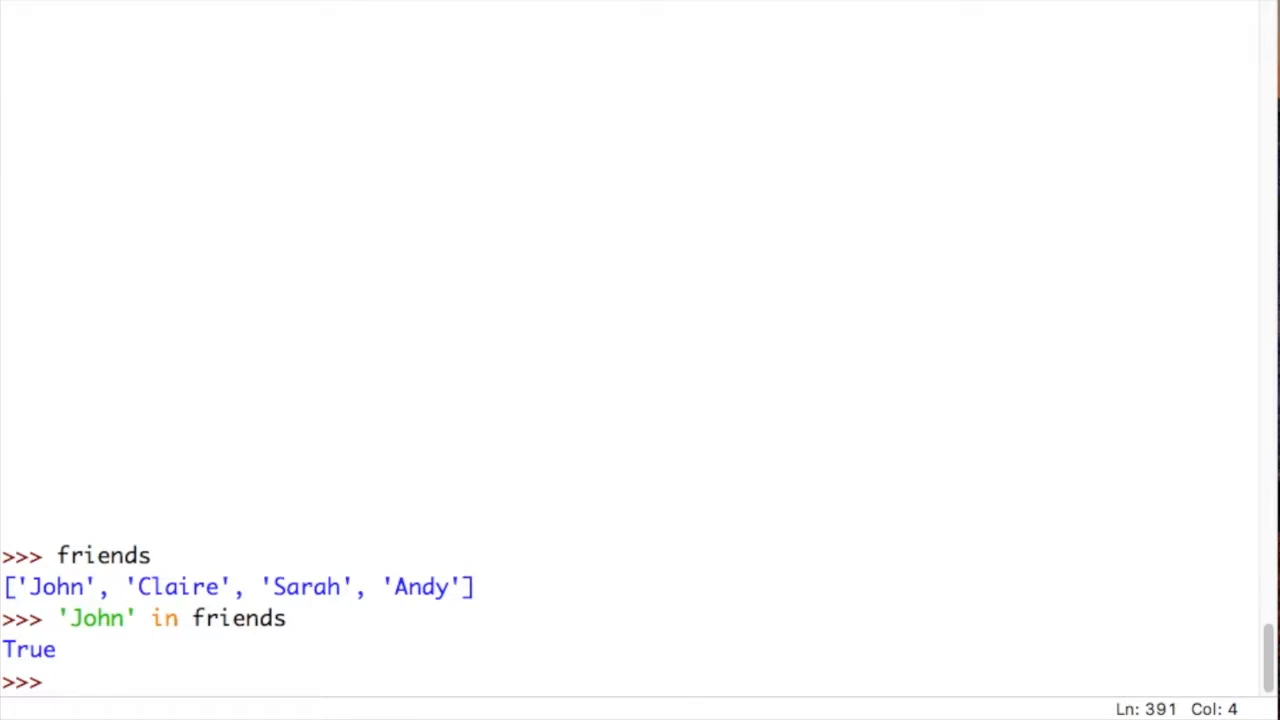
# - Run an if 'John' in friends check that prints "Ah, good, John is there!"
pyautogui.write("if 'John")
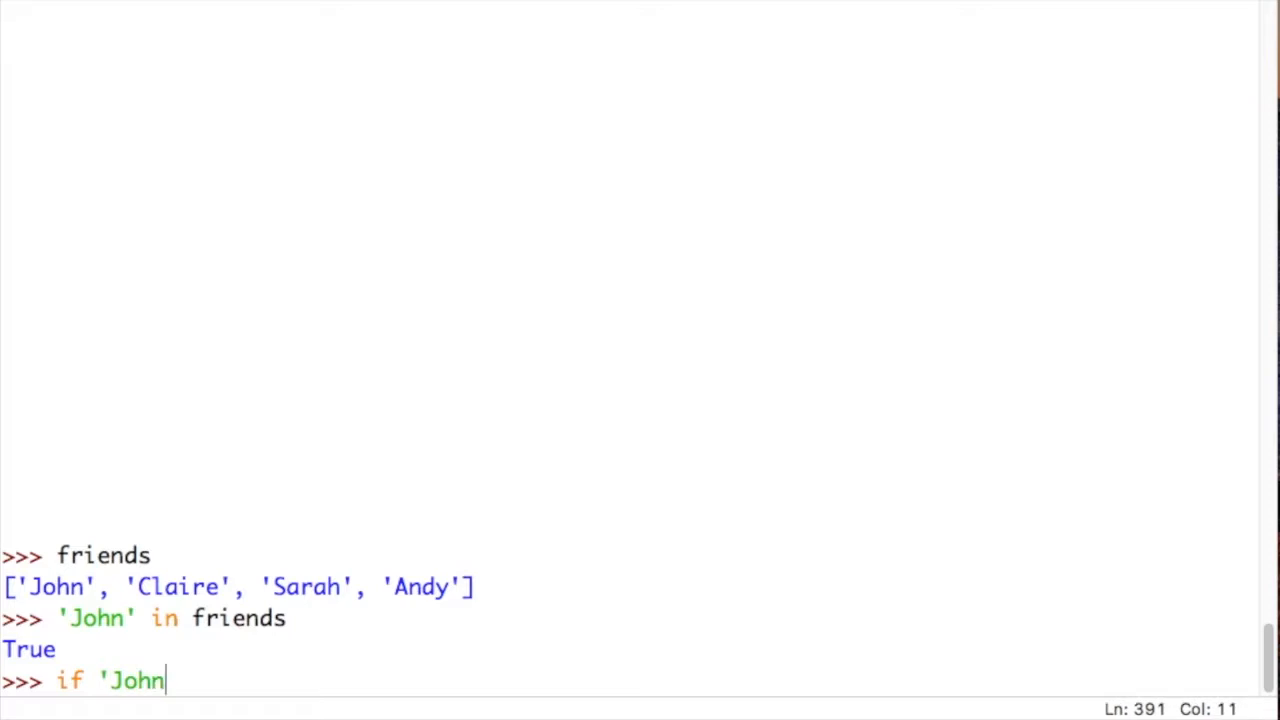
pyautogui.write("' in friends:")
pyautogui.write('print("')
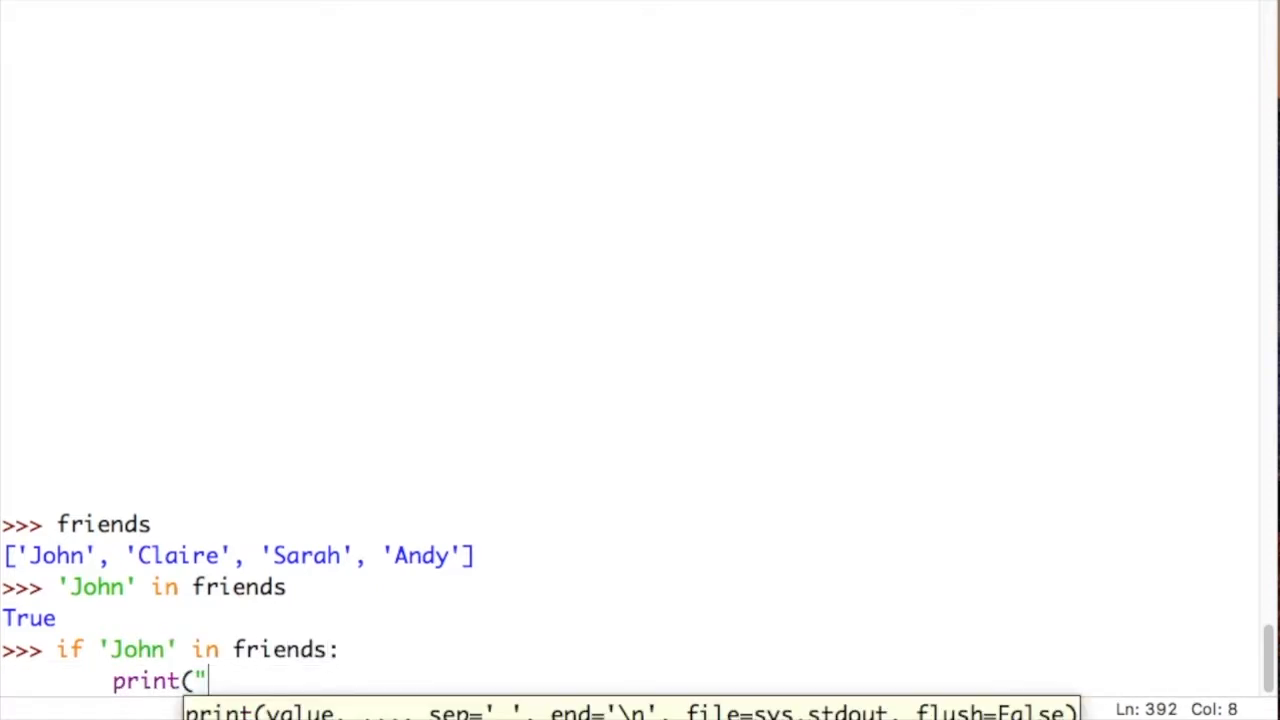
pyautogui.write('Ah, good, John is there!")')
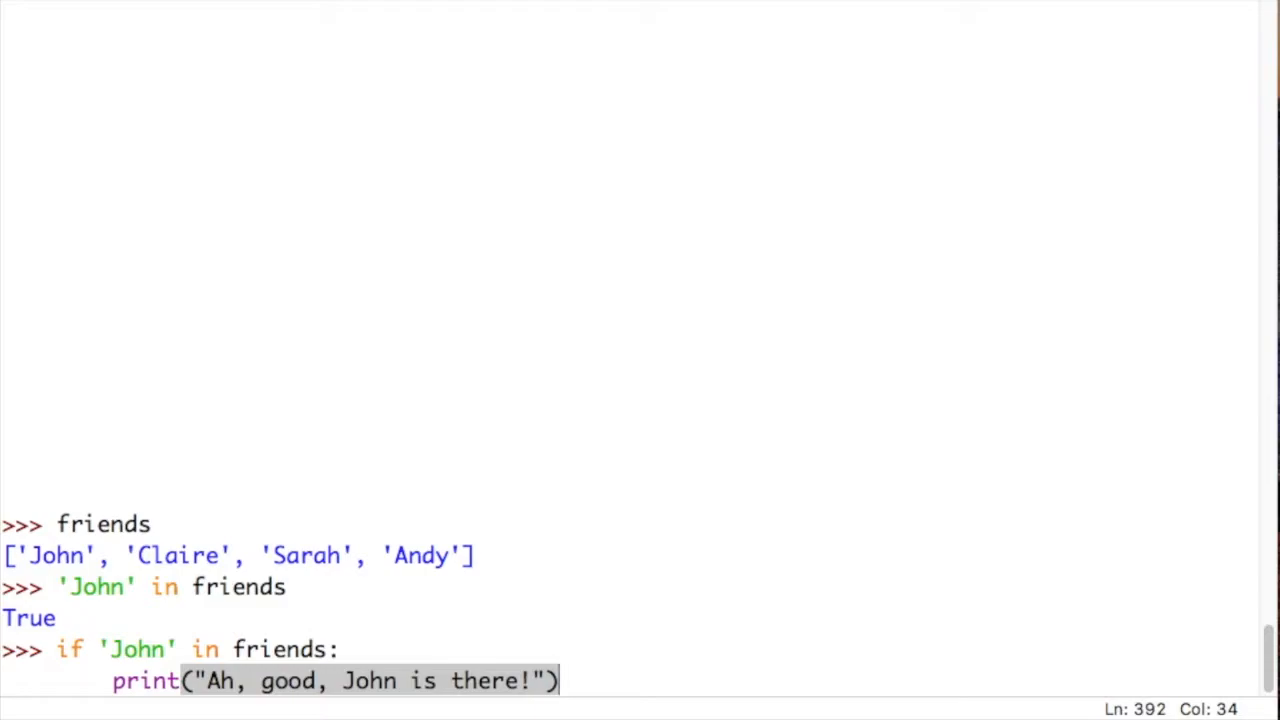
pyautogui.press('enter')
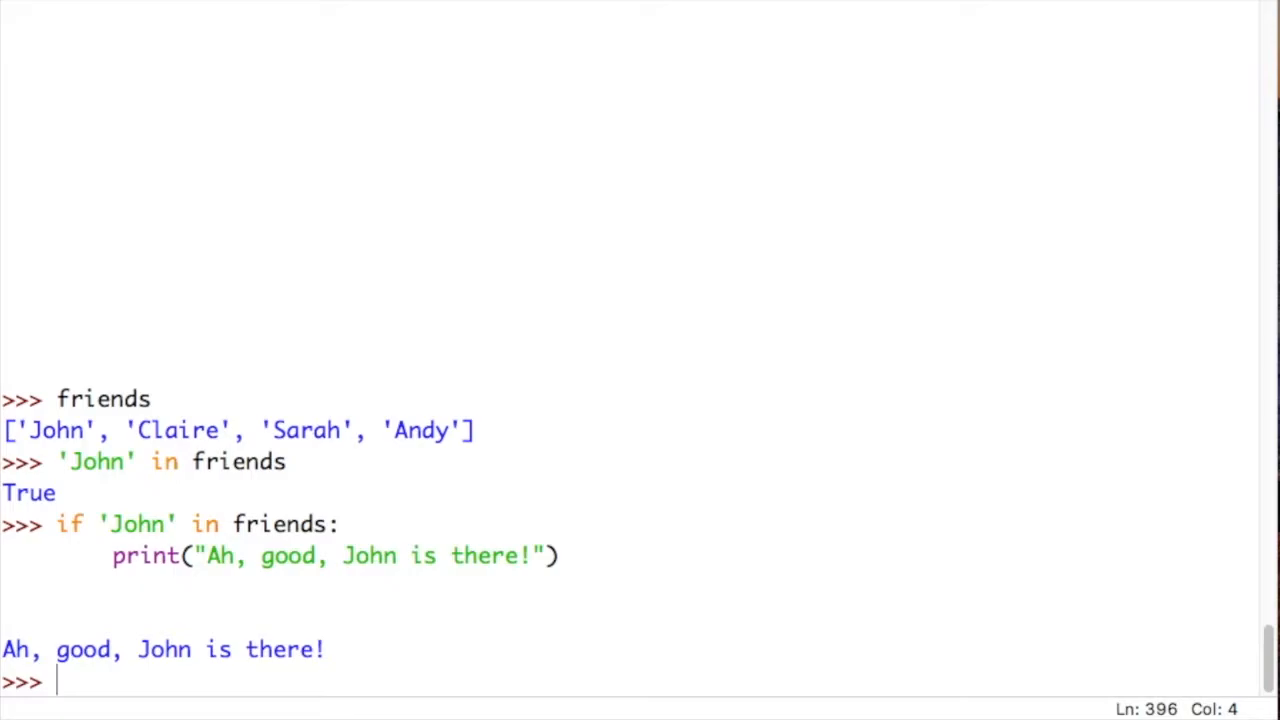
# - Write the if 'Clive' in friends branch printing "Ah, good, Clive is there!"
pyautogui.write('if')
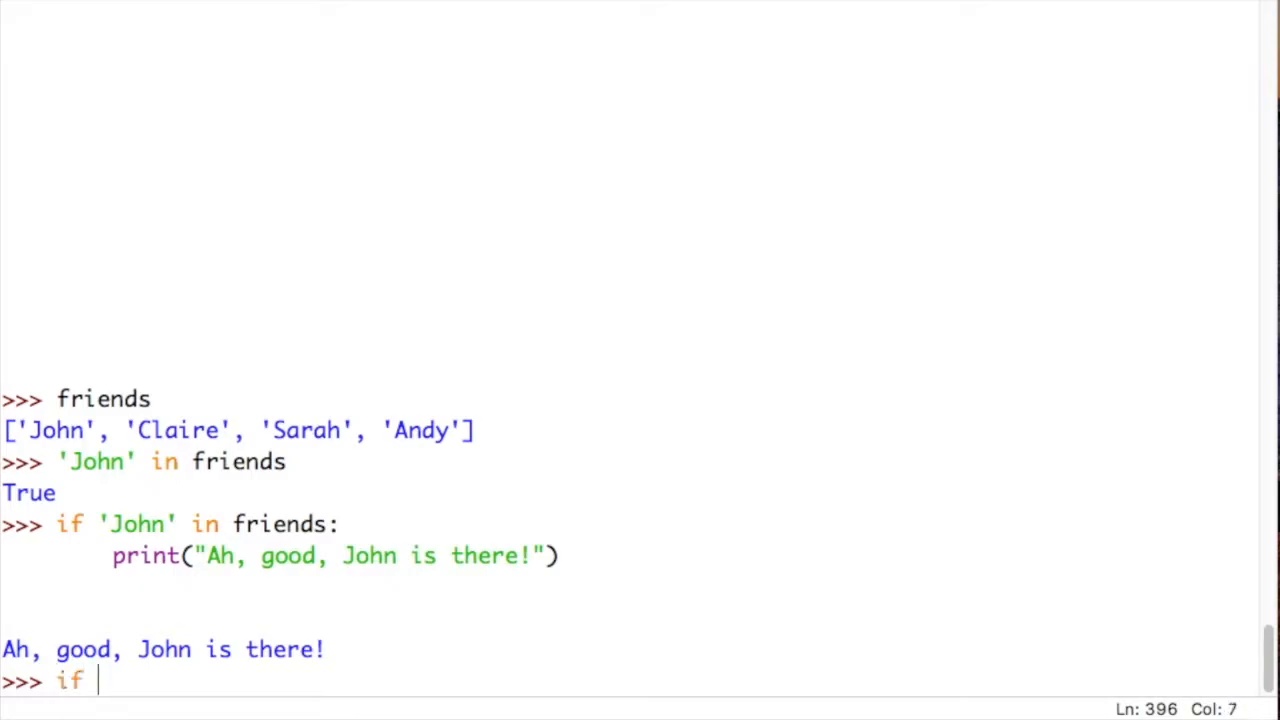
pyautogui.write("'Clive' in friends:")
pyautogui.write('pri')
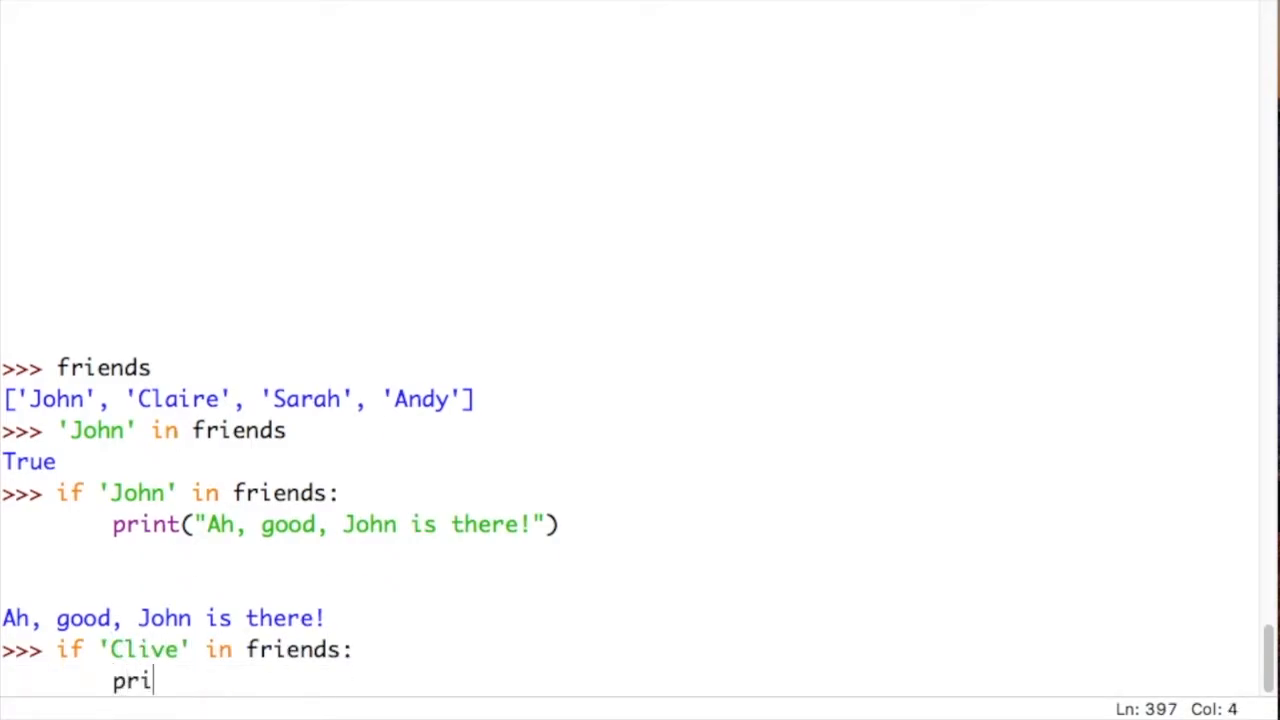
pyautogui.write('nt("Ah,')
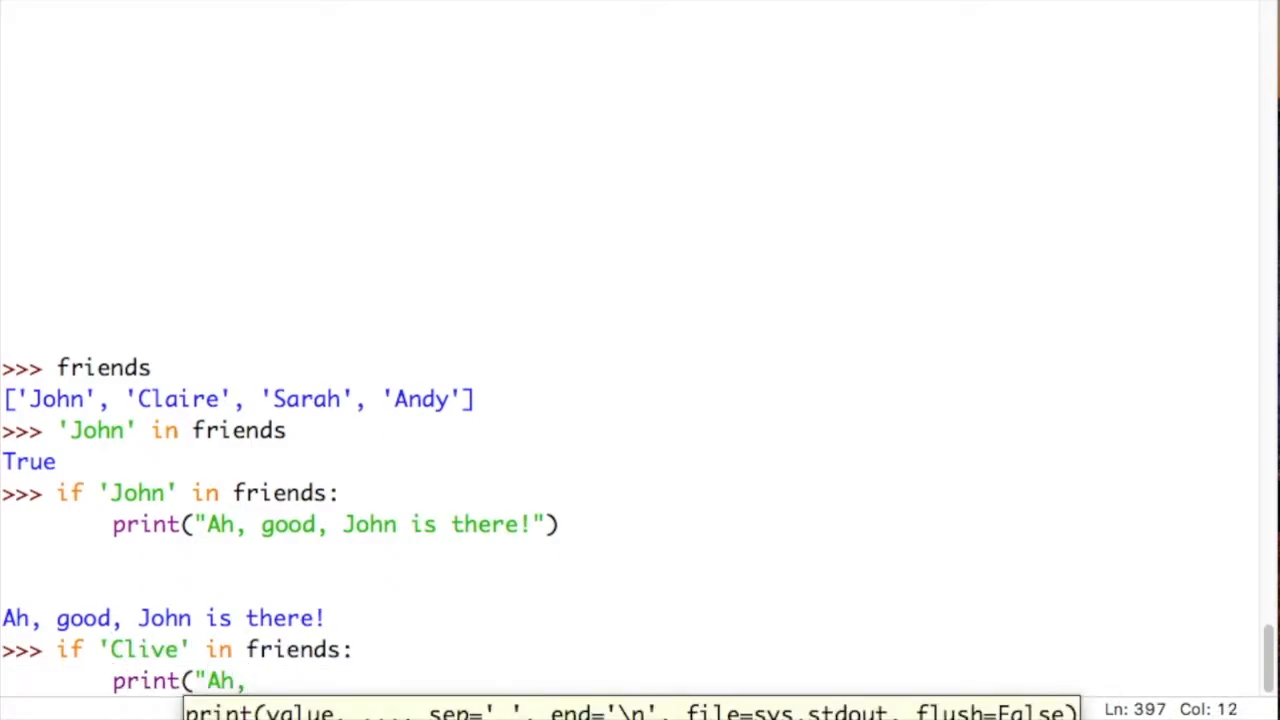
pyautogui.write('good,')
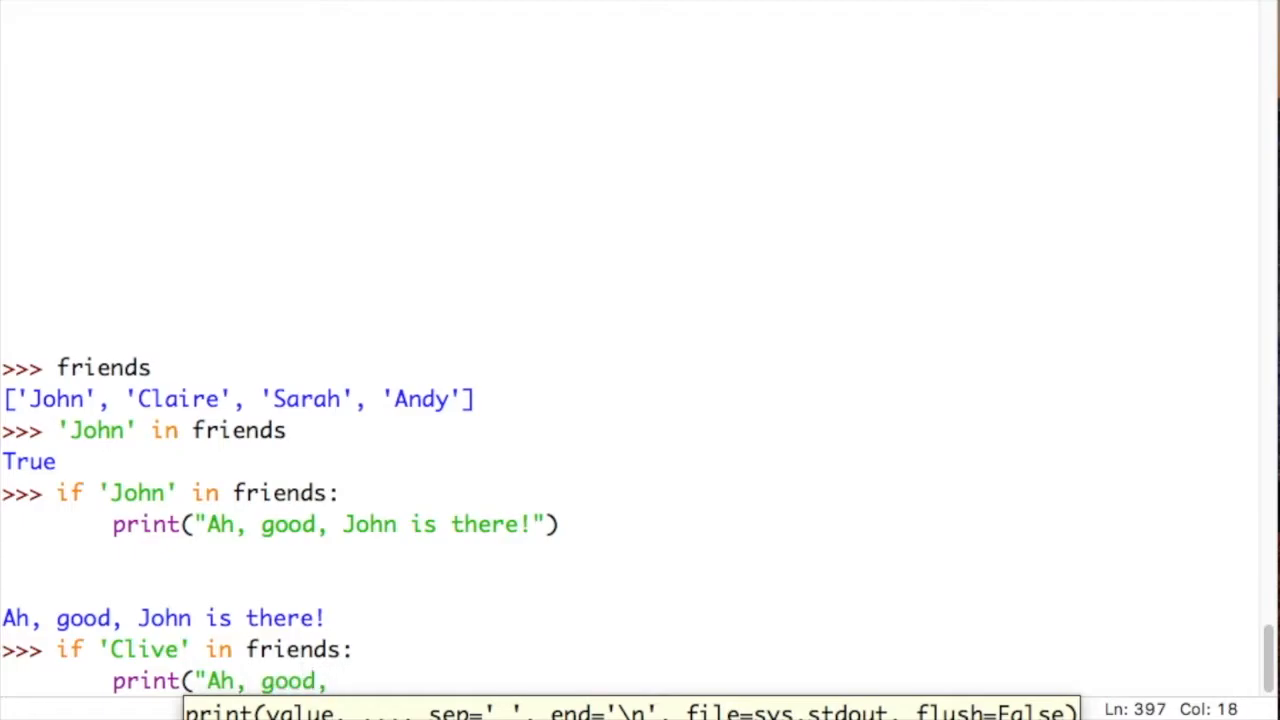
pyautogui.write('Clive is there!')
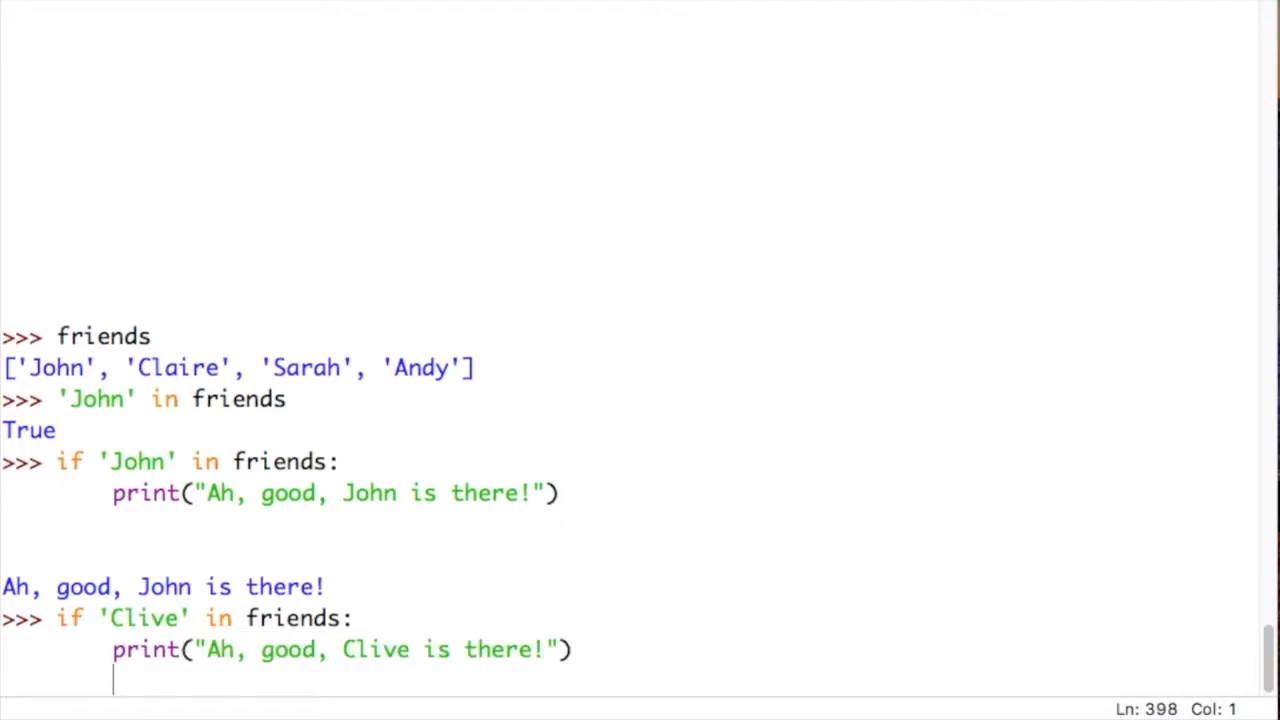
# - Add the else branch printing "I'm not friends with Clive." and run it
pyautogui.write('else:')
pyautogui.write('print("')
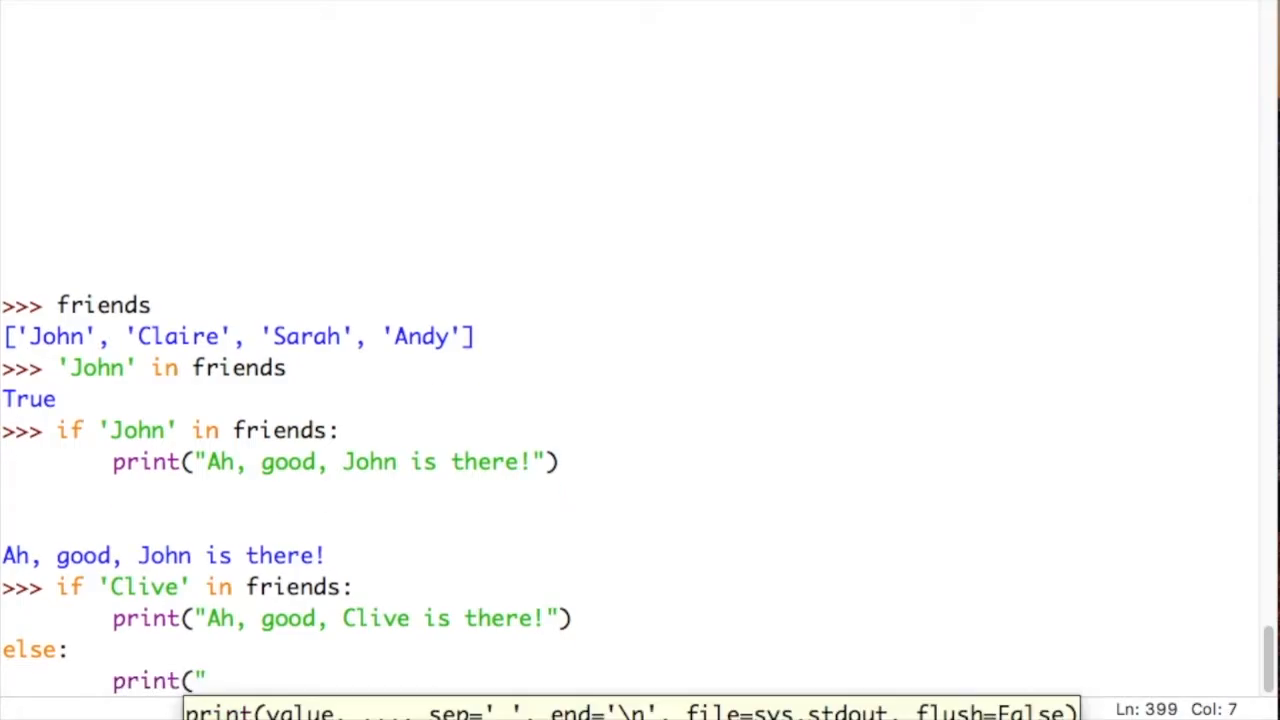
pyautogui.write("I'm")
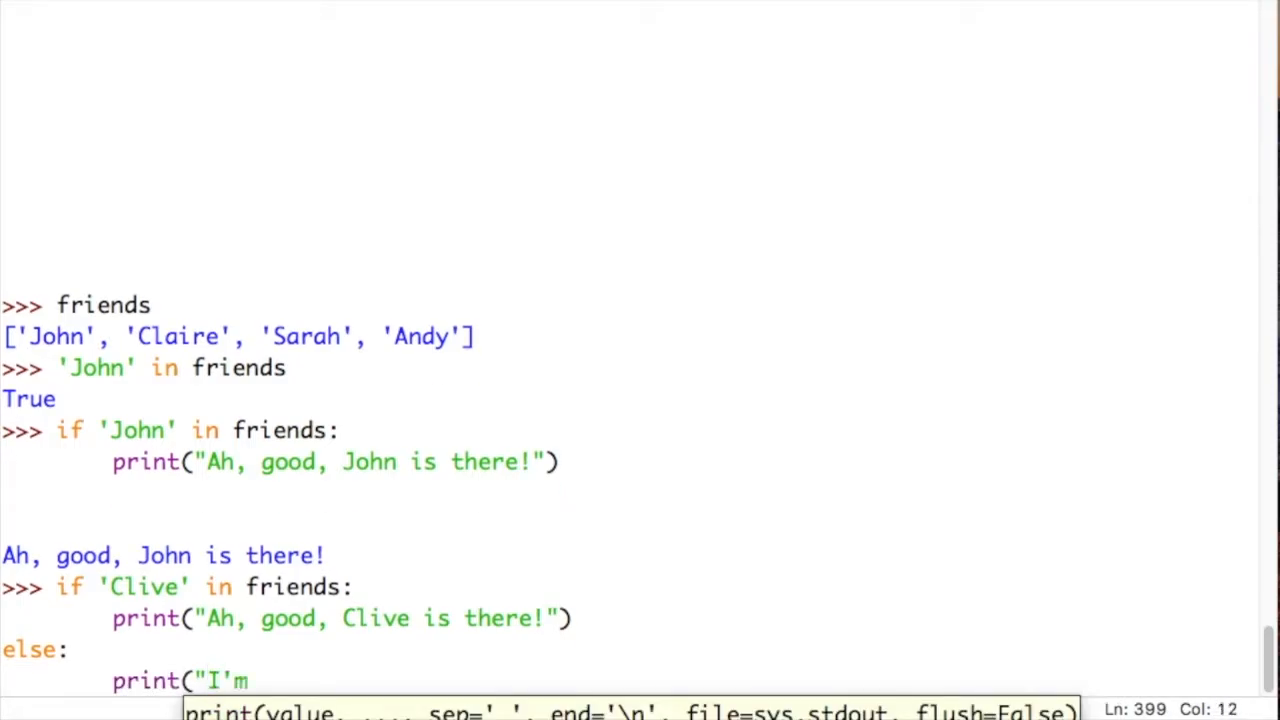
pyautogui.write('not friends')
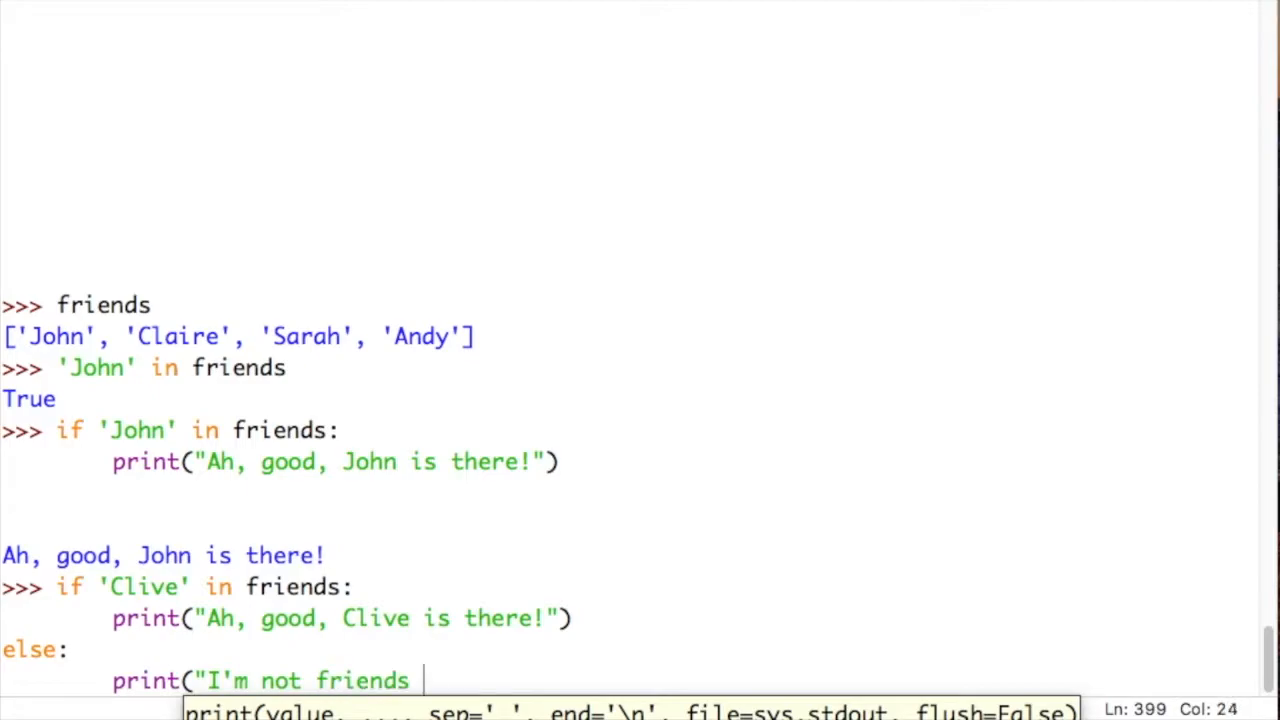
pyautogui.write('with Clive.')
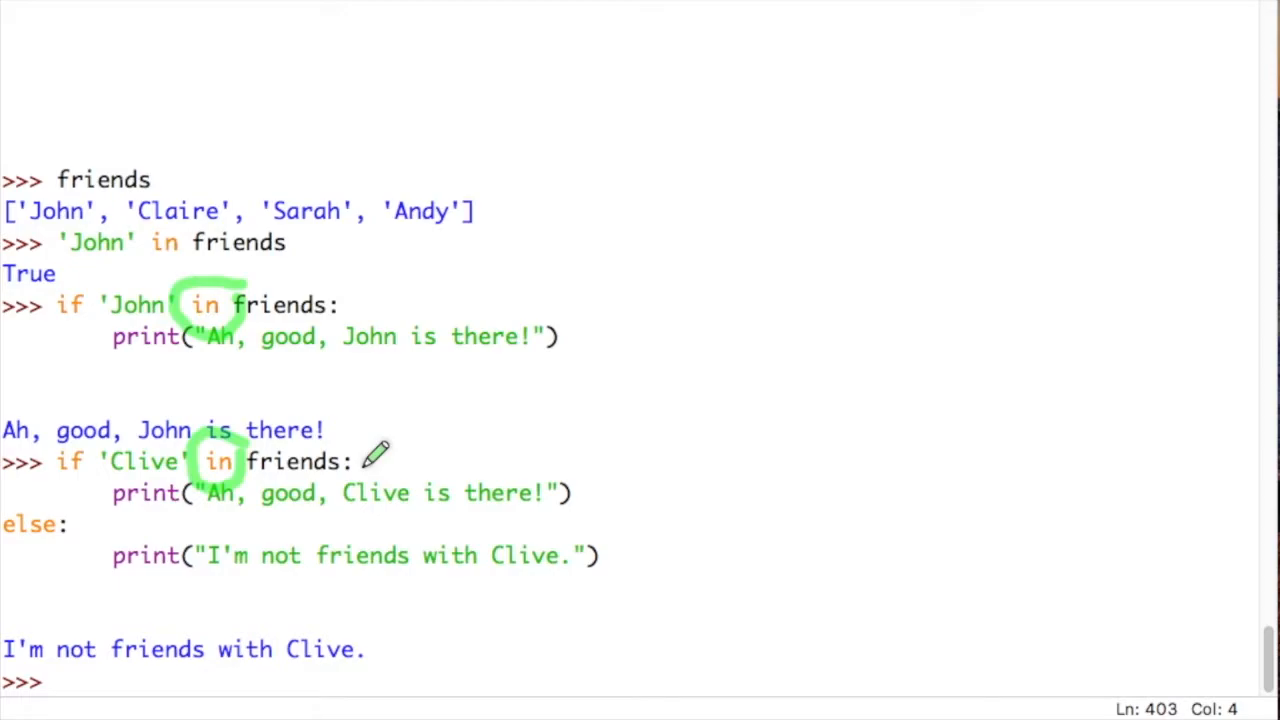
pyautogui.moveTo(224, 404)
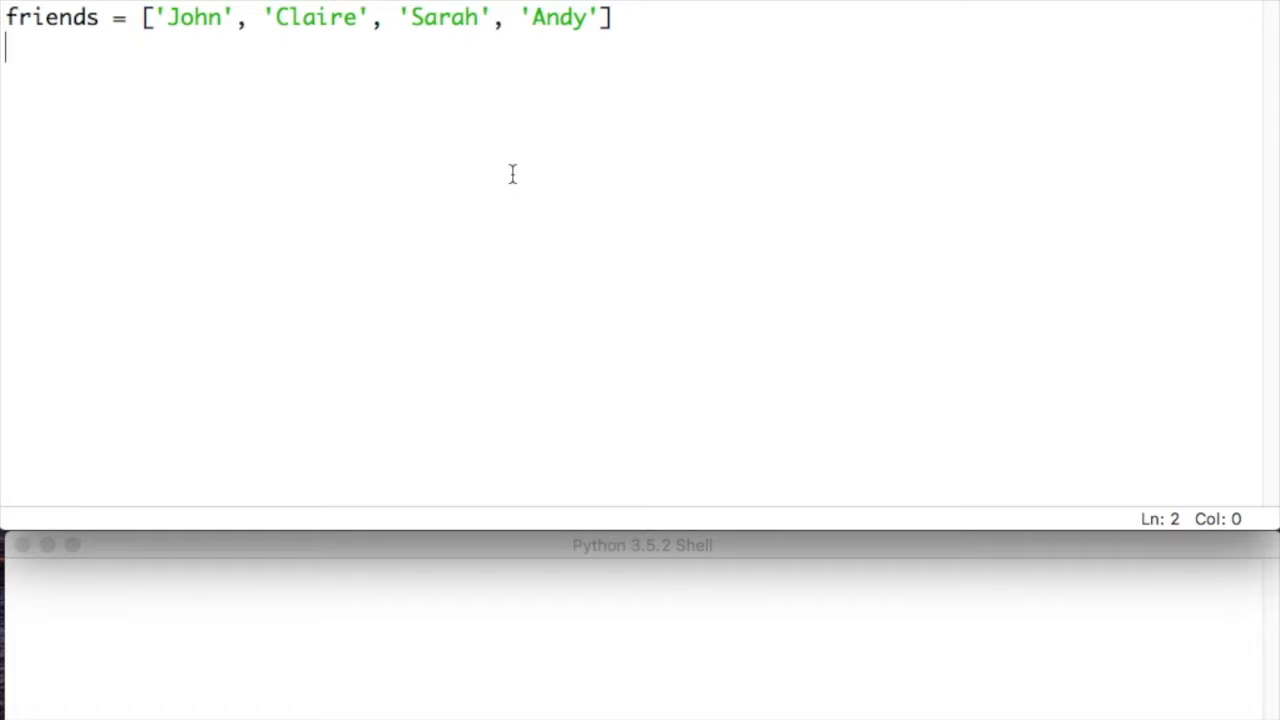
pyautogui.moveTo(16, 24)
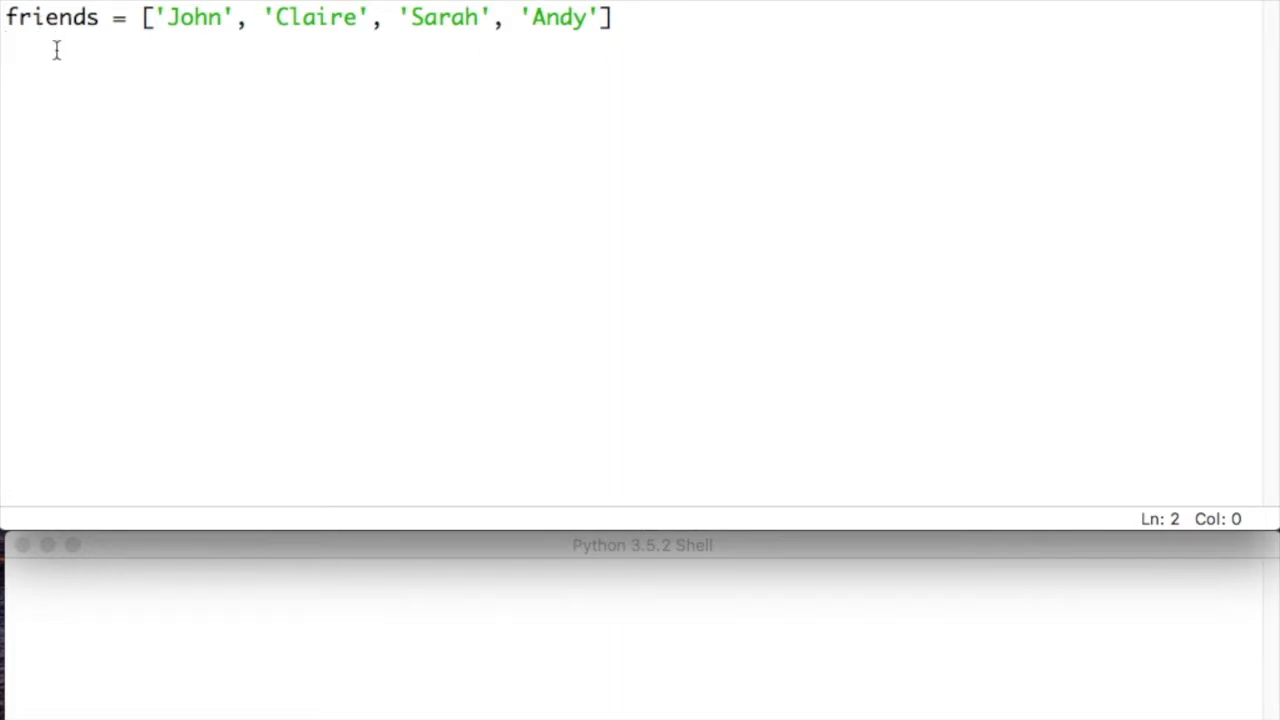
pyautogui.moveTo(728, 104)
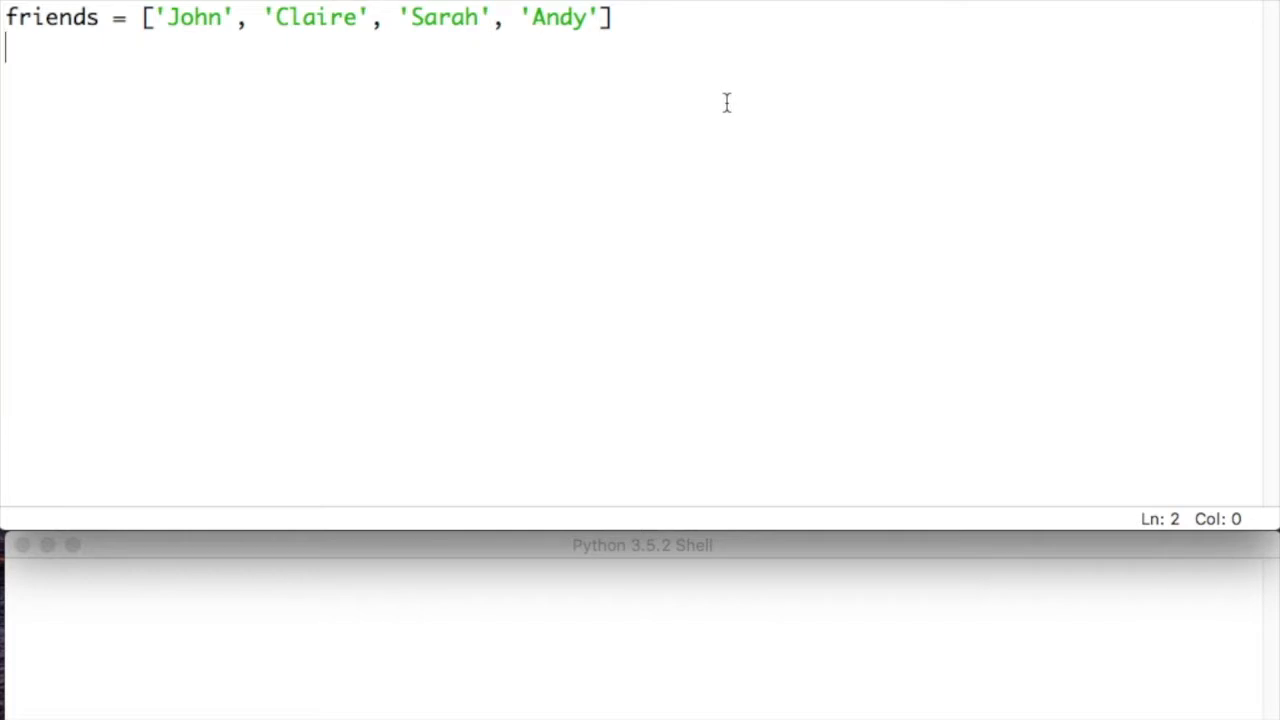
# - Prompt for search_friend with input asking for the name of the person to search for
pyautogui.write('search_')
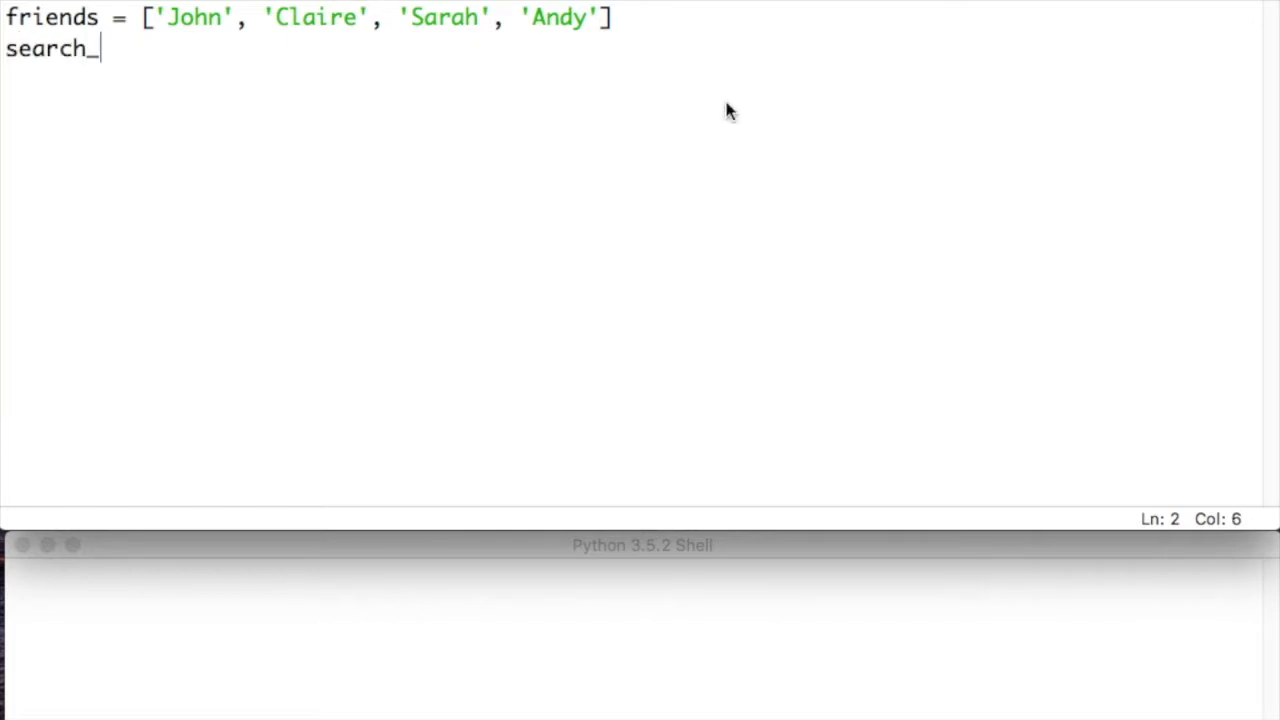
pyautogui.write('friend =')
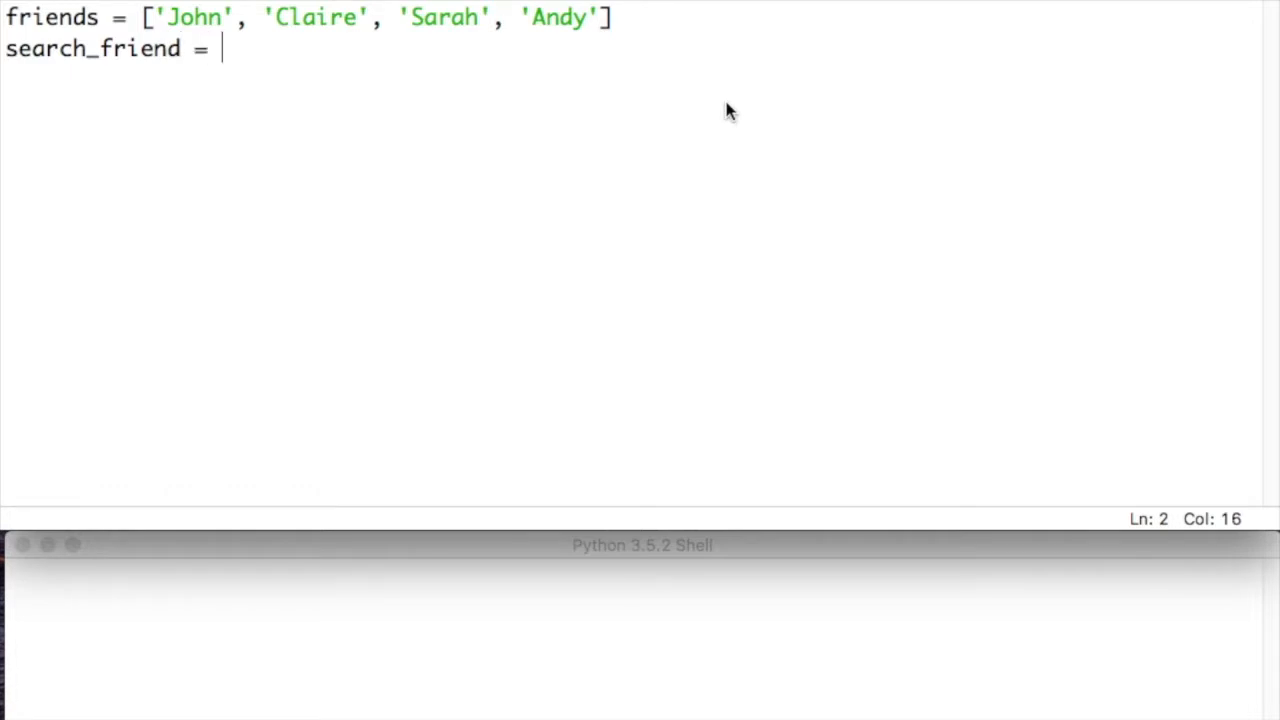
pyautogui.write('input("')
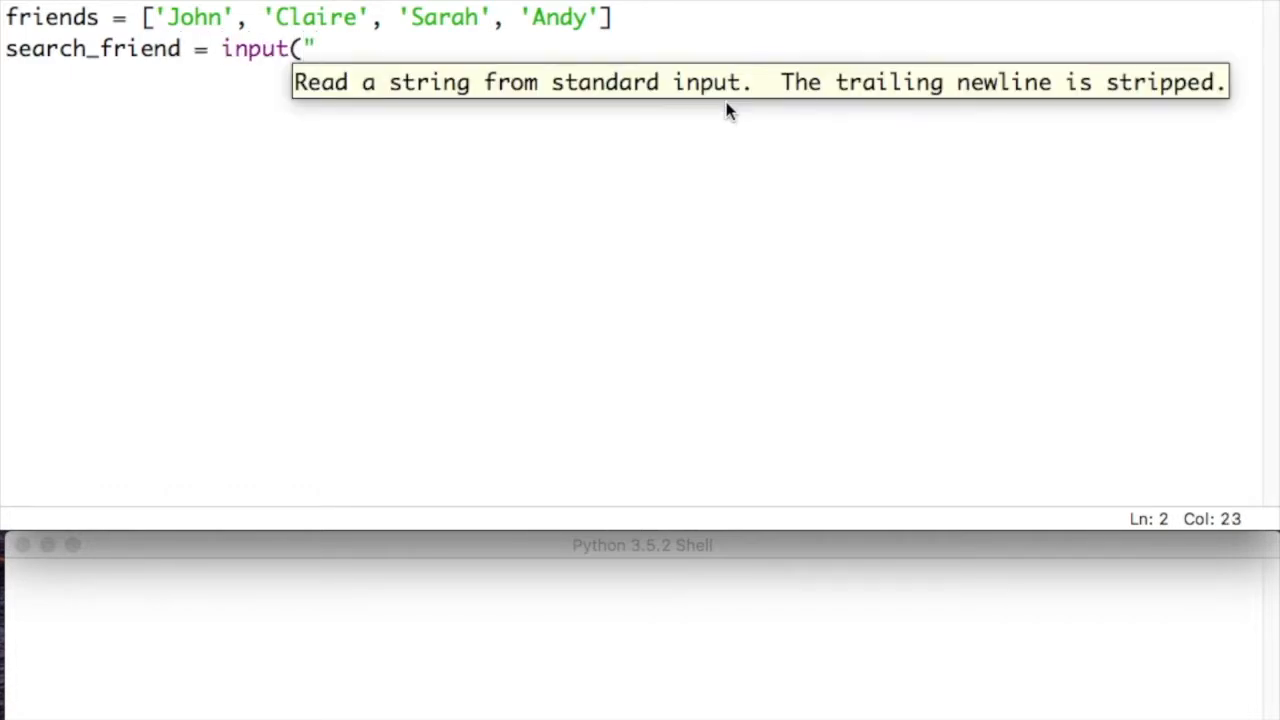
pyautogui.write('Please enter')
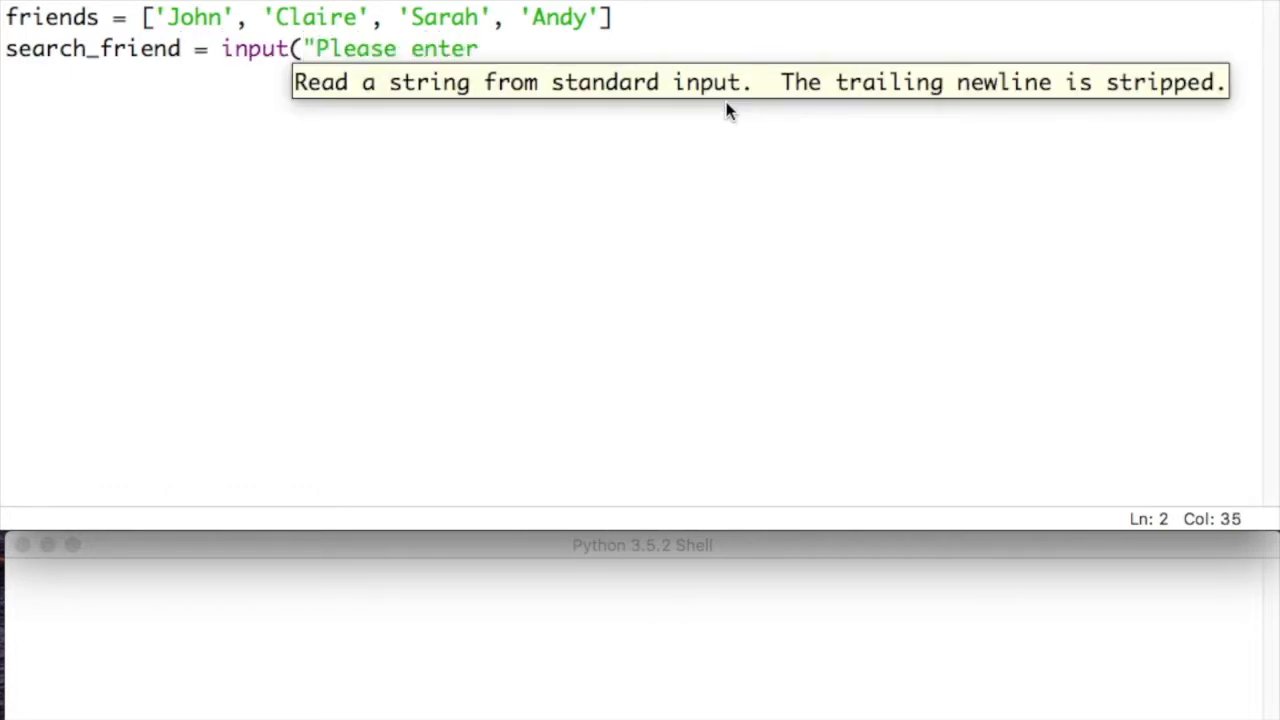
pyautogui.write('the name of the person you are searchin')
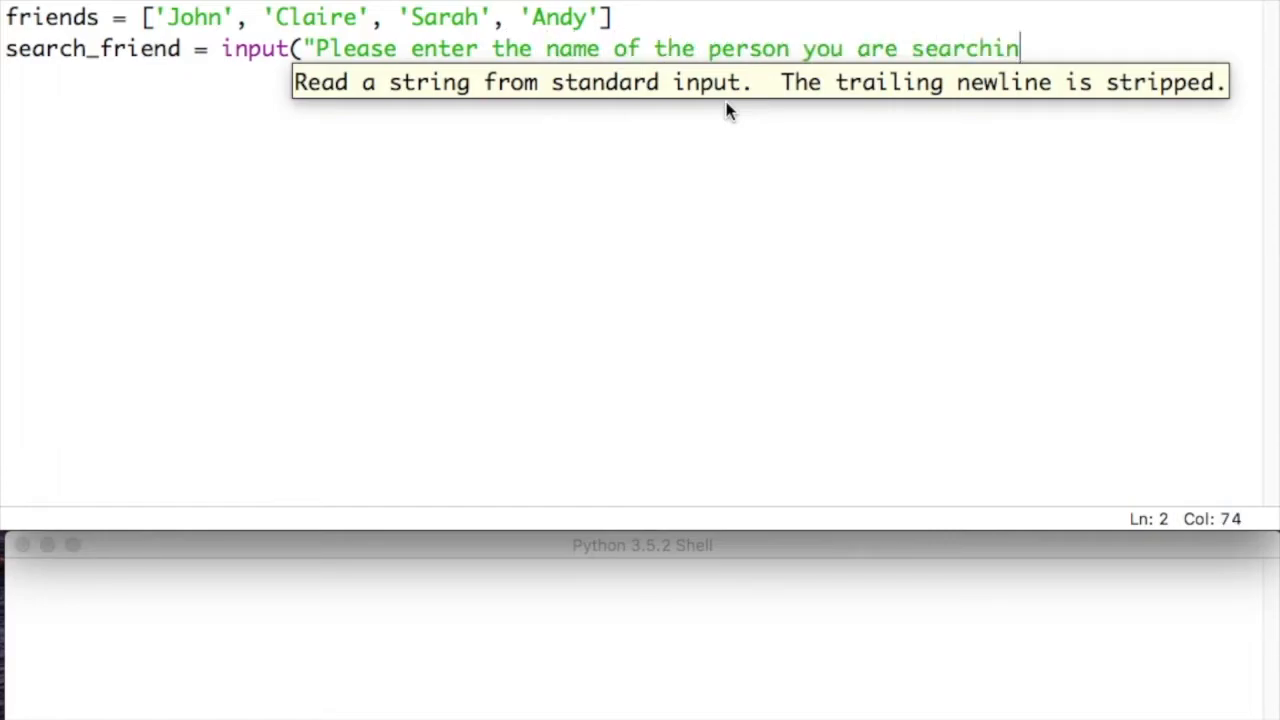
pyautogui.write('g for: ")')
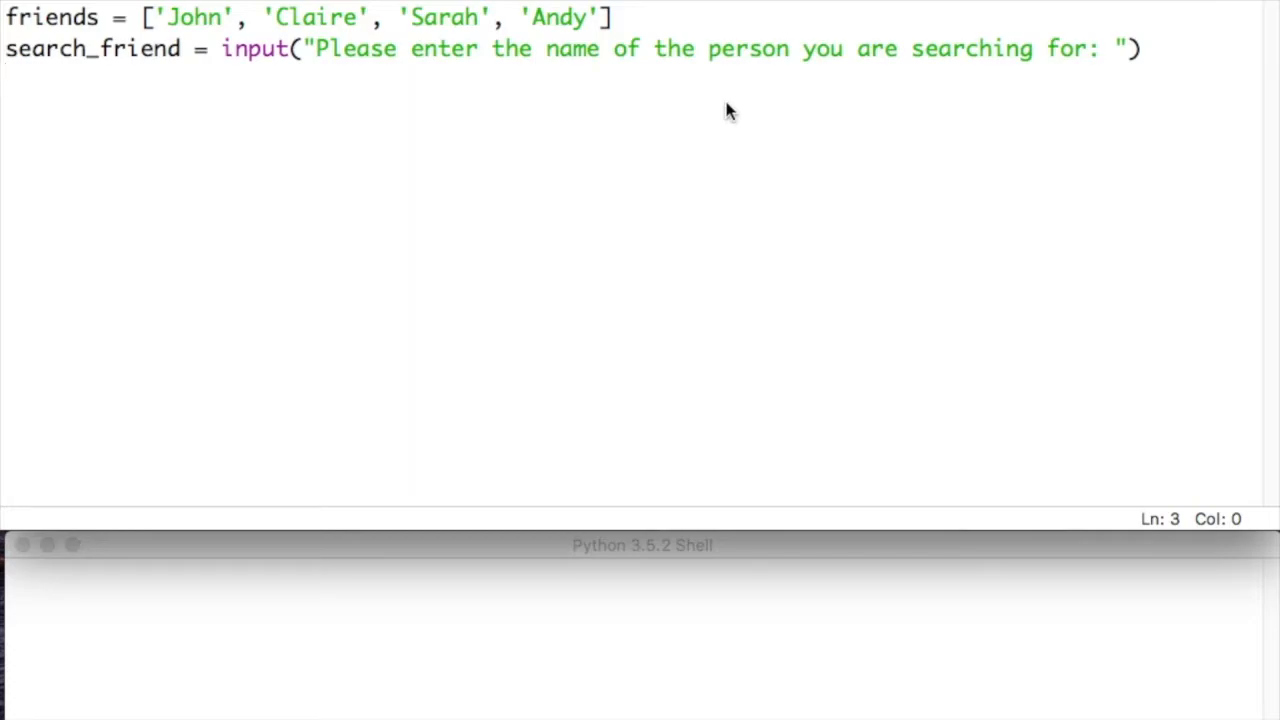
# - Add if search_friend in friends printing "Found" with the name and "!"
pyautogui.write('if')
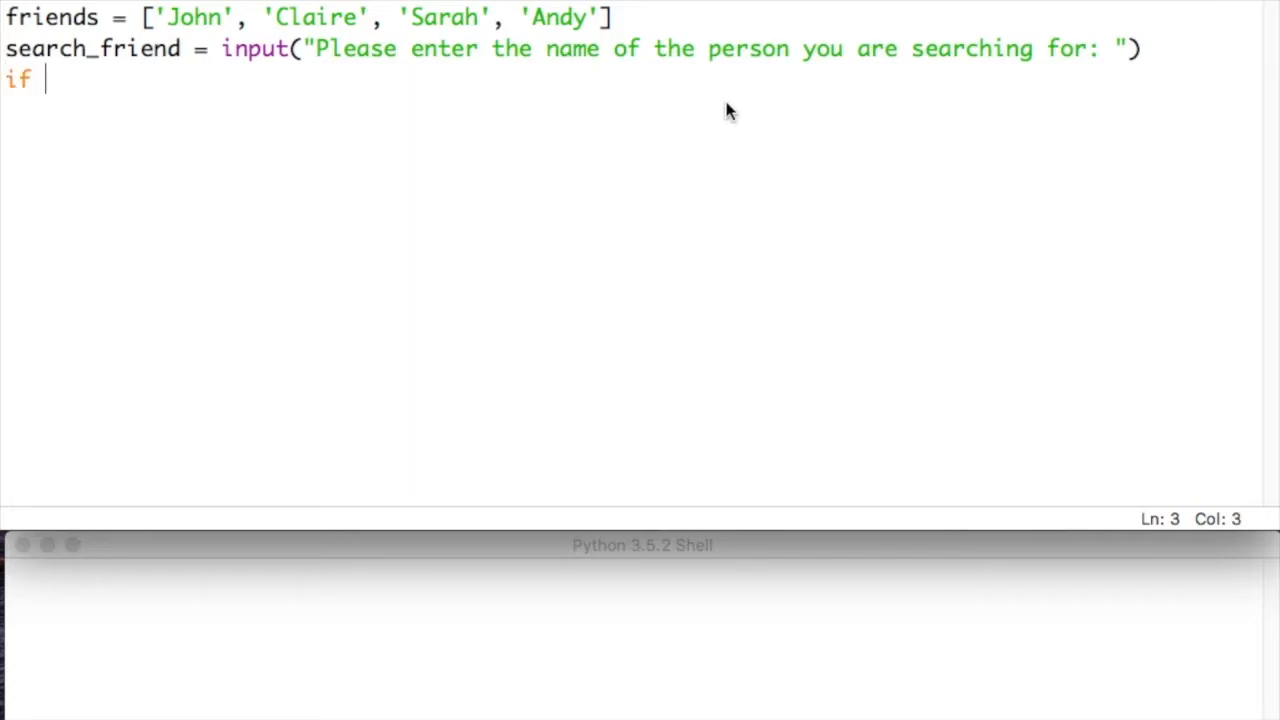
pyautogui.write('search_friend')
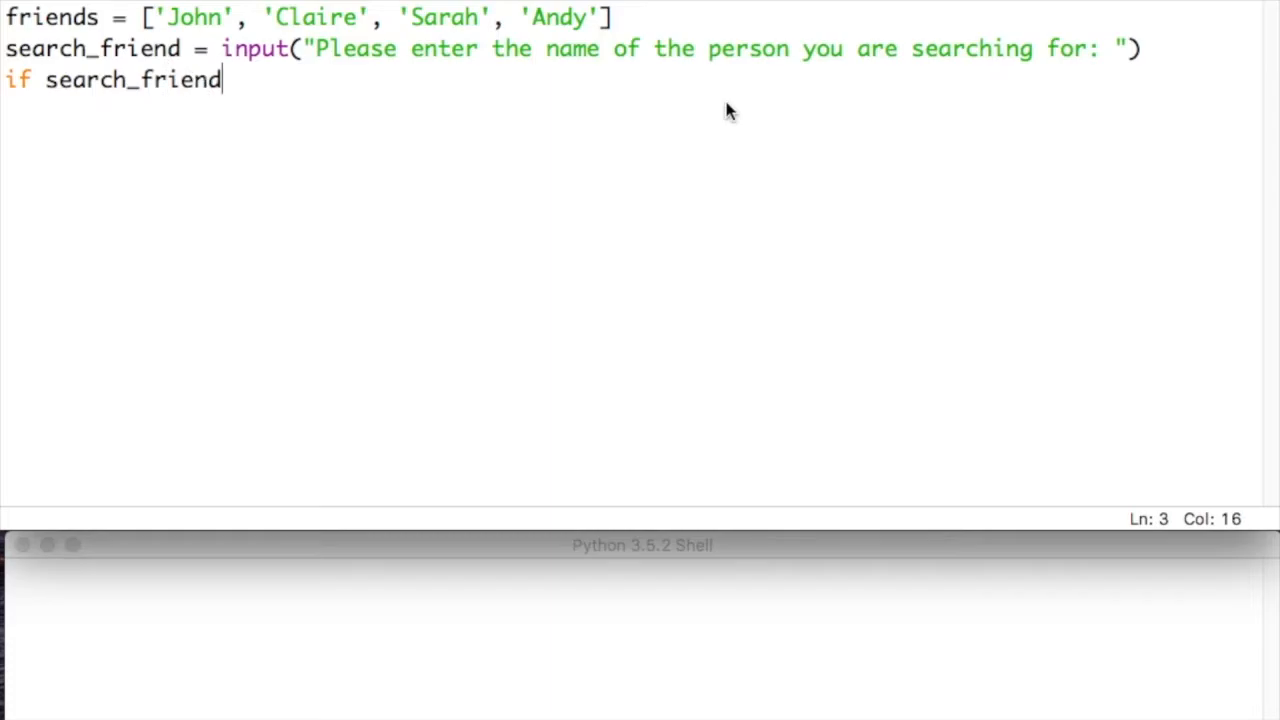
pyautogui.write('in friends:')
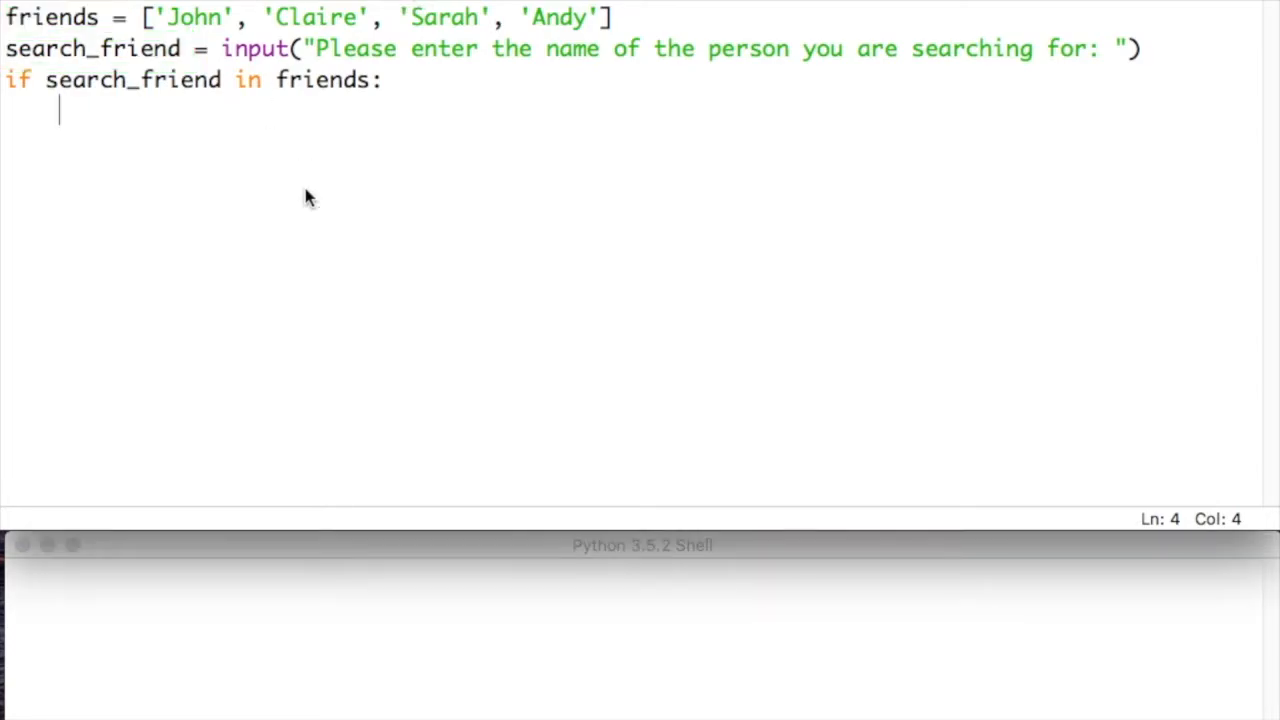
pyautogui.write('print(')
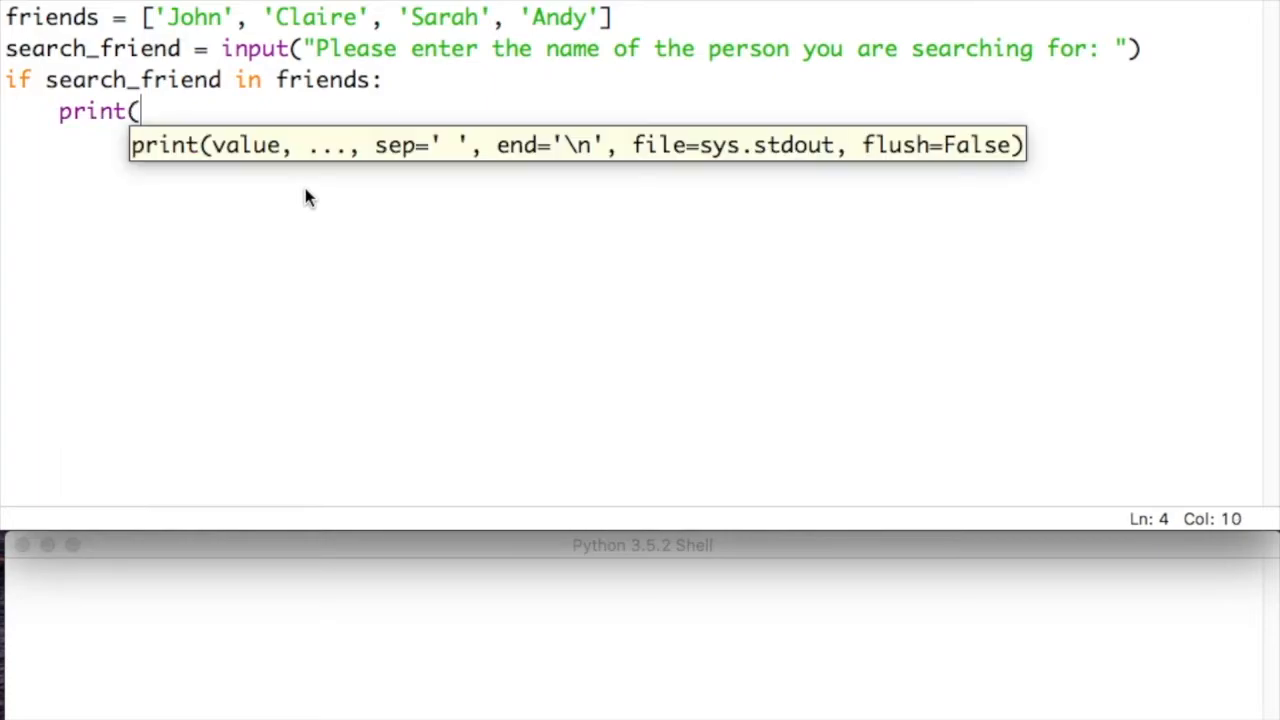
pyautogui.write('"')
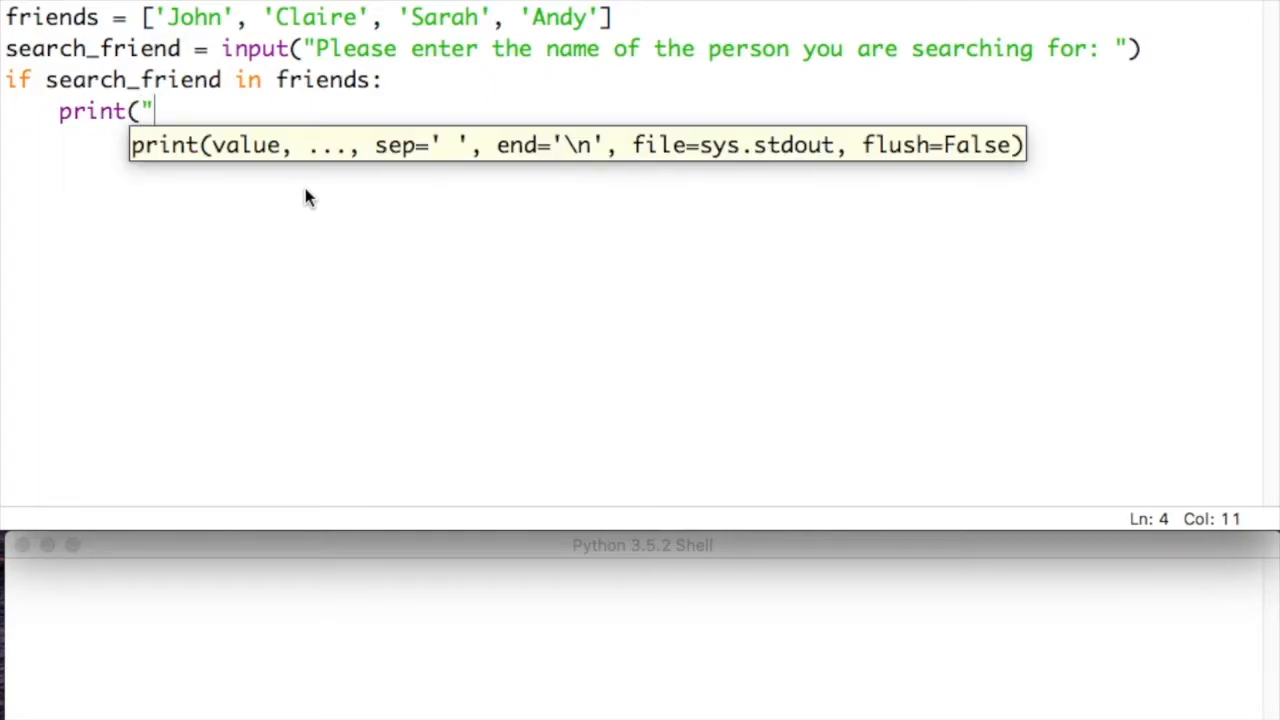
pyautogui.write('Found", search_fri')
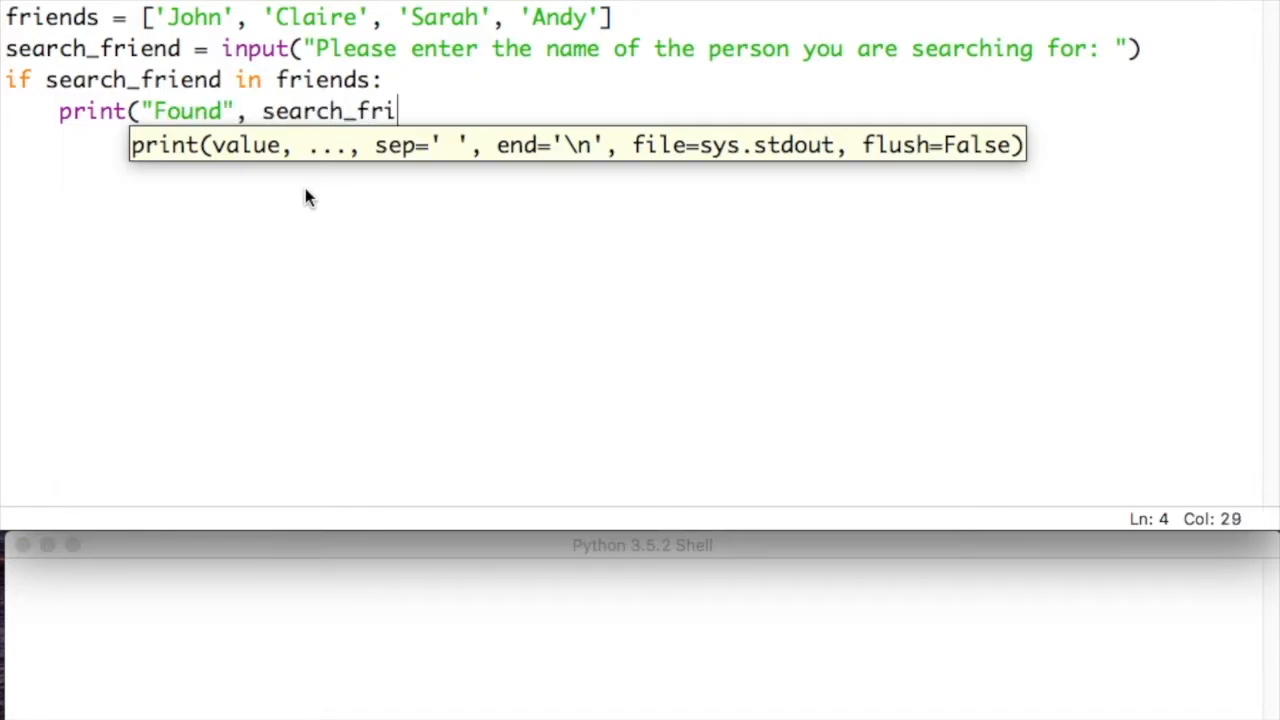
pyautogui.write('end,"!')
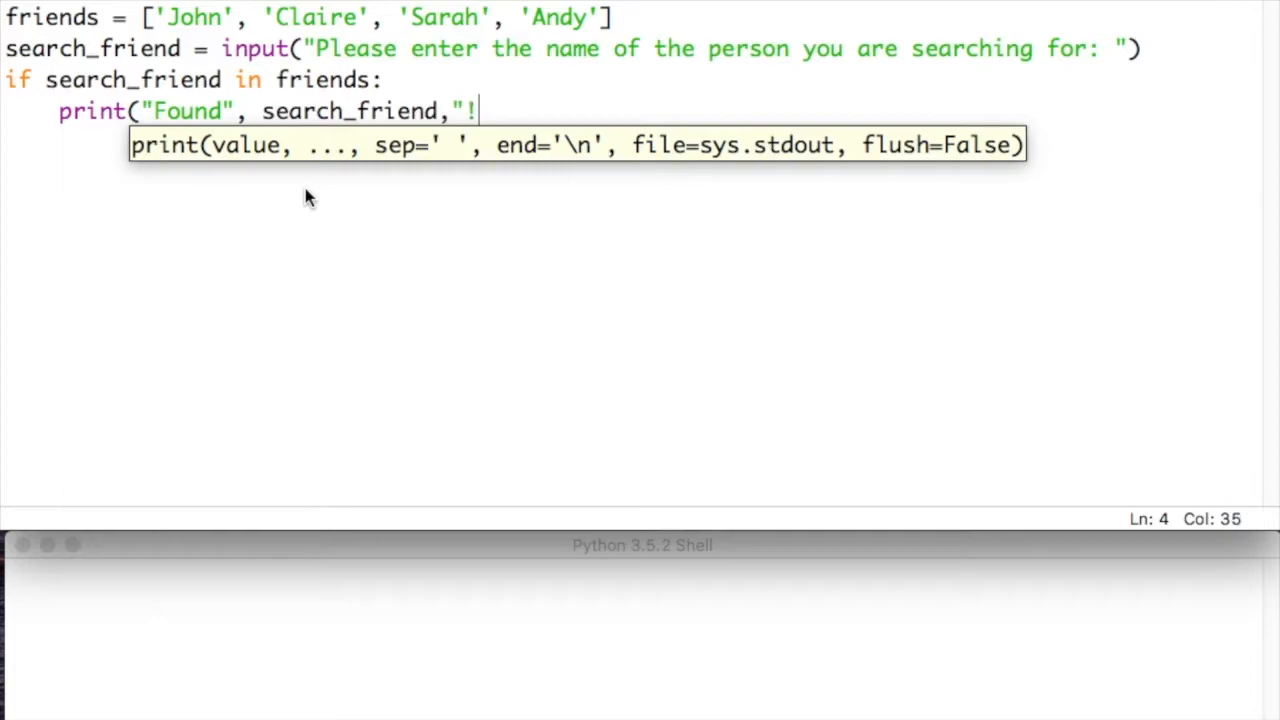
pyautogui.write(')')
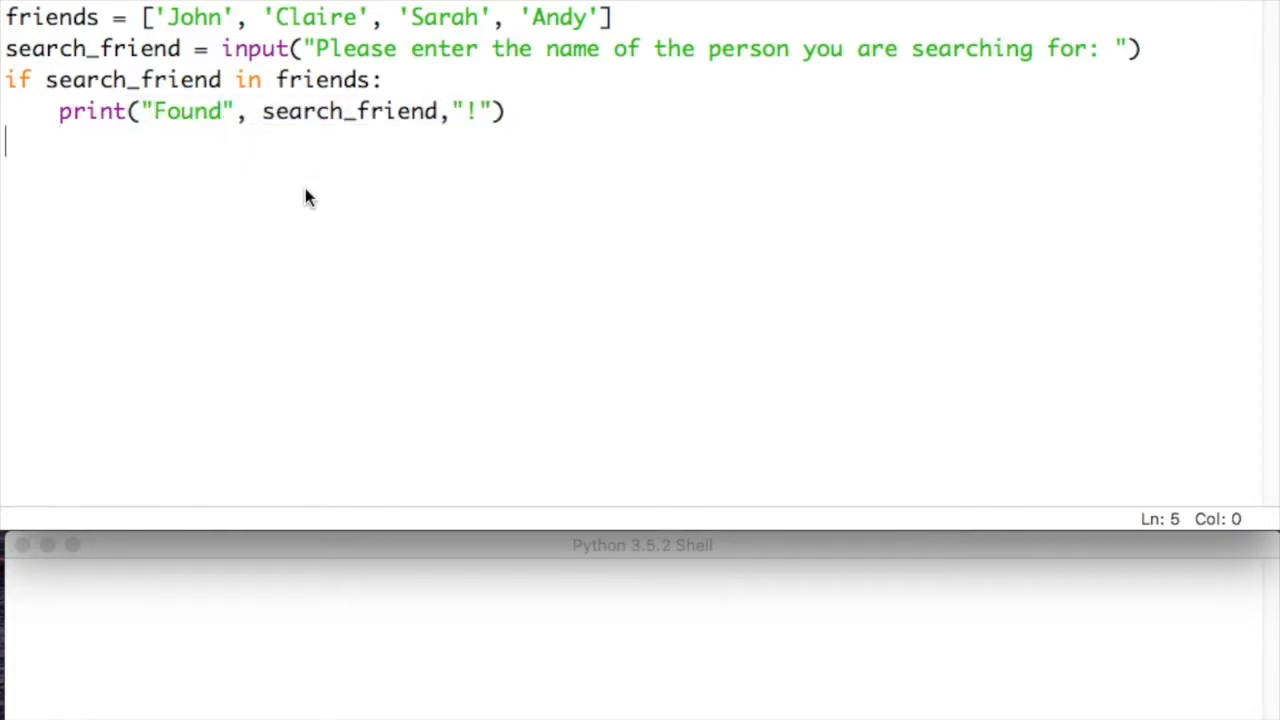
# - Add the else branch printing "Could not find" with search_friend, fixing the variable name
pyautogui.write('else:')
pyautogui.write('print("Could')
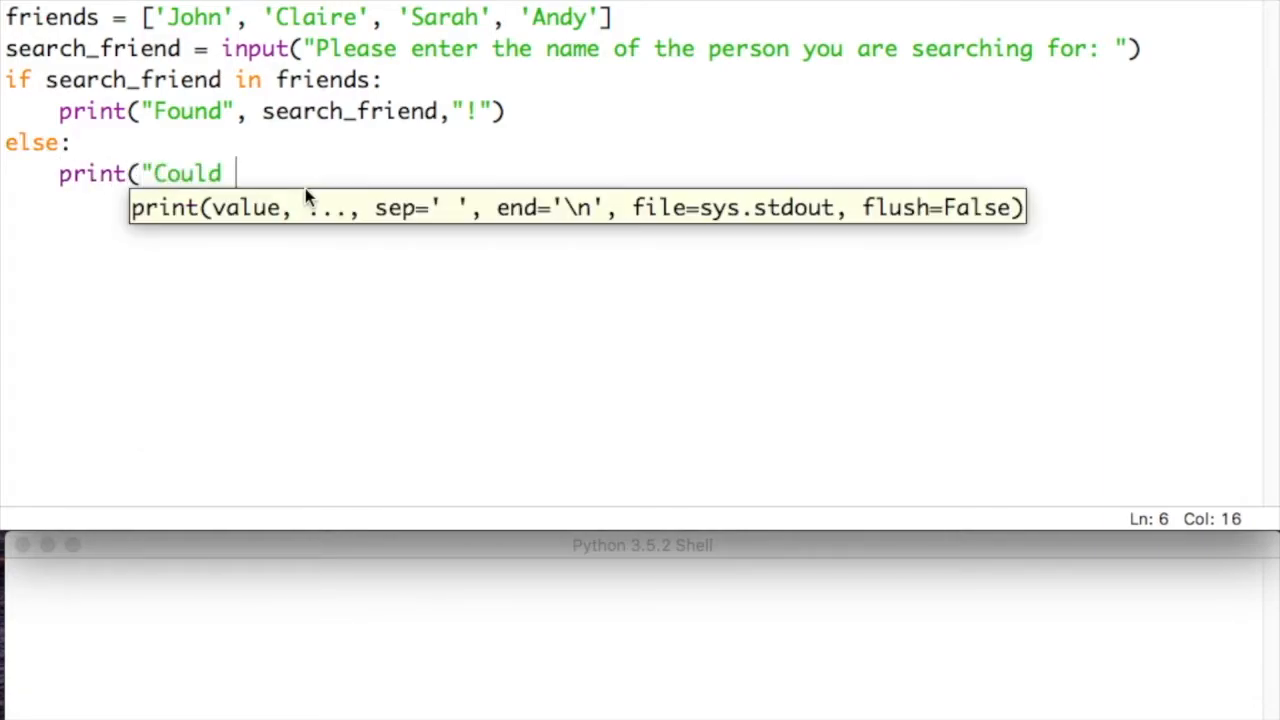
pyautogui.write('not find"')
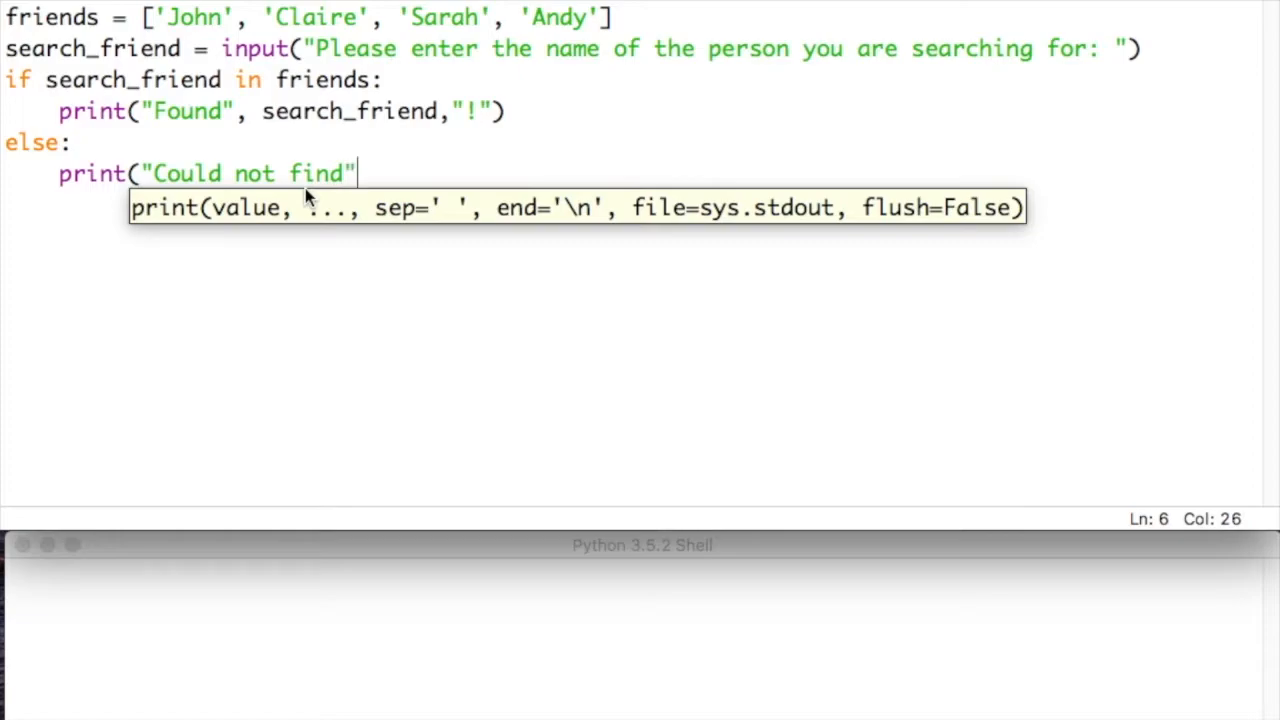
pyautogui.write(', search_friends')
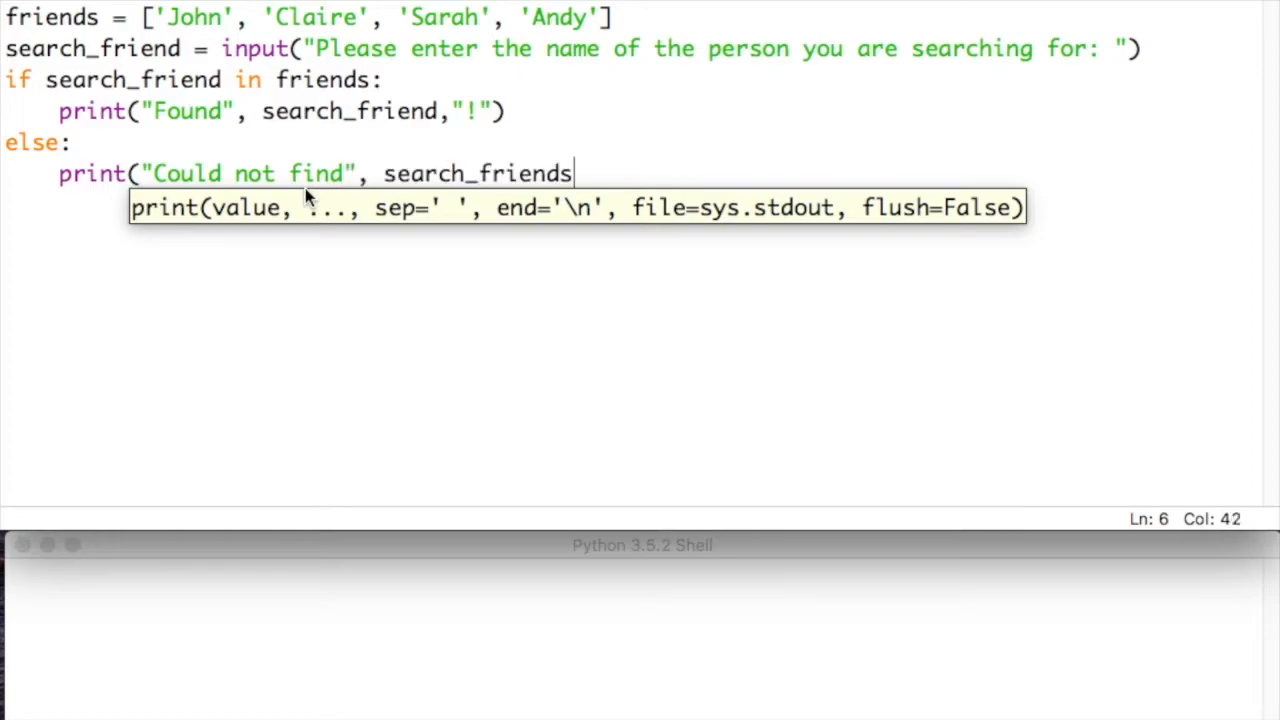
pyautogui.write(')')
pyautogui.press('Return')
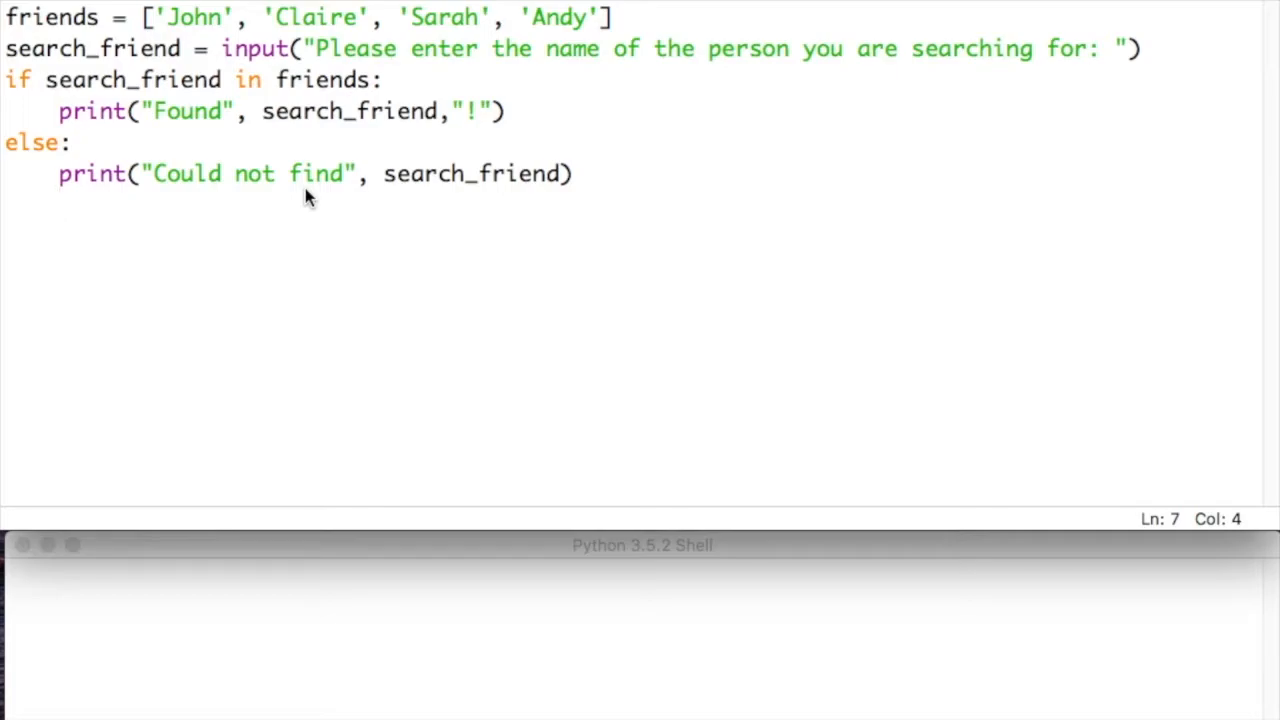
# - Run the script for Claire (found), then again for Darren, getting "Could not find Darren"
pyautogui.press('f5')
pyautogui.write('Claire')
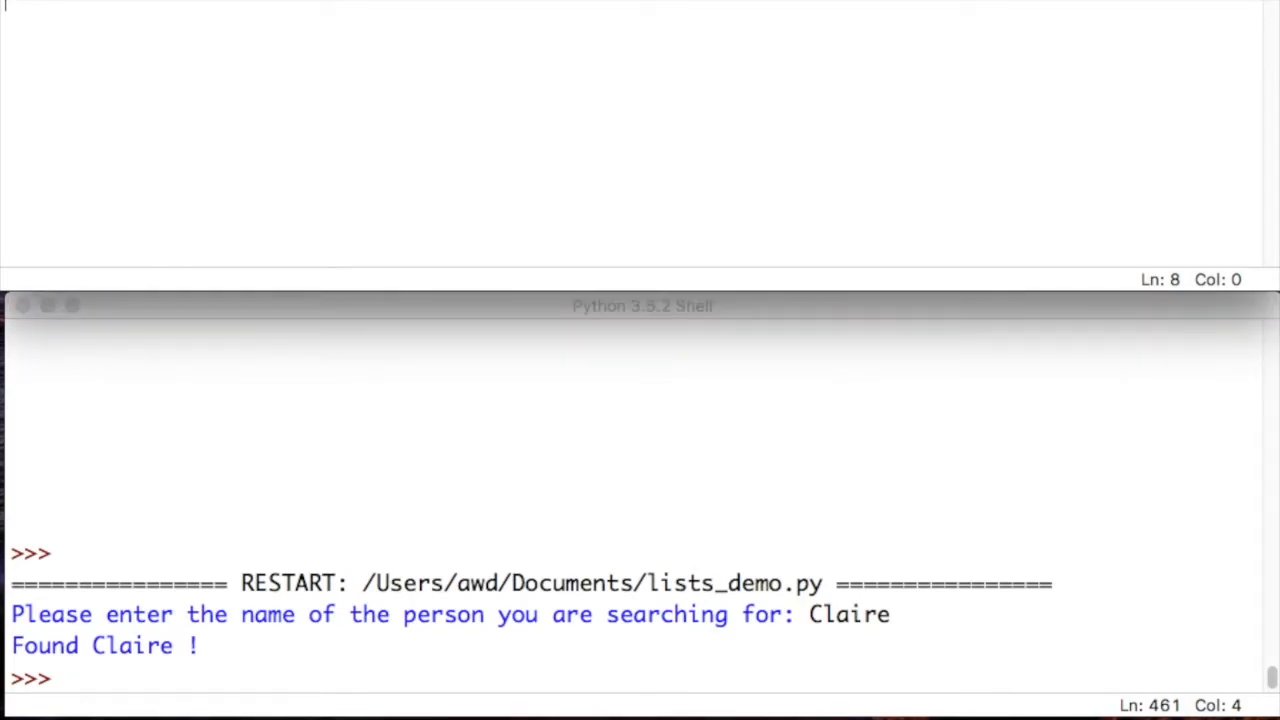
pyautogui.press('f5')
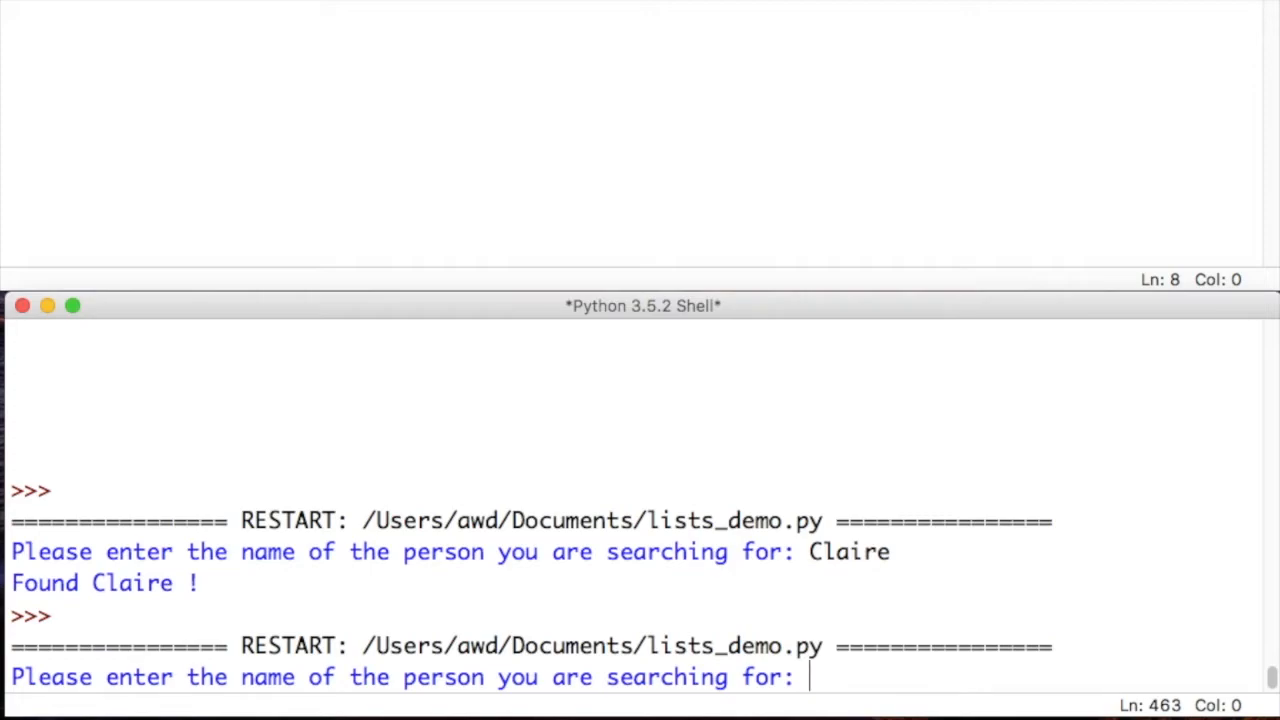
pyautogui.write('Darr')
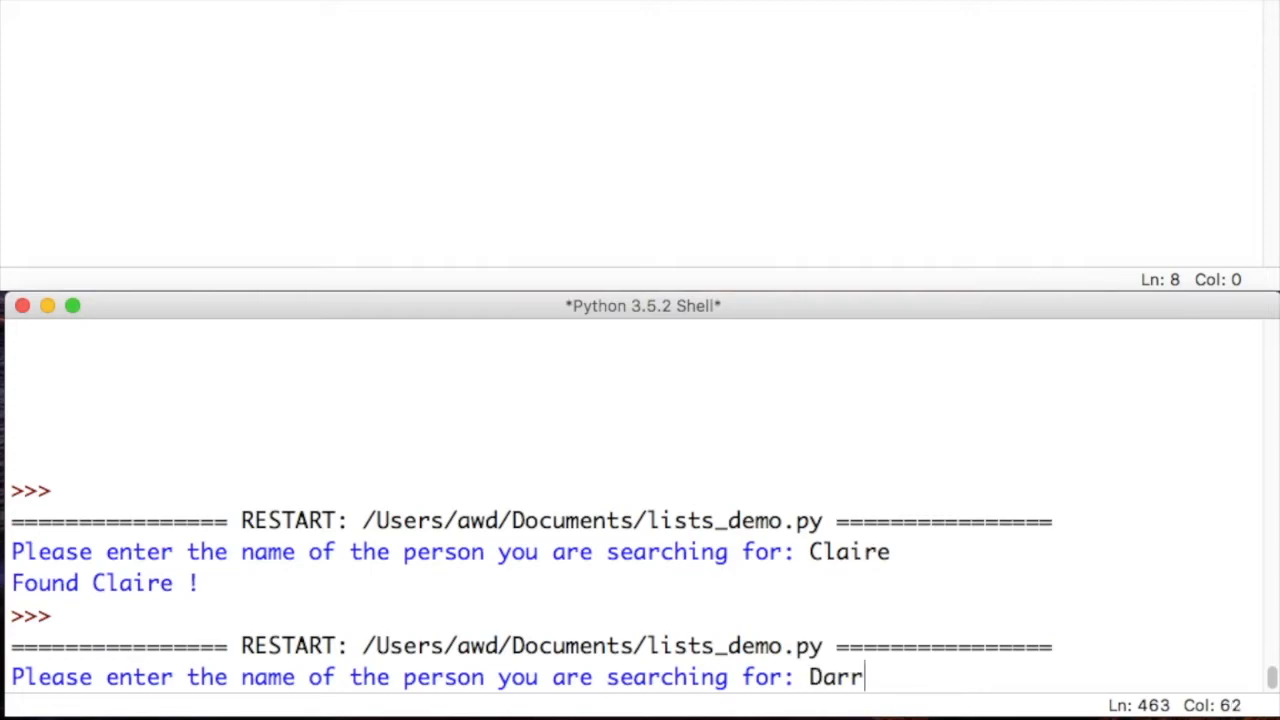
pyautogui.write('en')
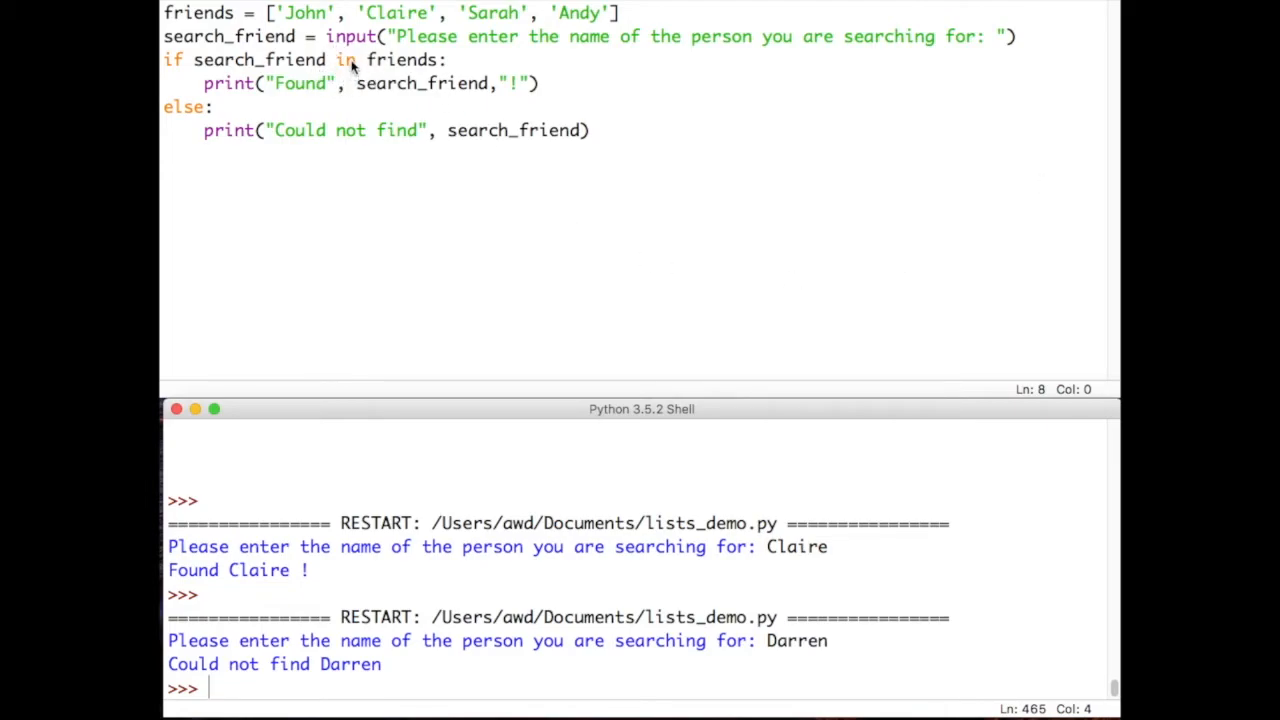
pyautogui.moveTo(290, 64)
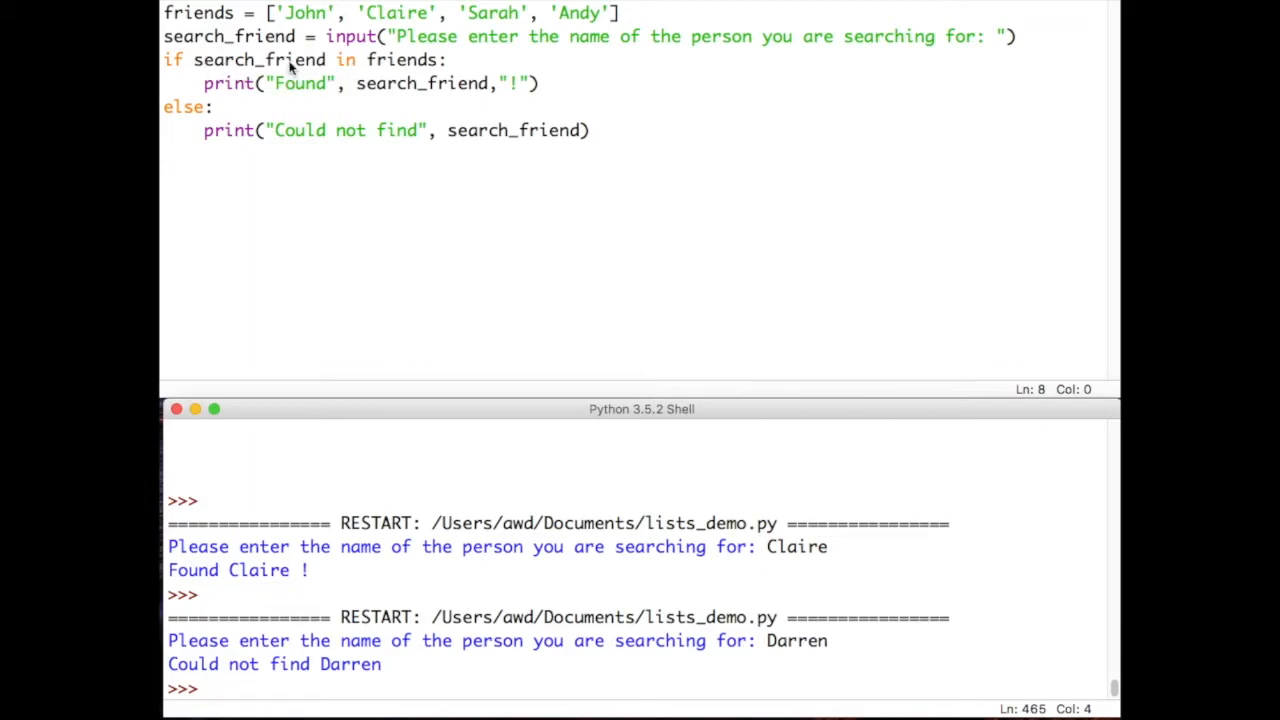
pyautogui.moveTo(390, 82)
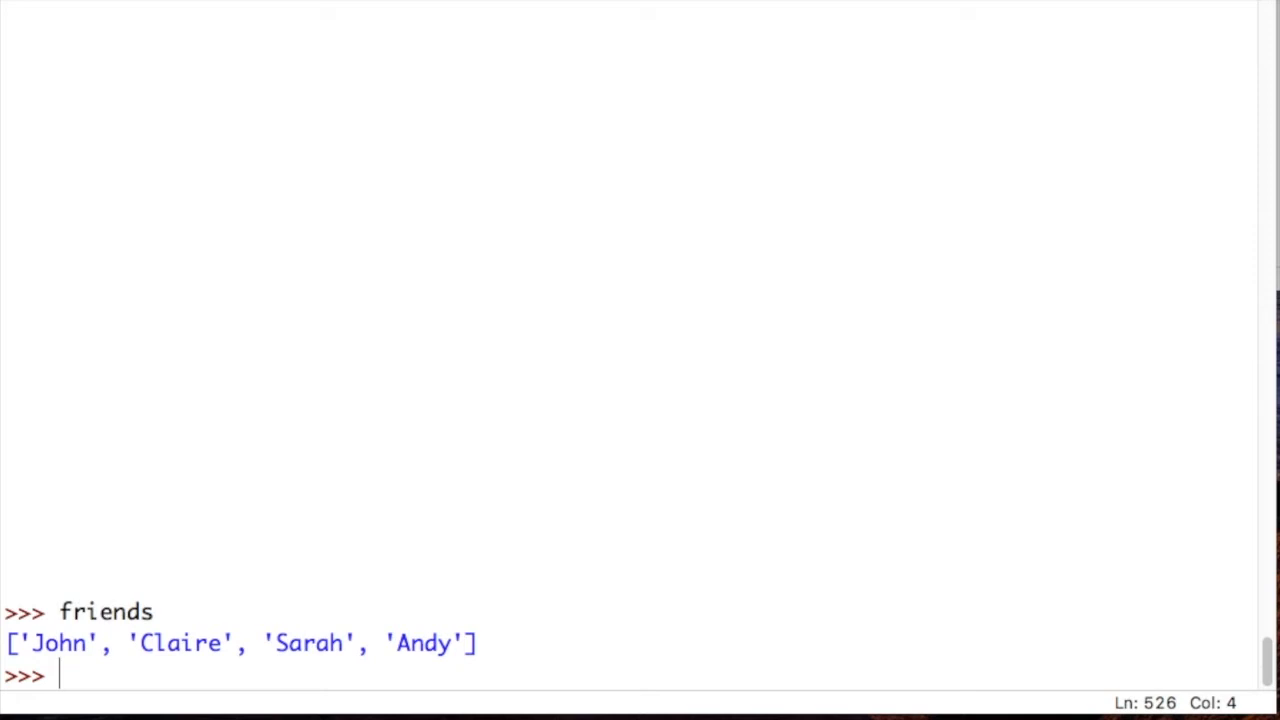
# - Evaluate len(friends) in the shell, which returns 4
pyautogui.write('len')
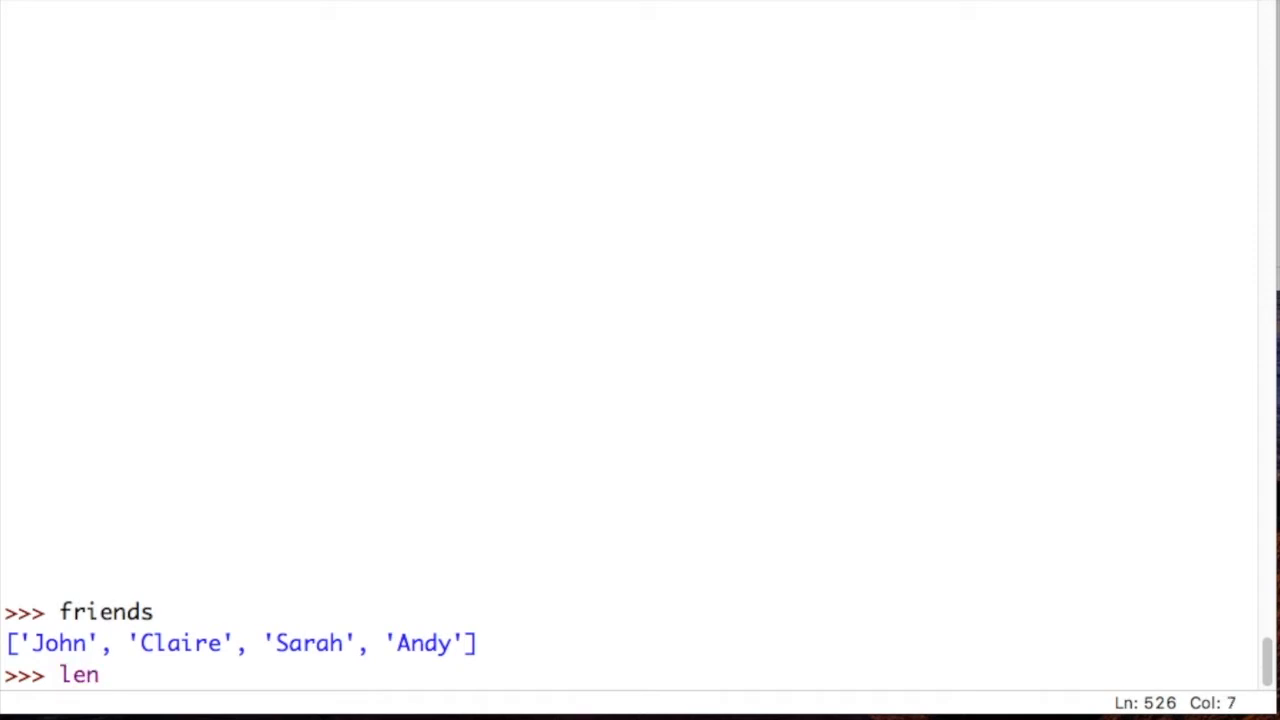
pyautogui.write('(')
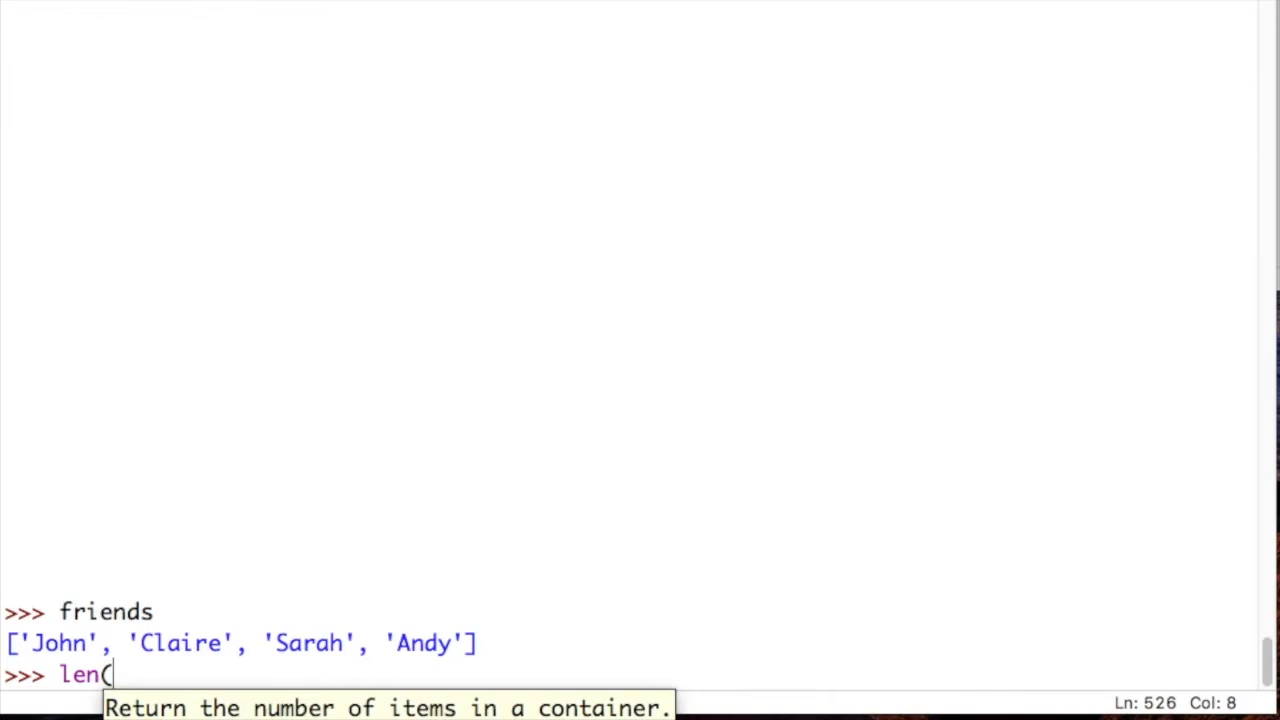
pyautogui.write('friends)')
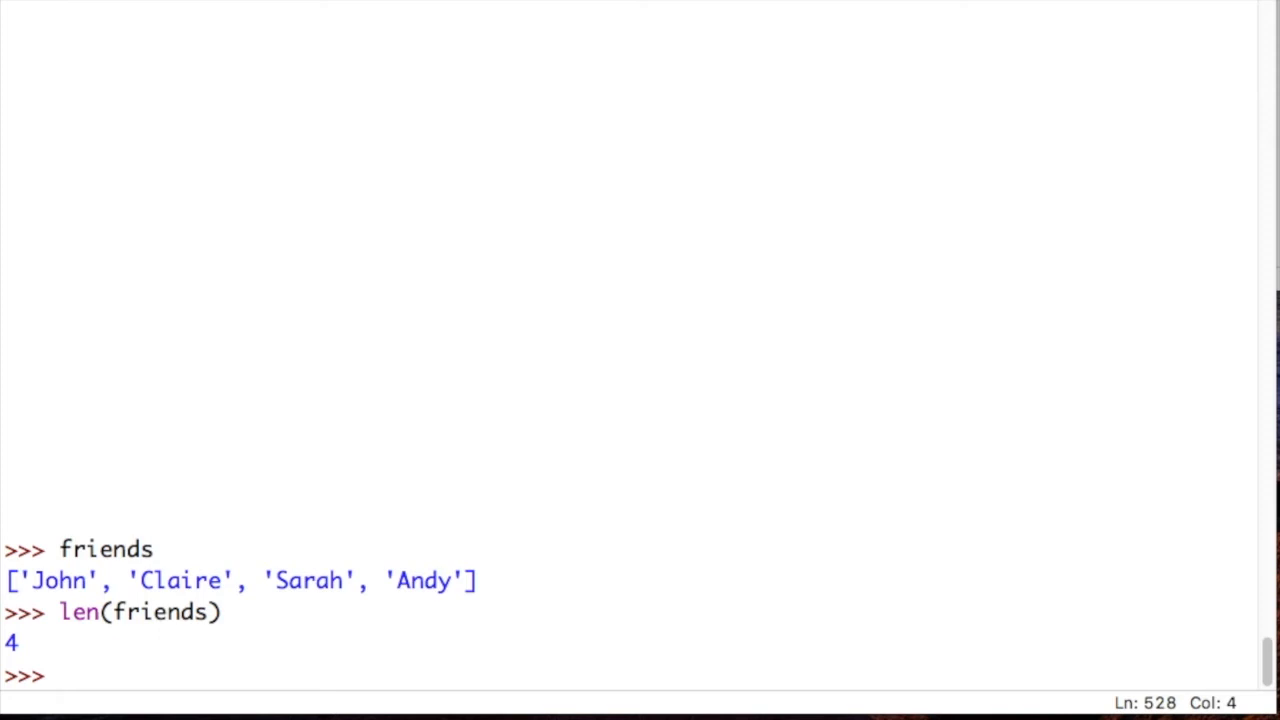
# - Create empty_list = [] and show len(empty_list) returns 0
pyautogui.write('empty_list')
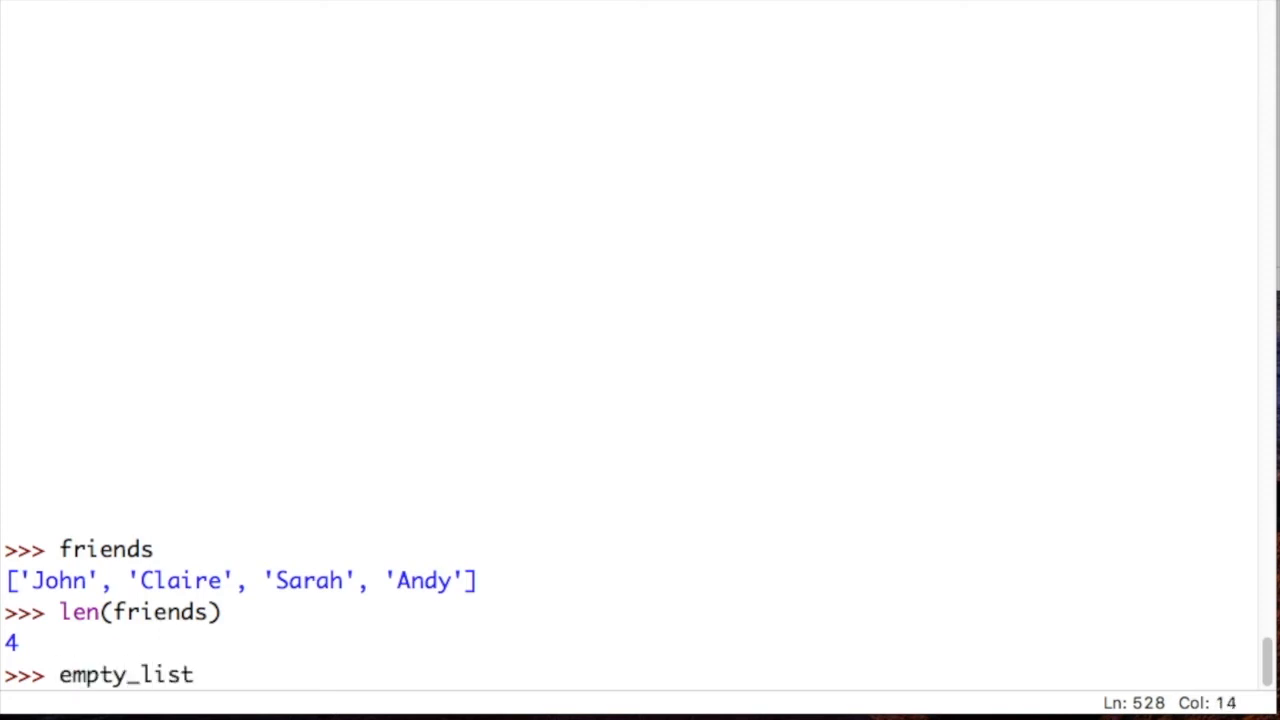
pyautogui.write('= []')
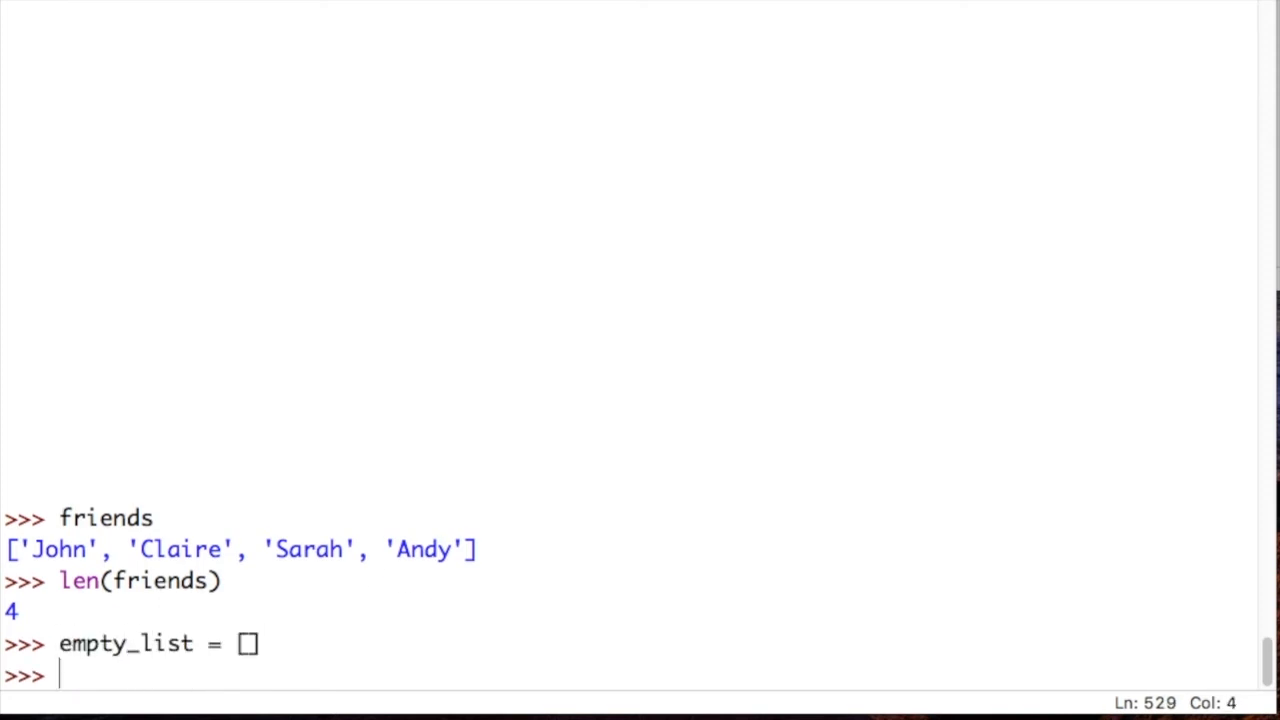
pyautogui.write('len(emptu')
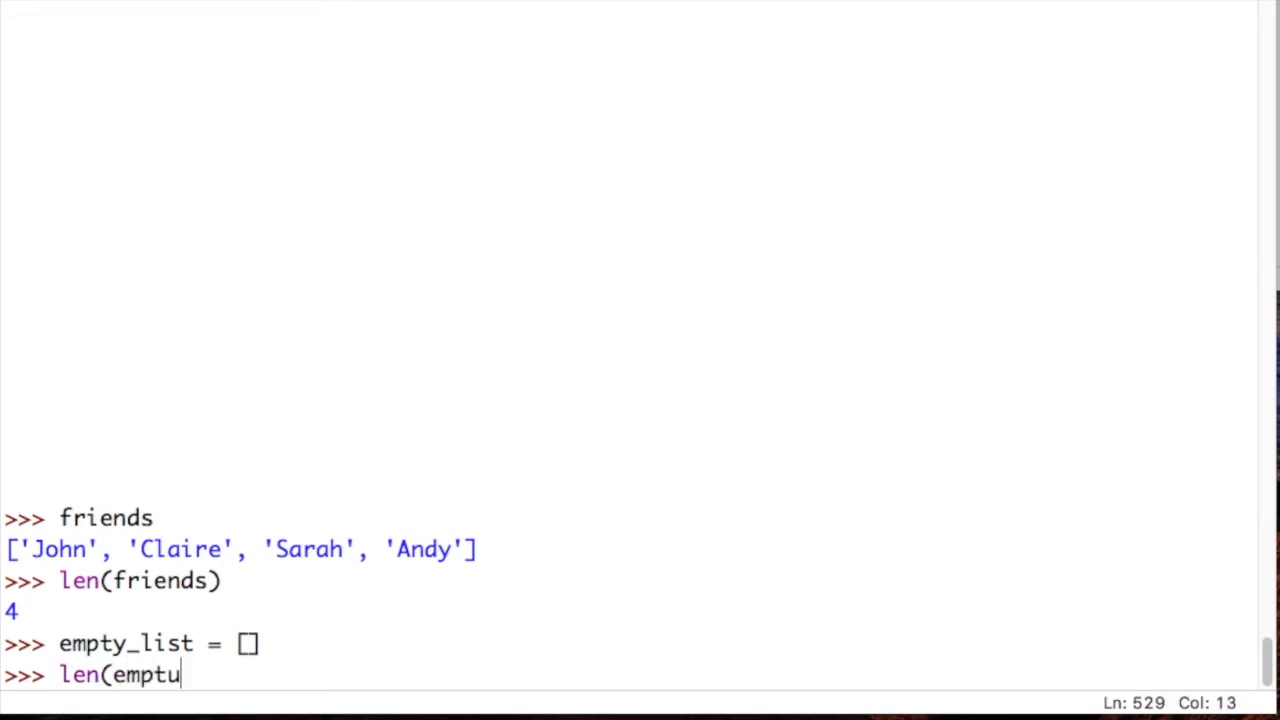
pyautogui.write('y_list)')
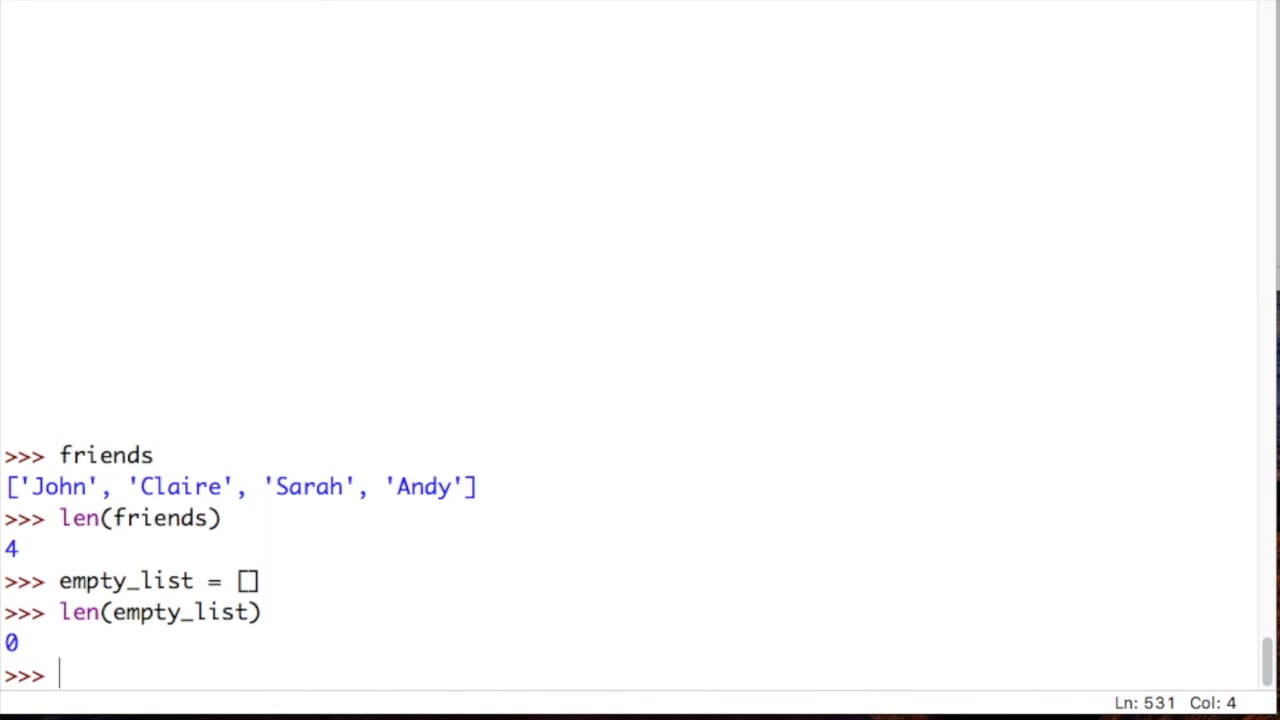
# - Run if len(friends) != 0 printing "I have some friends", then underline the print for emphasis
pyautogui.write('if')
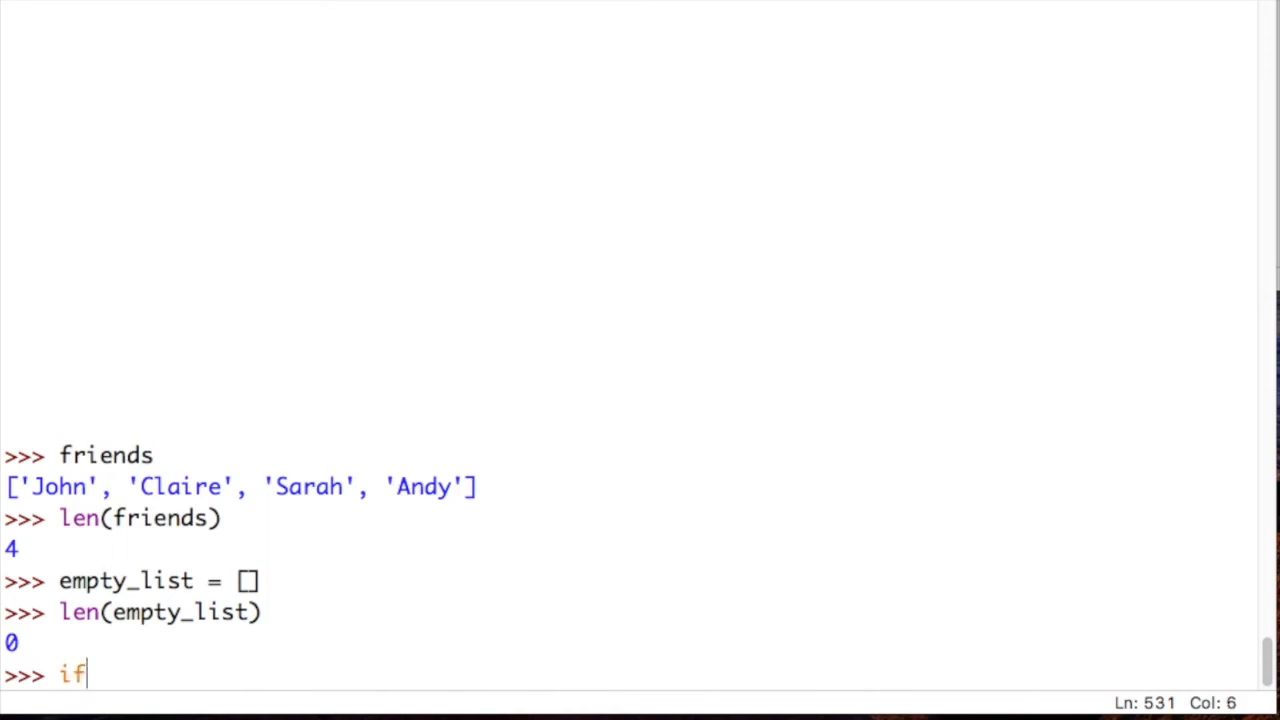
pyautogui.write('l')
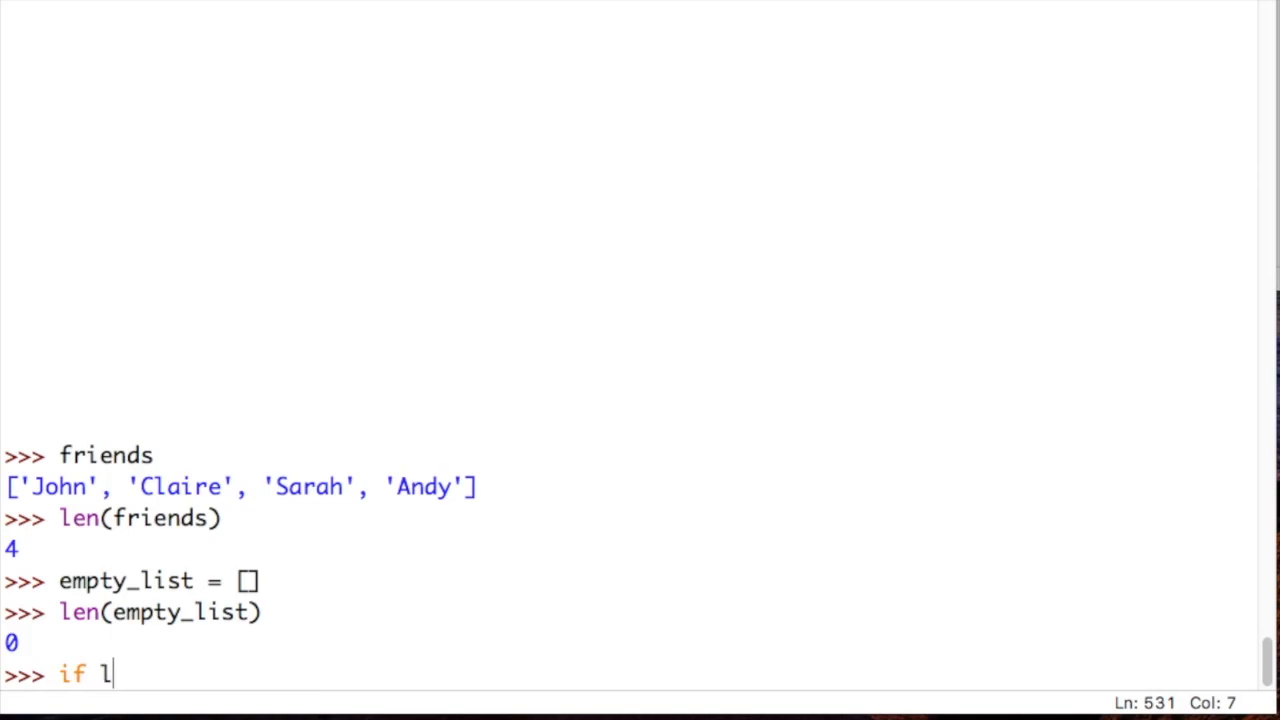
pyautogui.write('en(friends) != 0 :')
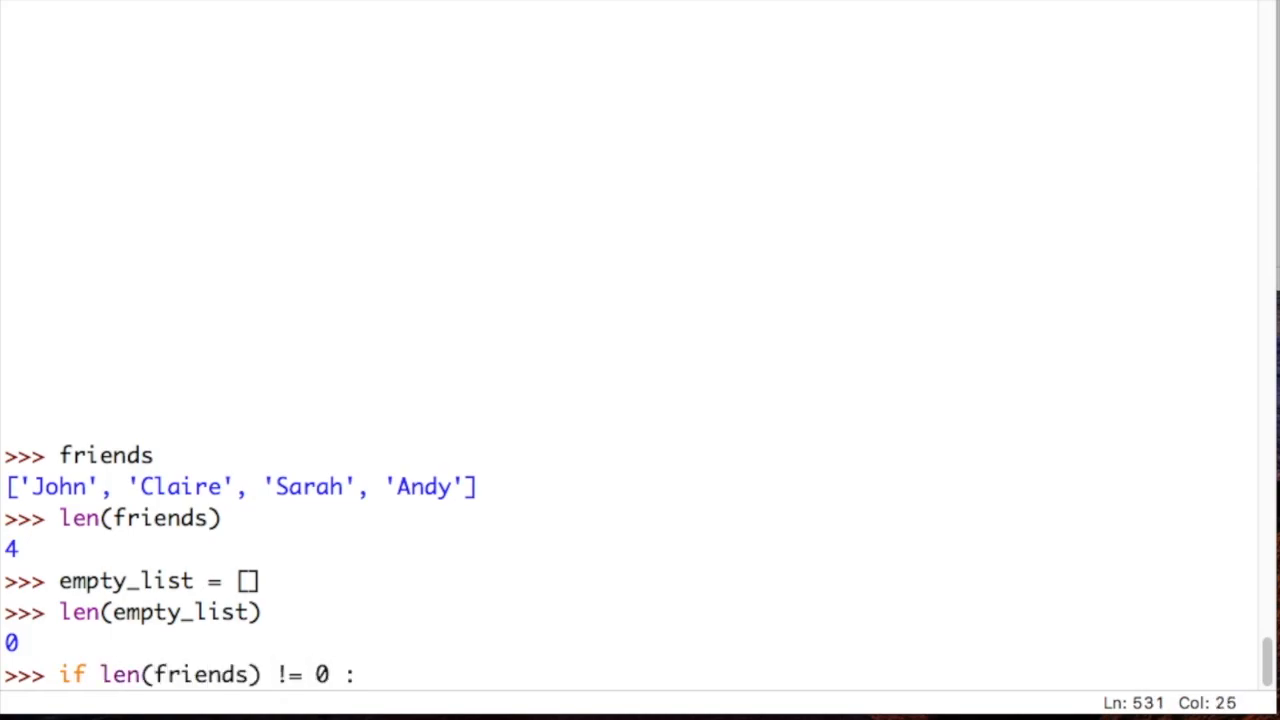
pyautogui.press('enter')
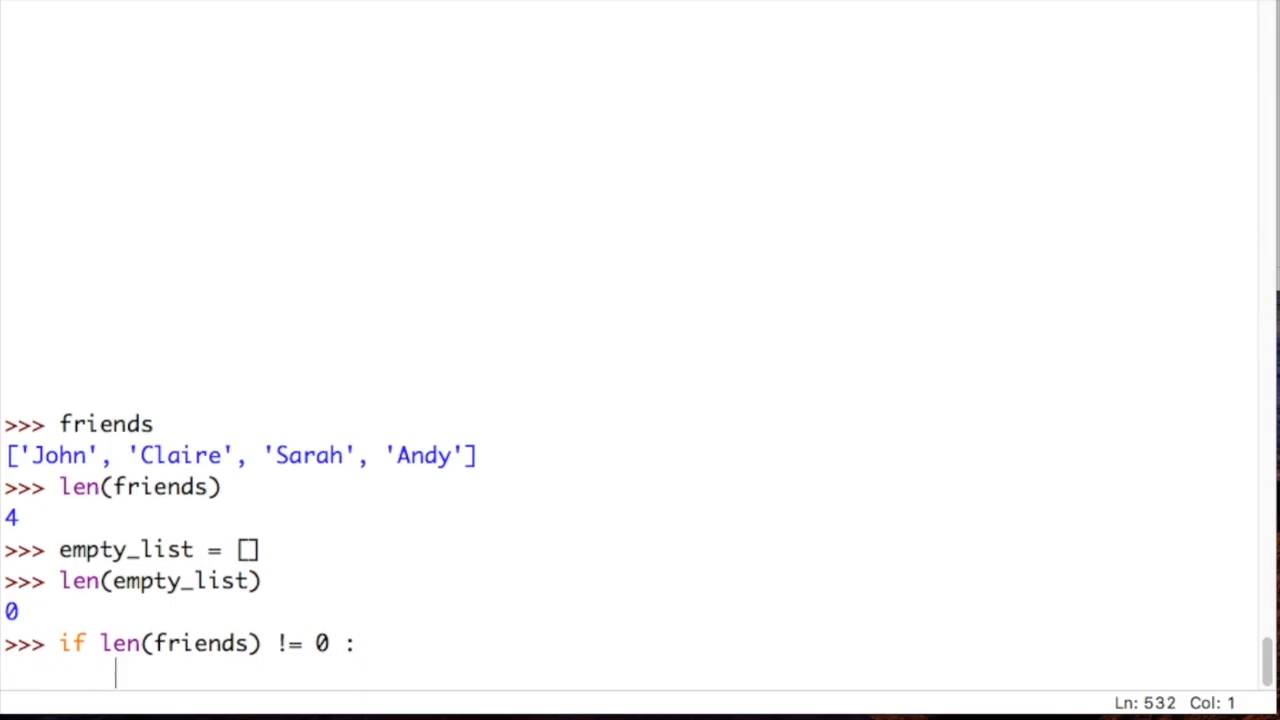
pyautogui.write('print("I have s')
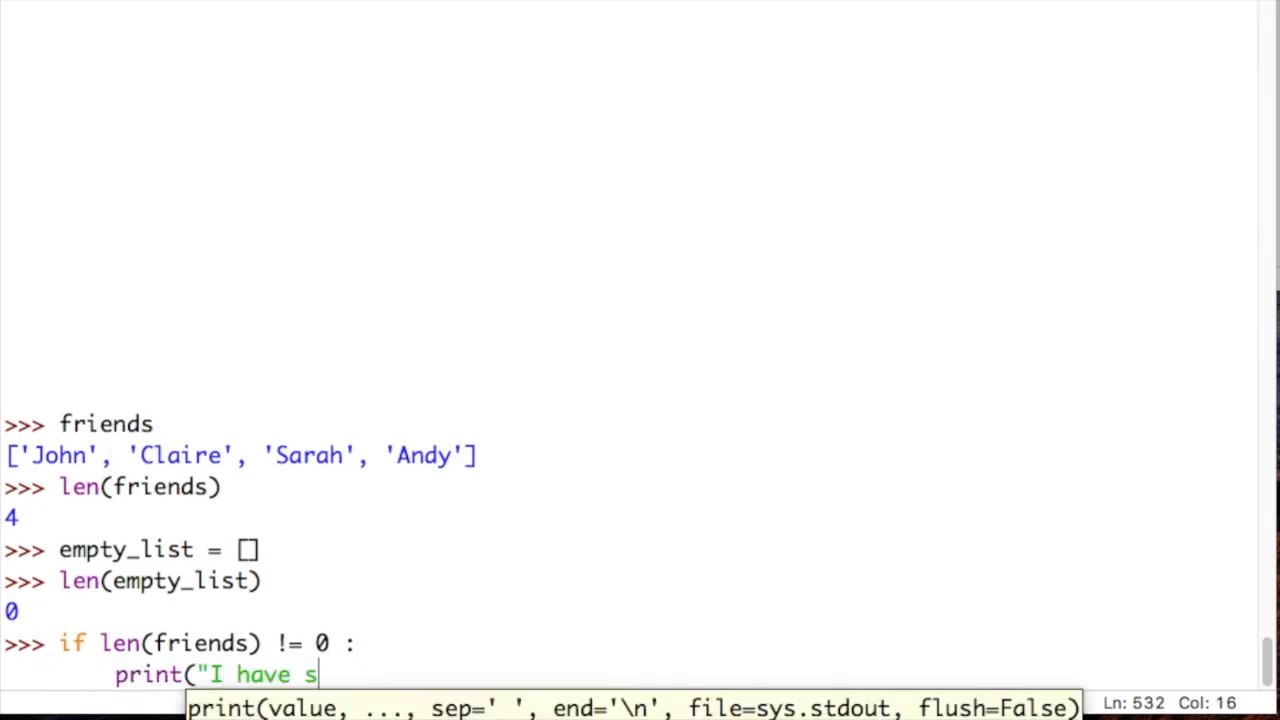
pyautogui.write('ome friends"')
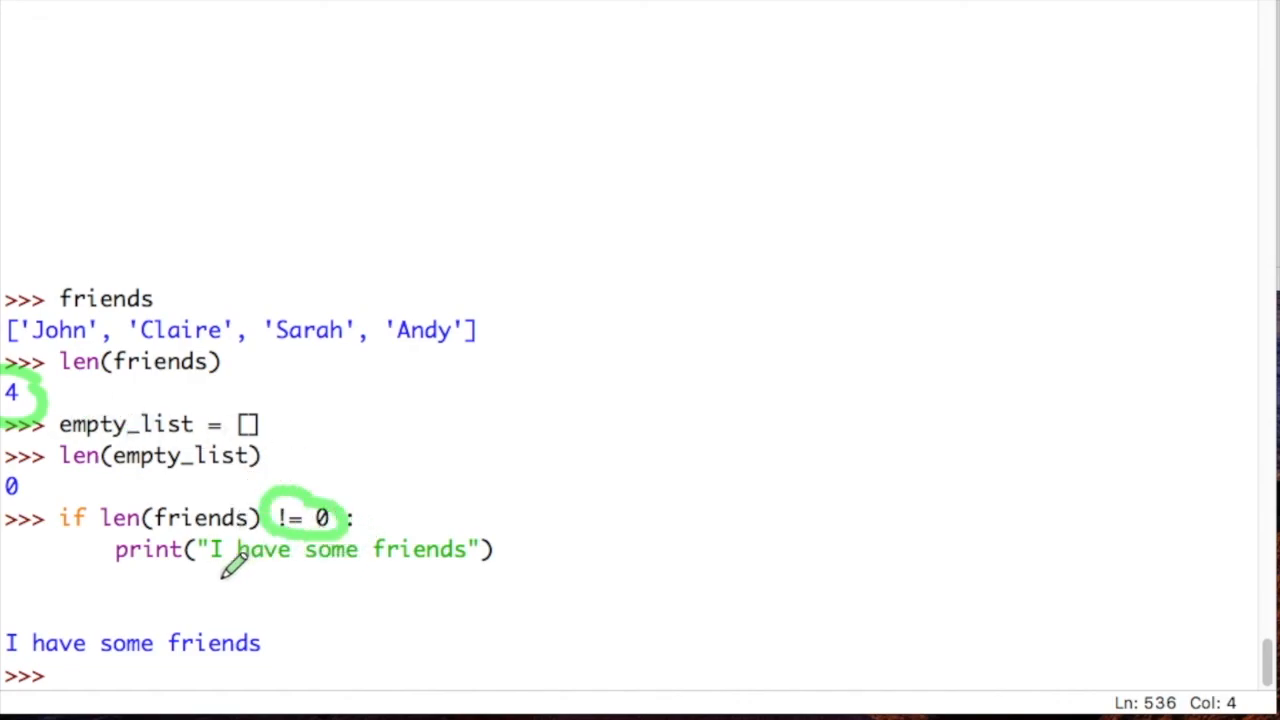
pyautogui.moveTo(120, 576); pyautogui.dragTo(516, 564)
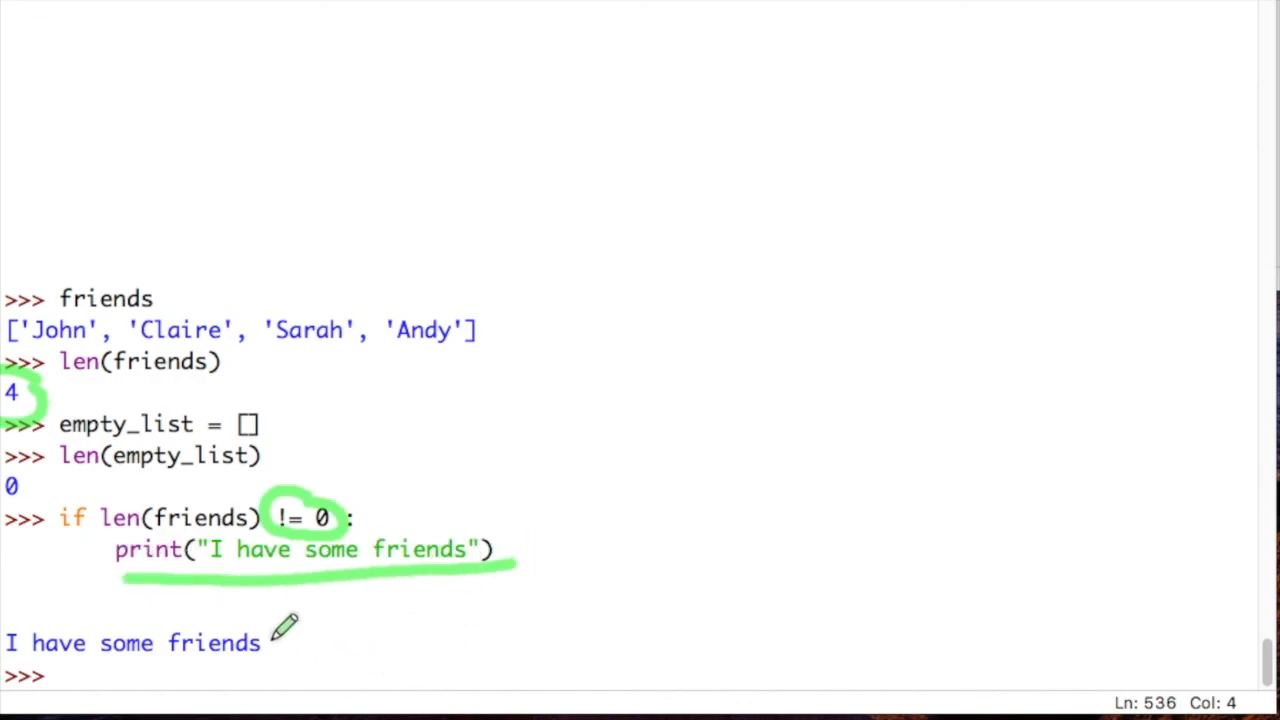